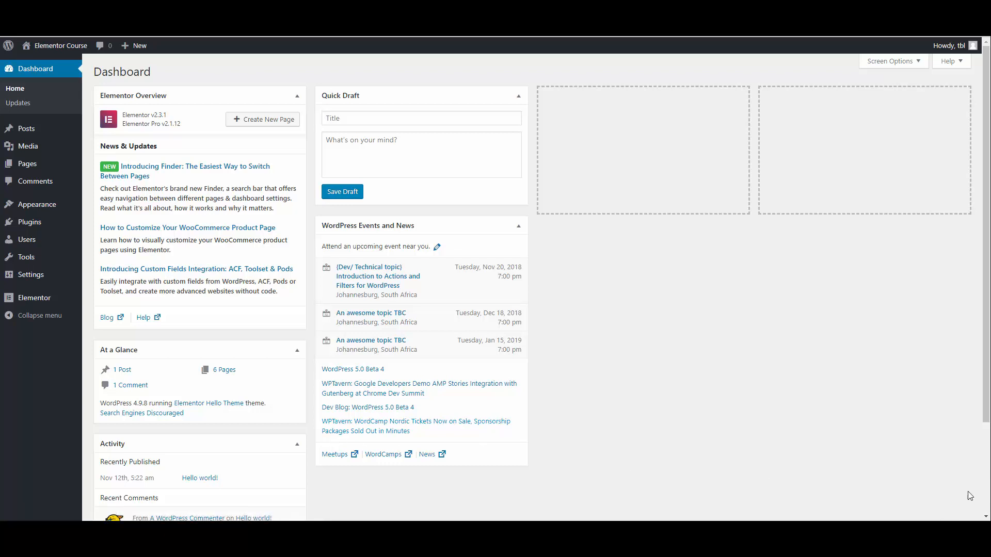
mouse_move(277, 272)
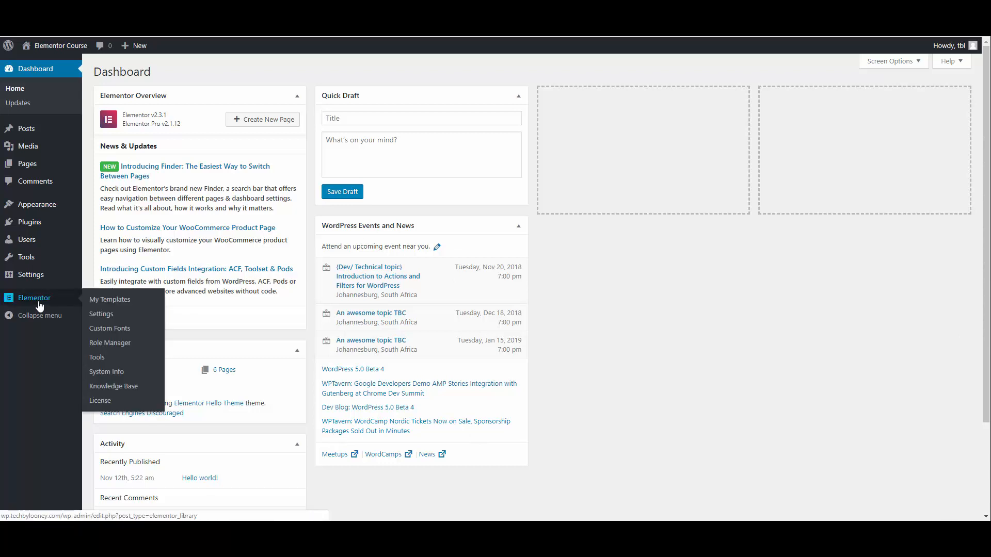
mouse_move(109, 299)
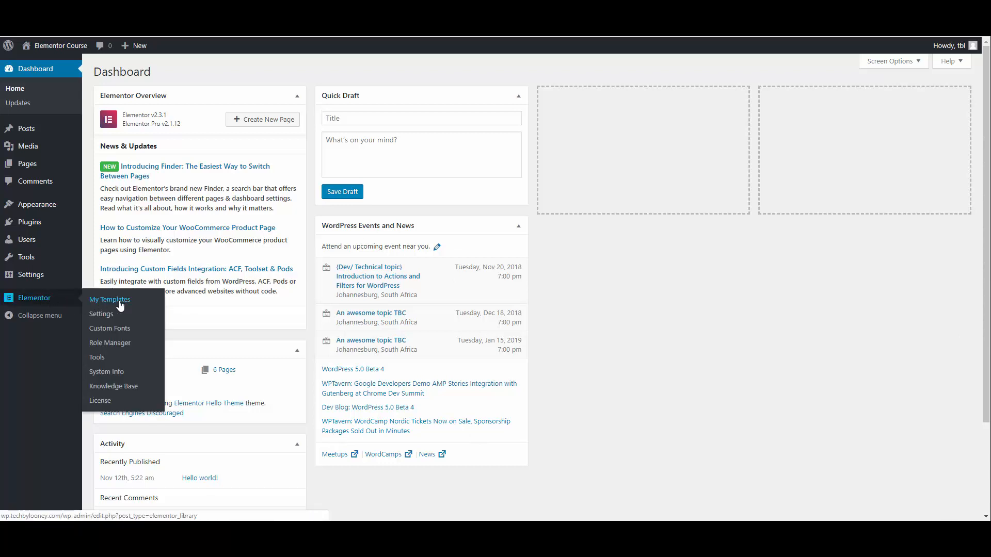
Start a new Elementor template from My Templates and choose the Header type
click(110, 299)
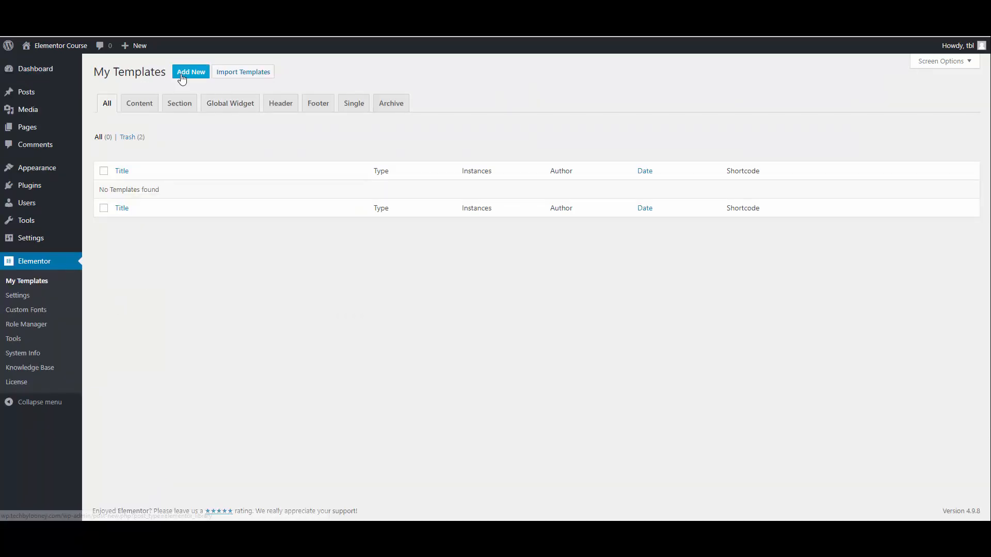
click(190, 71)
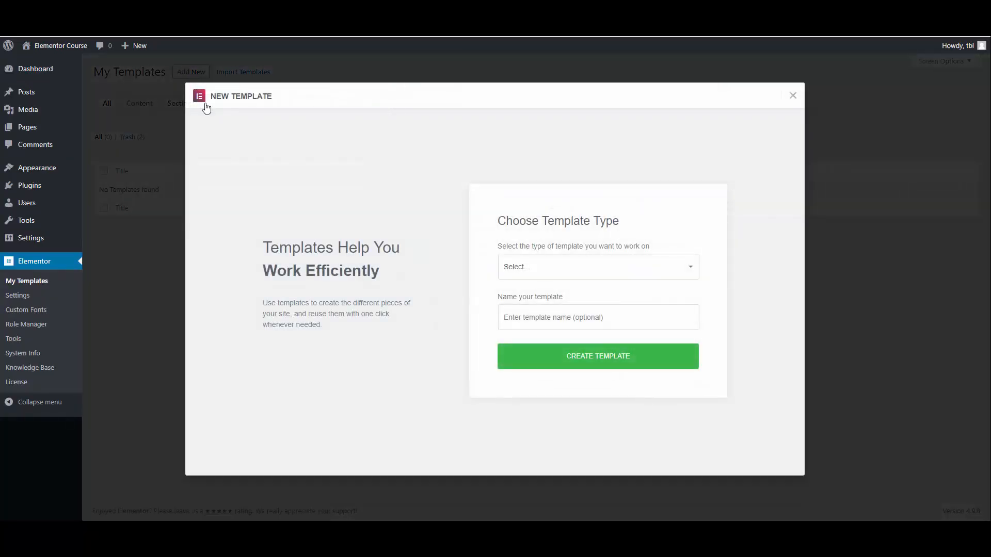
click(596, 267)
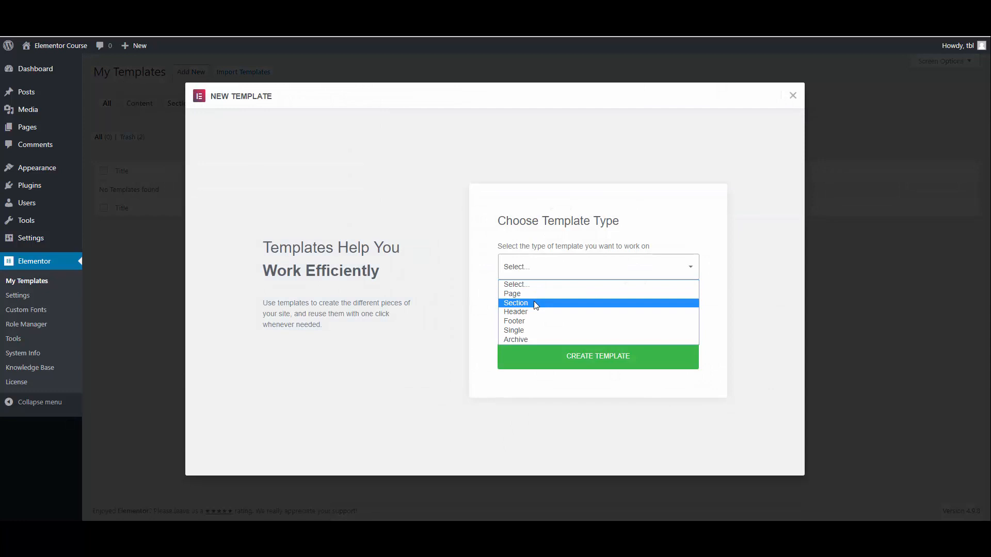
click(517, 312)
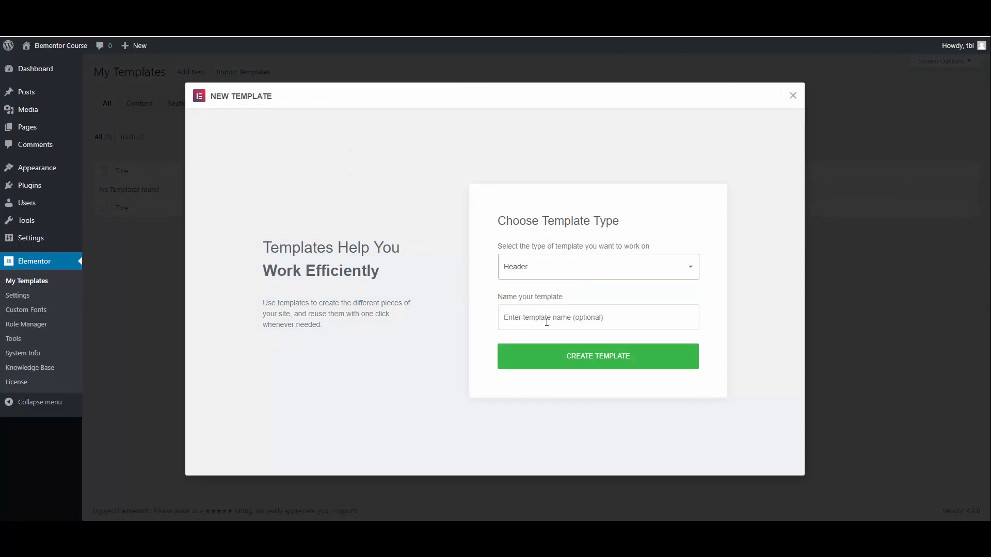
Name the template 'Main Header' and create it
text(Main Header)
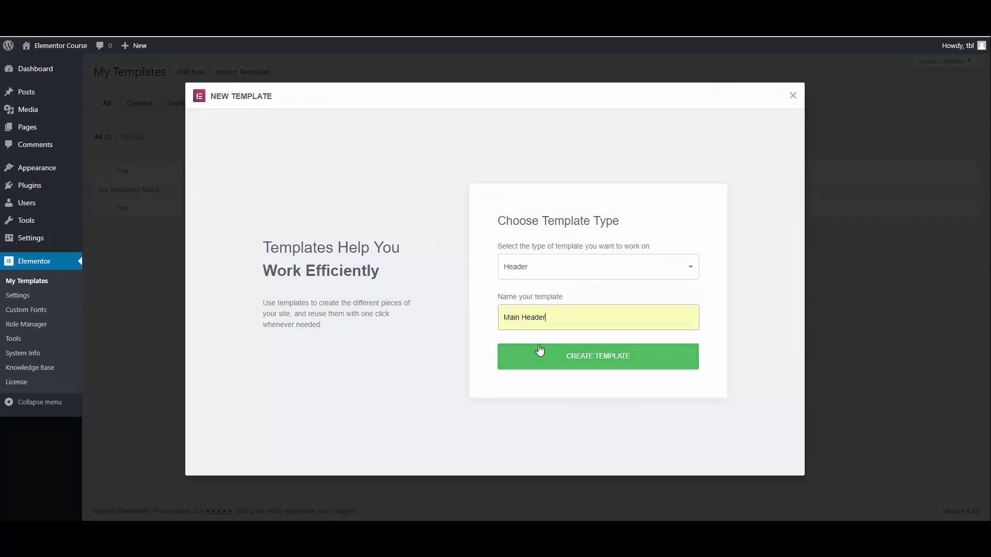
click(598, 356)
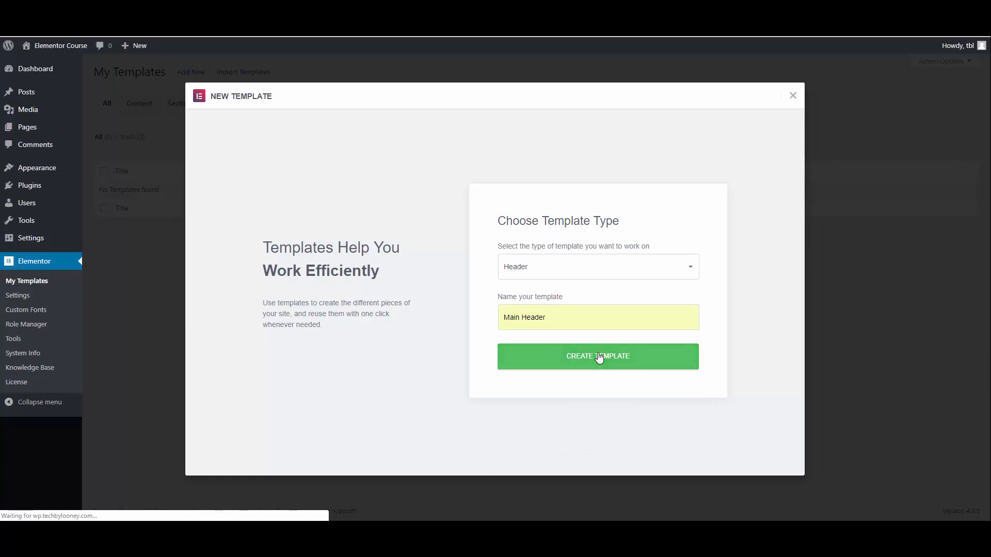
click(598, 356)
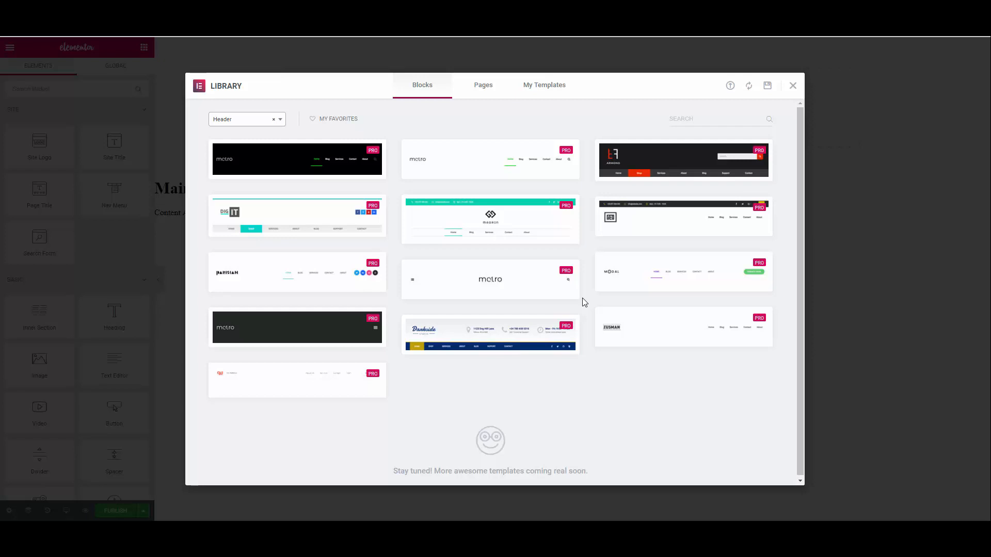
mouse_move(600, 304)
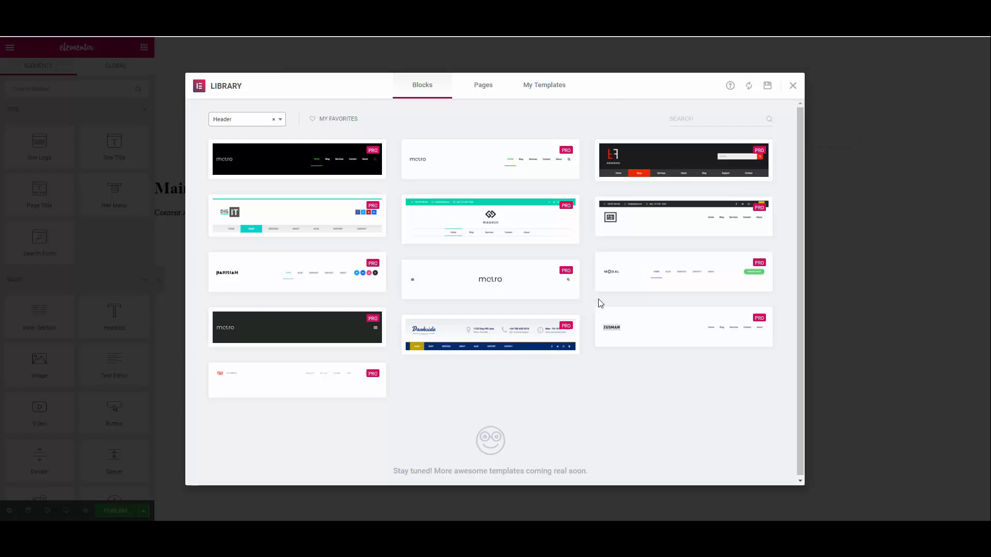
Dismiss the premade header block library to reach the blank canvas
click(793, 86)
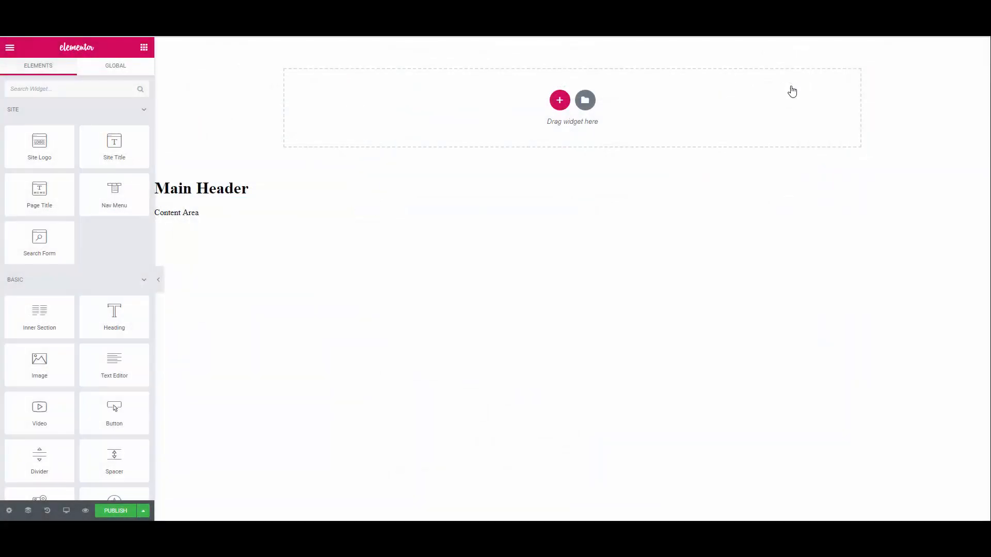
mouse_move(610, 348)
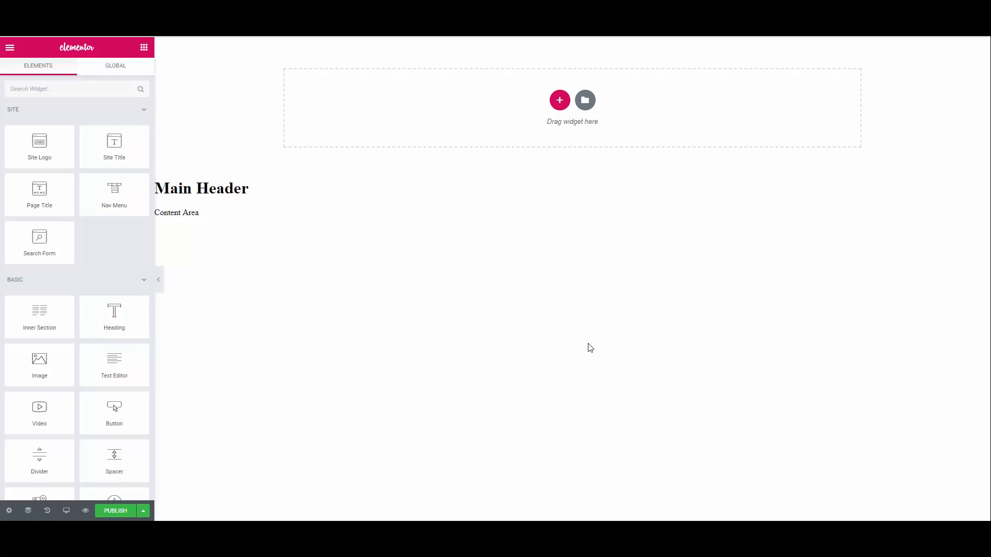
mouse_move(518, 295)
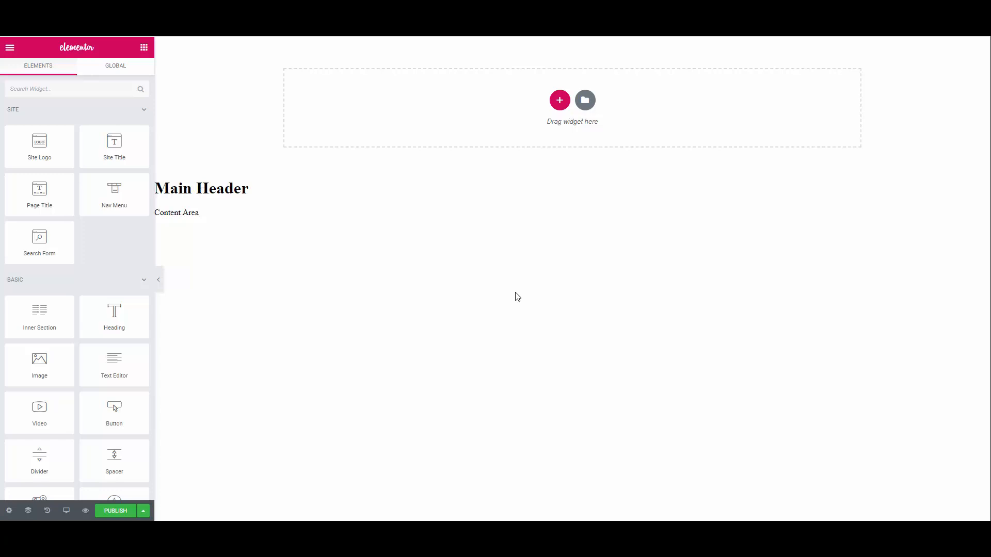
Insert a new empty section at the top of the header canvas
click(558, 100)
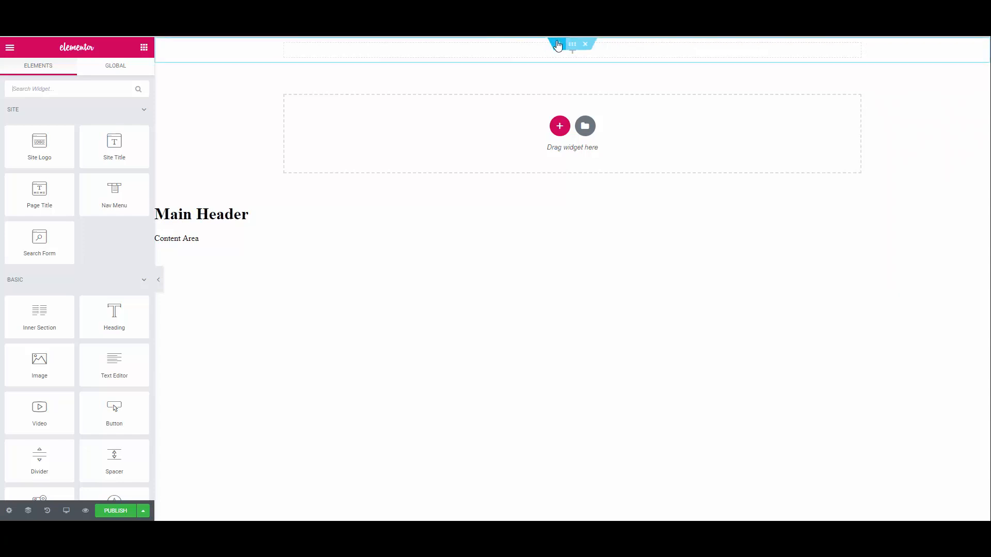
mouse_move(584, 50)
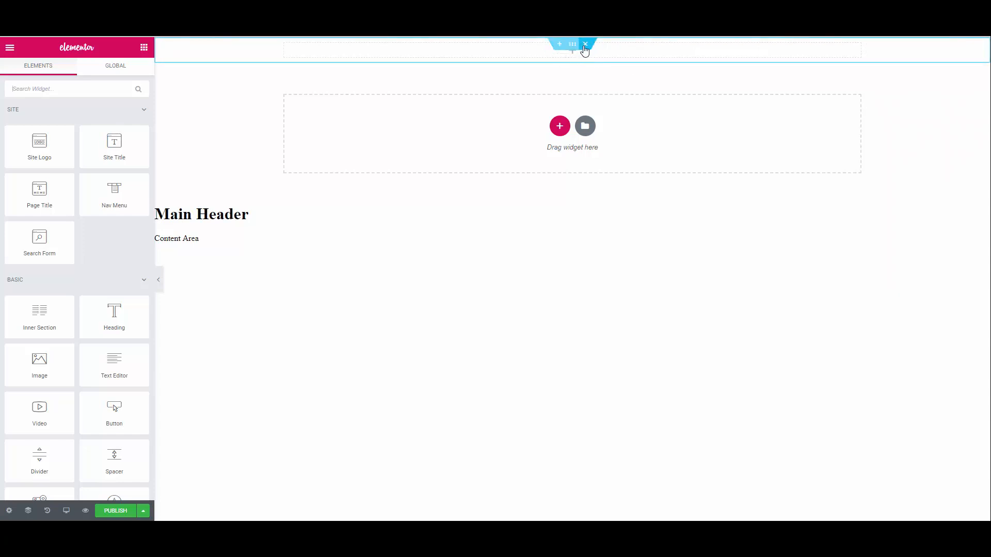
mouse_move(571, 43)
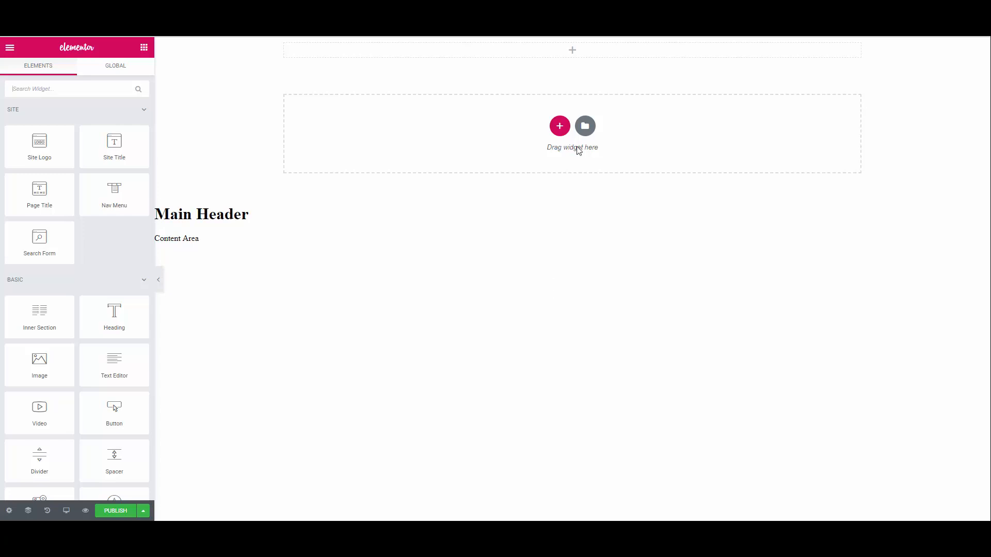
Give the top section a Classic background in light blue
click(572, 44)
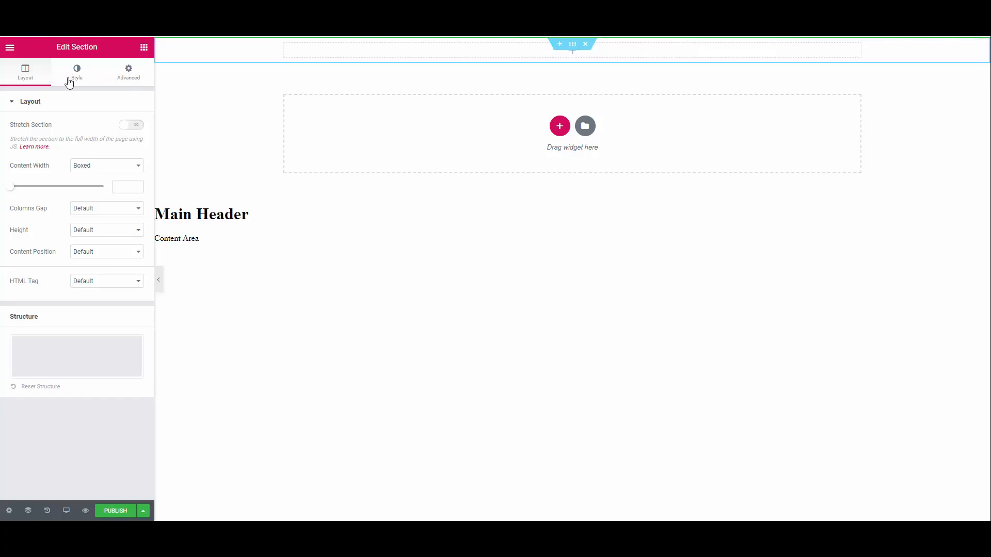
click(76, 71)
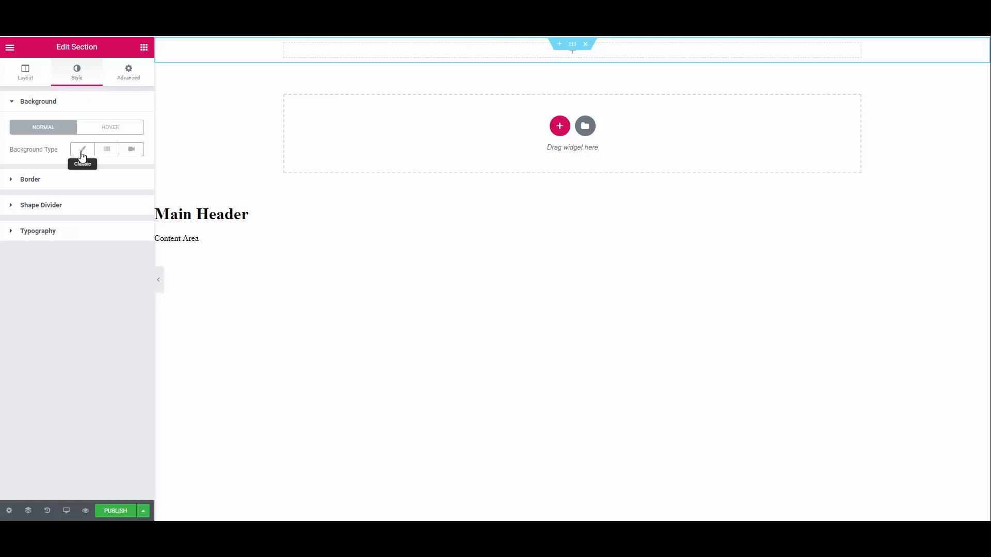
click(83, 149)
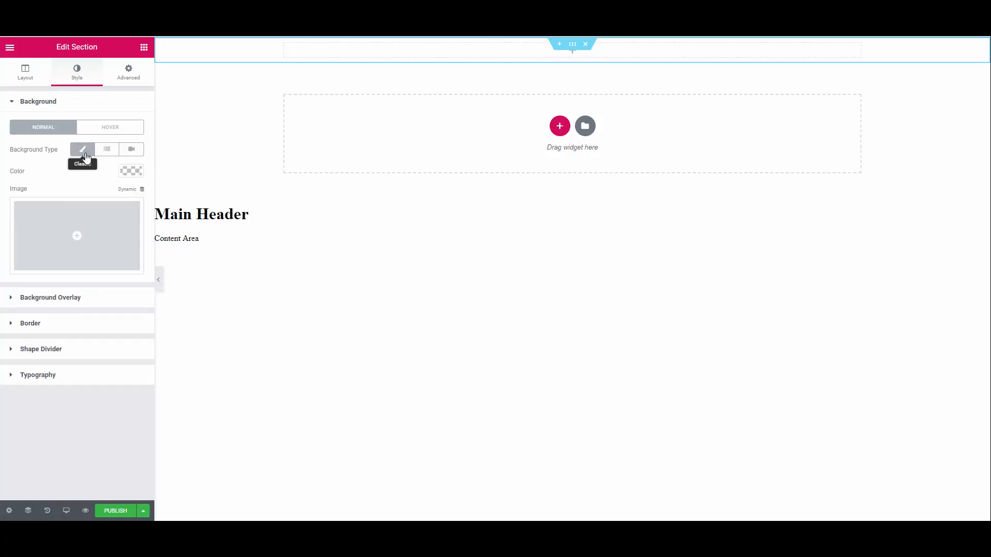
click(131, 171)
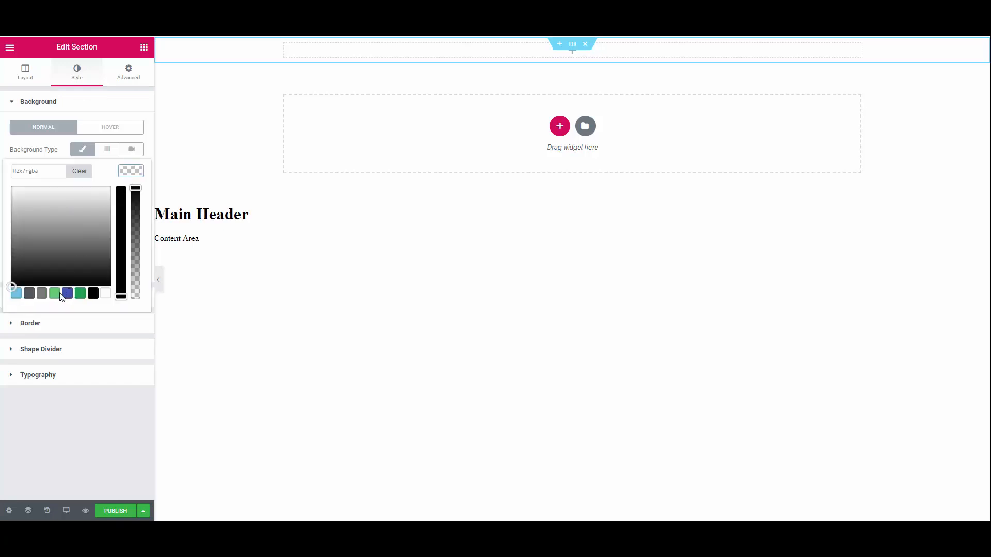
click(15, 292)
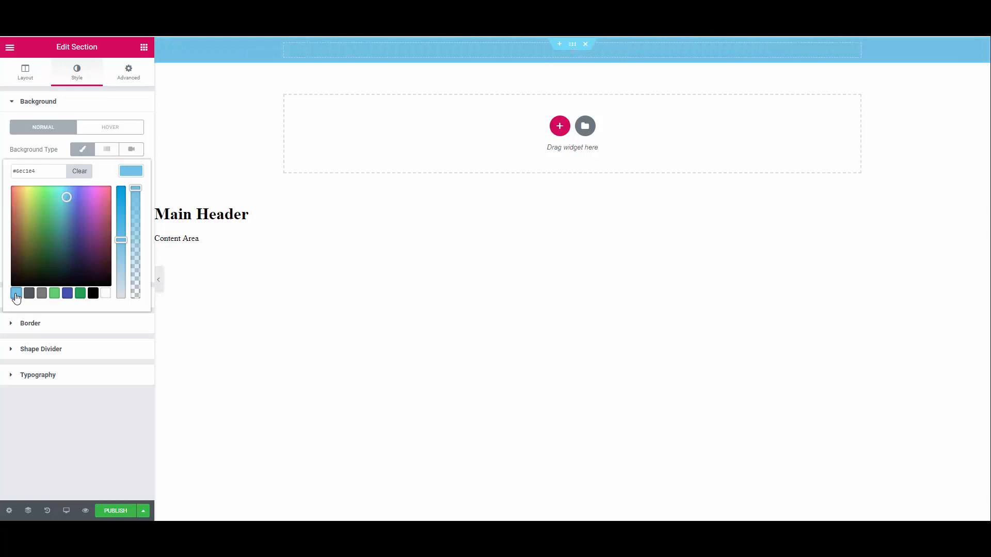
mouse_move(91, 210)
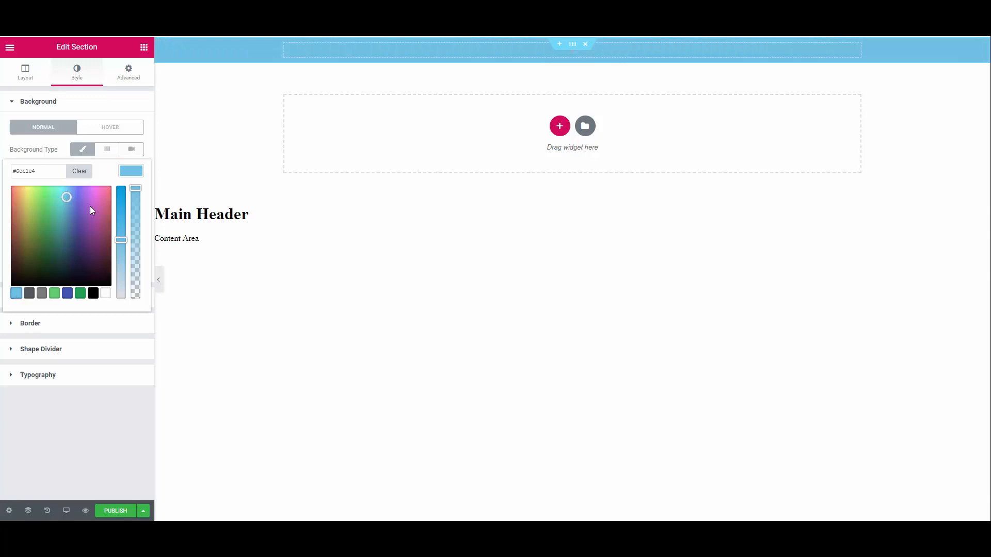
click(131, 171)
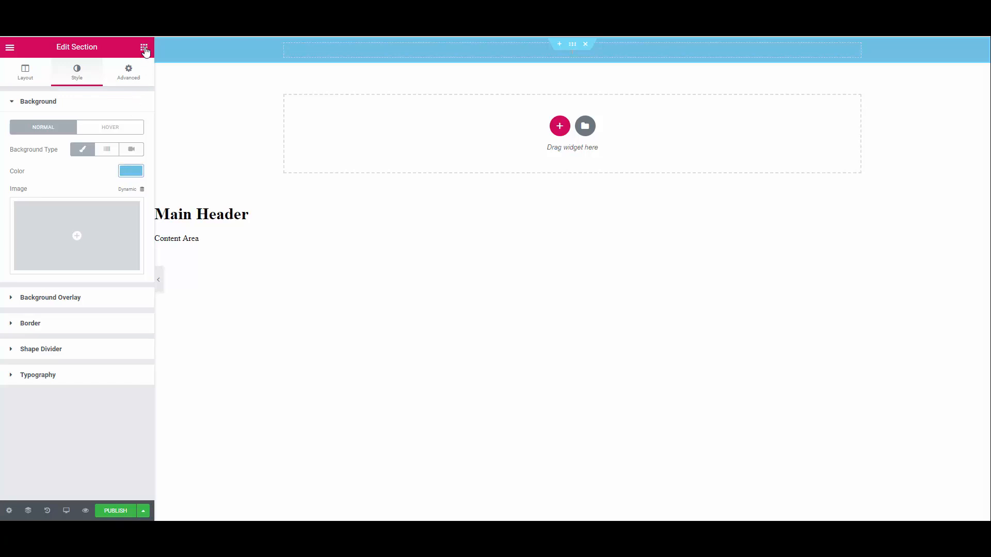
Find the Search Form widget and place it in the left column of the blue header bar
click(145, 46)
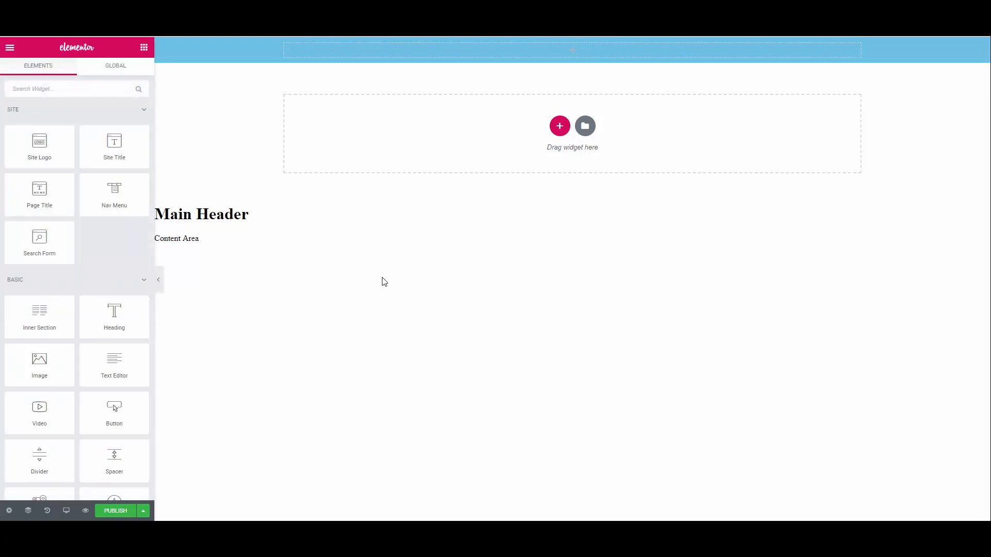
click(69, 89)
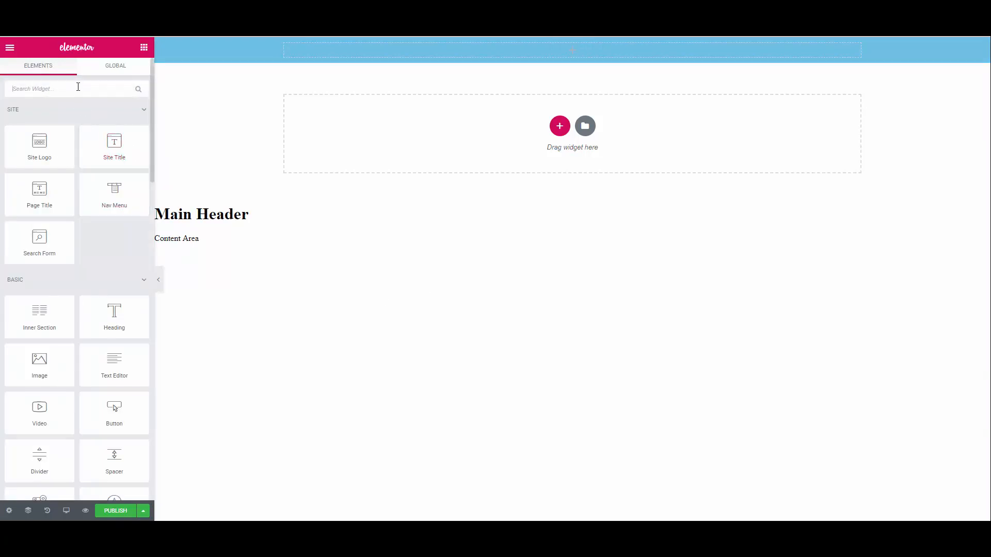
text(search)
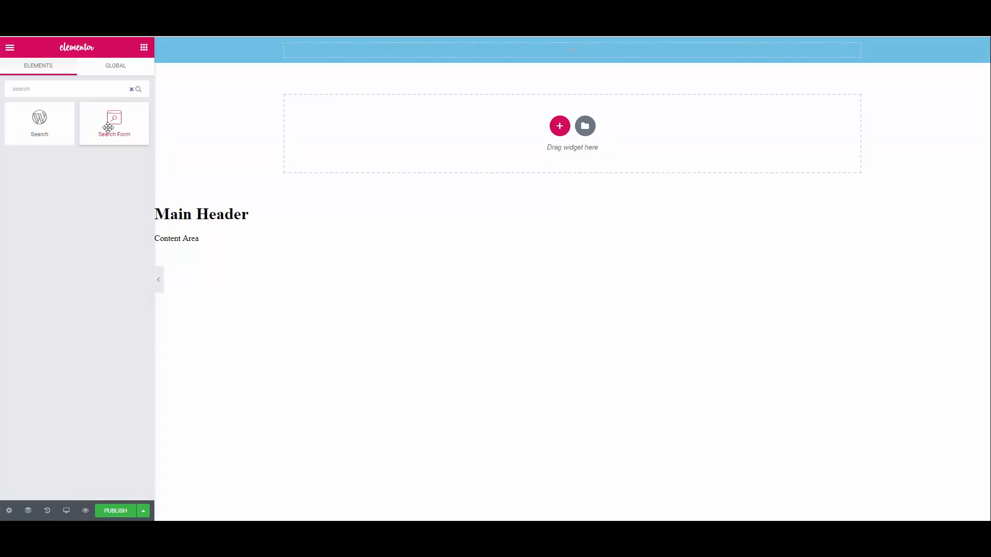
click(131, 89)
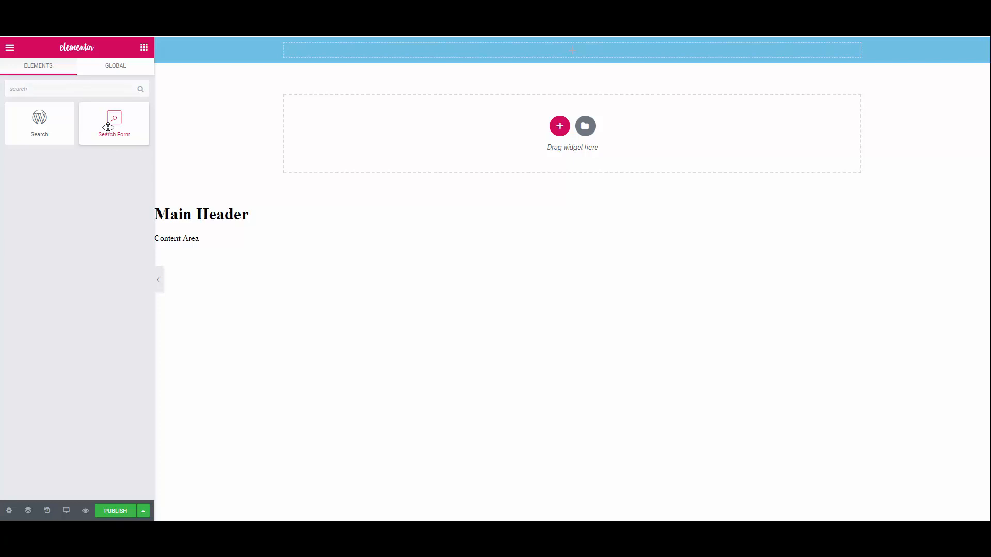
drag(114, 123, 578, 51)
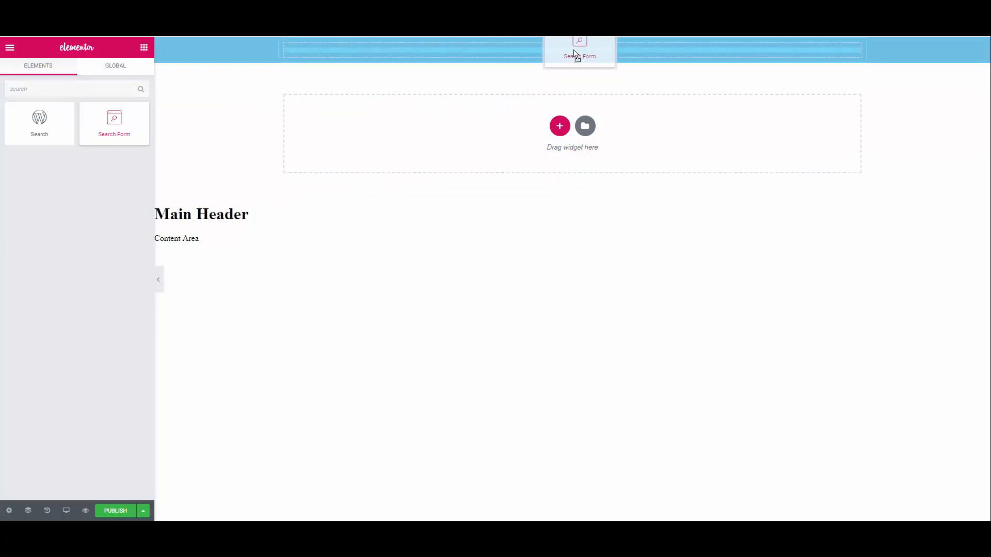
click(579, 50)
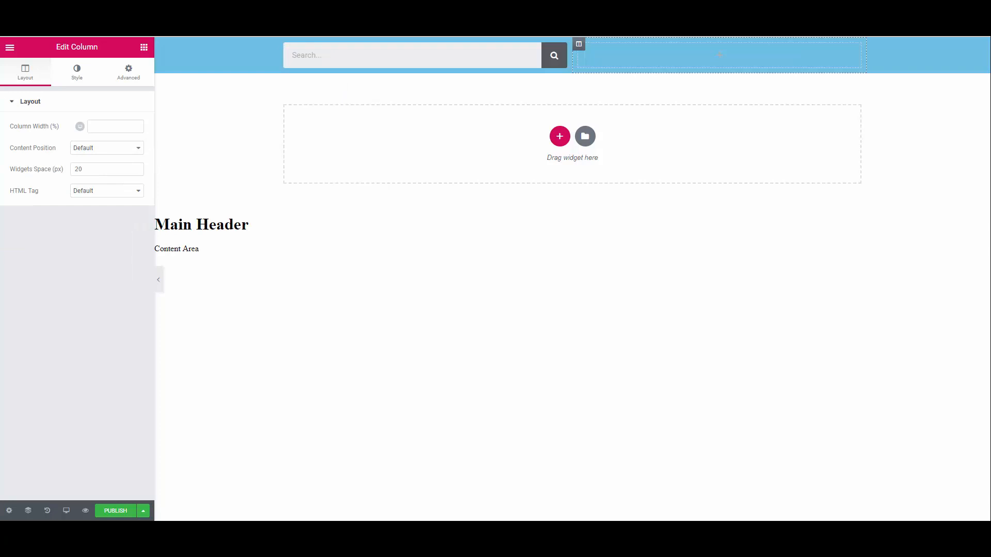
mouse_move(499, 299)
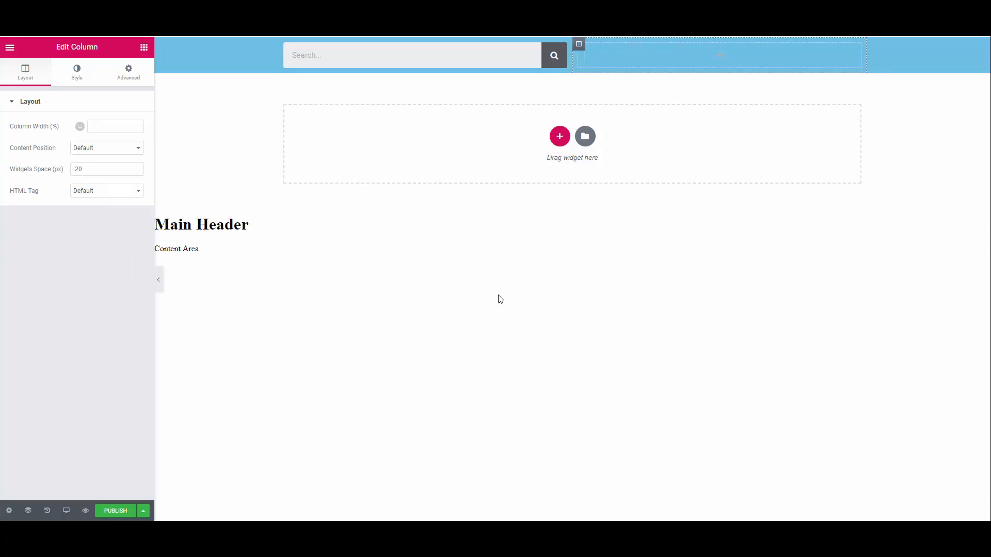
mouse_move(517, 255)
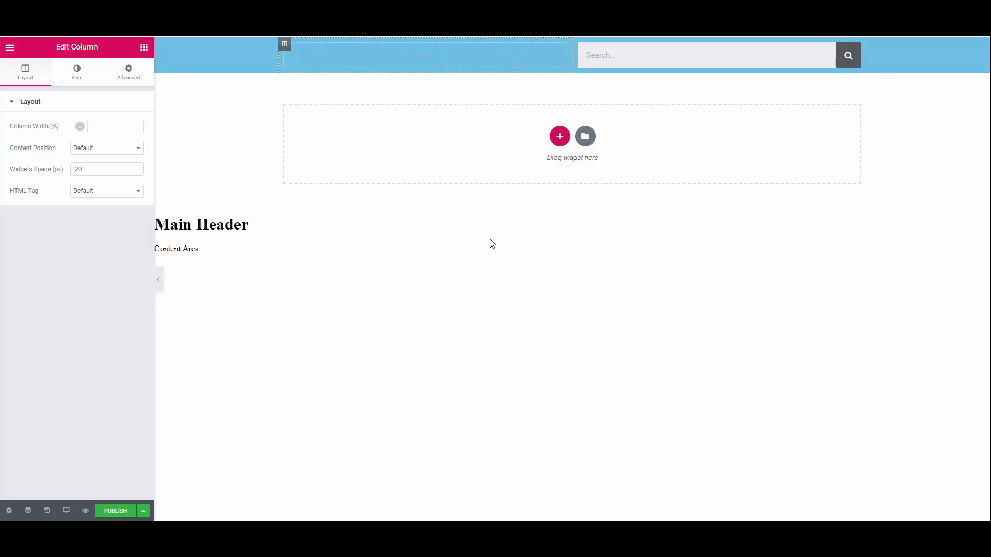
mouse_move(471, 209)
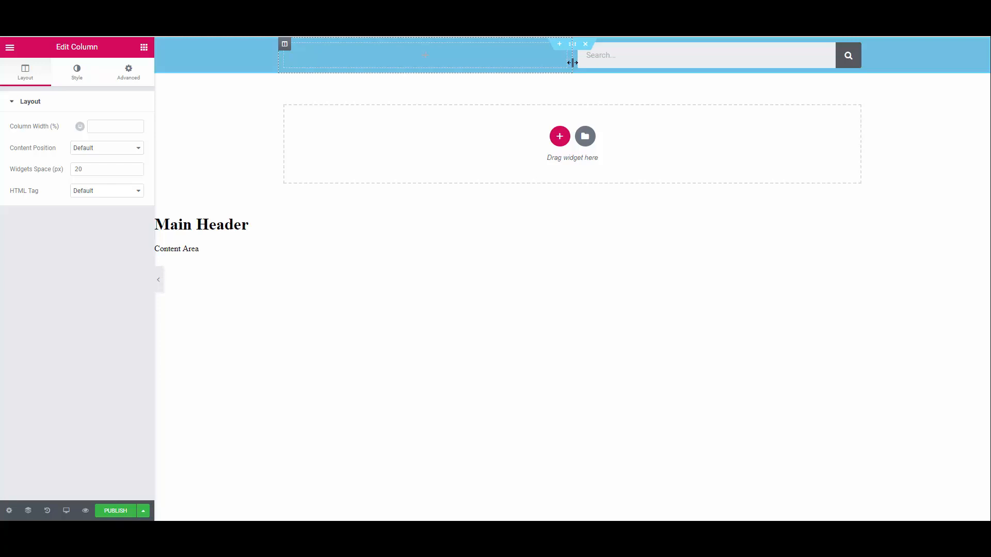
Widen the empty left header column to 70% width beside the search box
drag(574, 63, 629, 63)
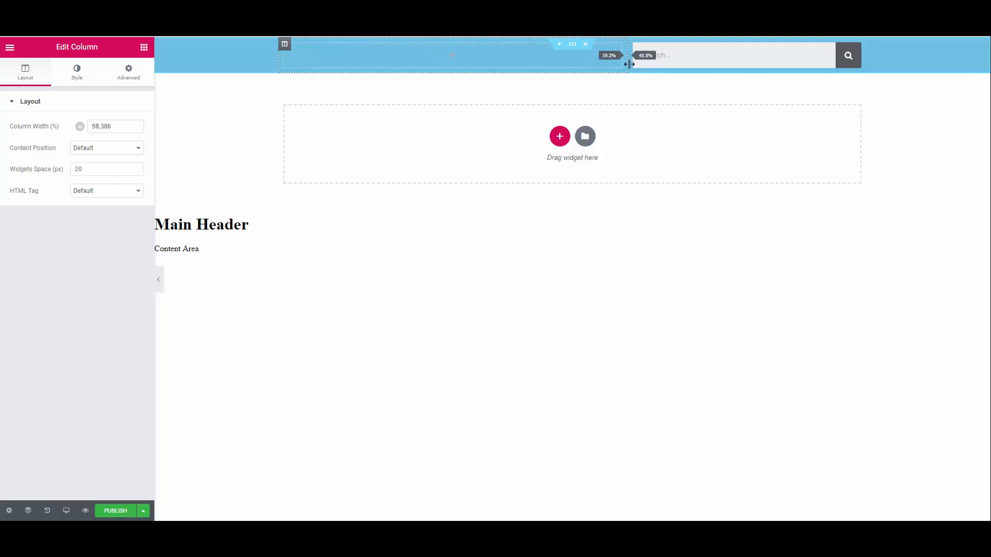
drag(629, 63, 676, 68)
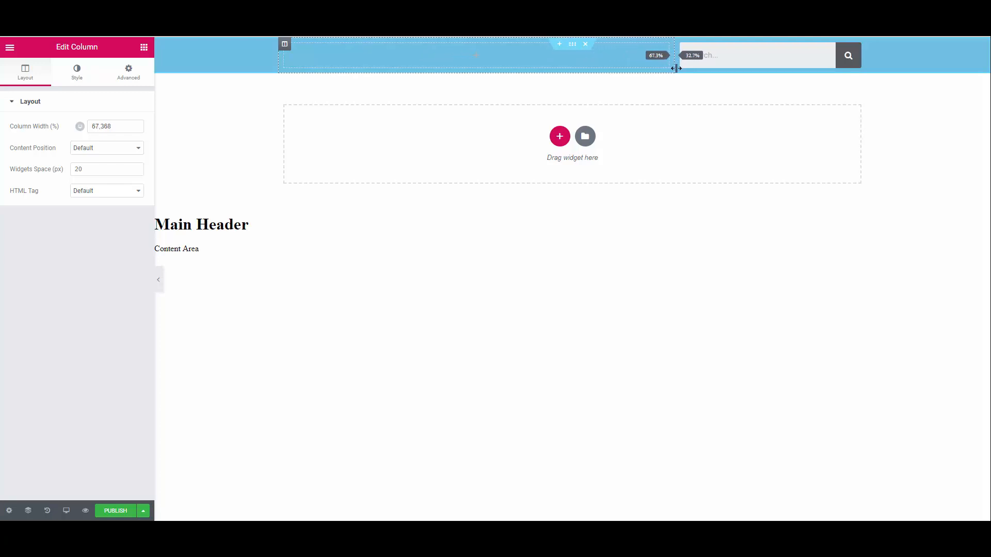
drag(675, 68, 693, 68)
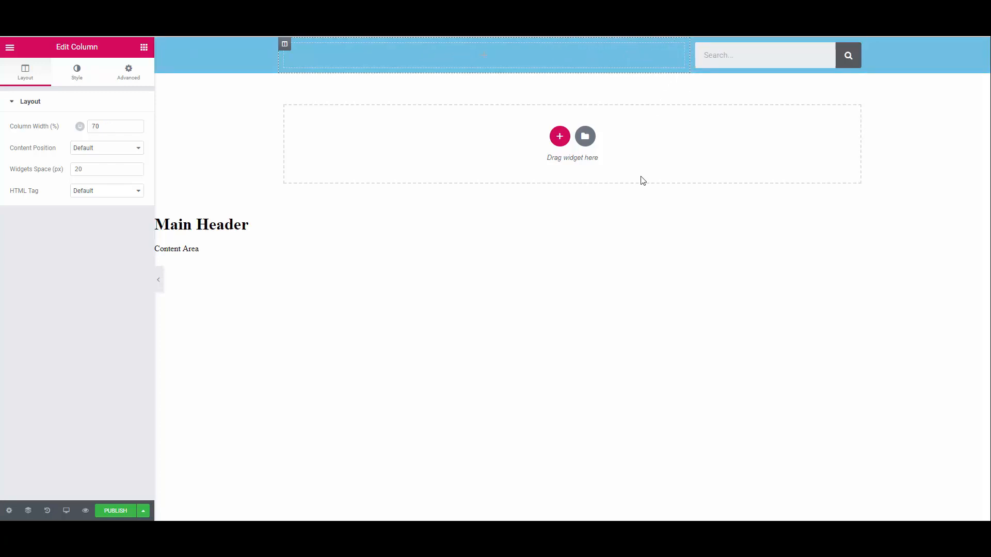
mouse_move(562, 219)
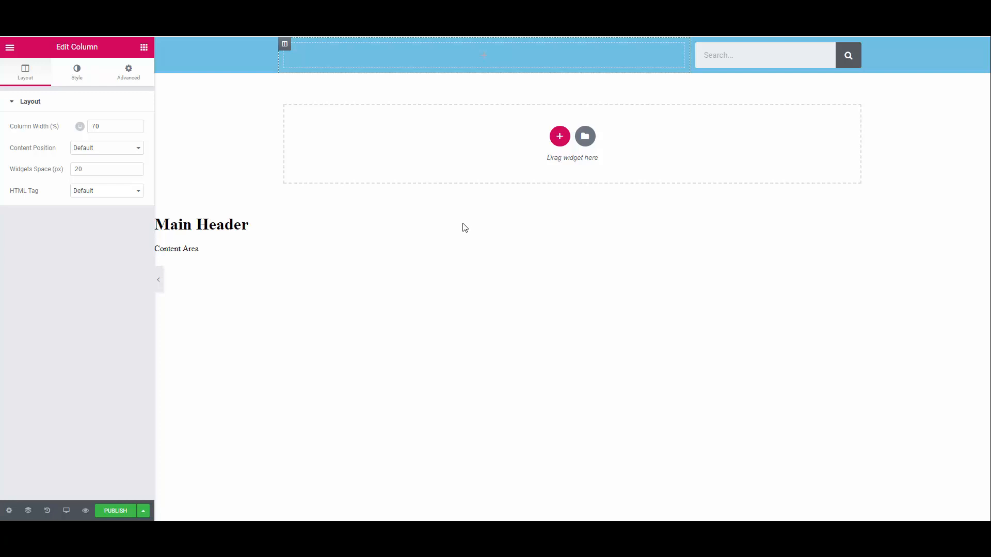
click(145, 47)
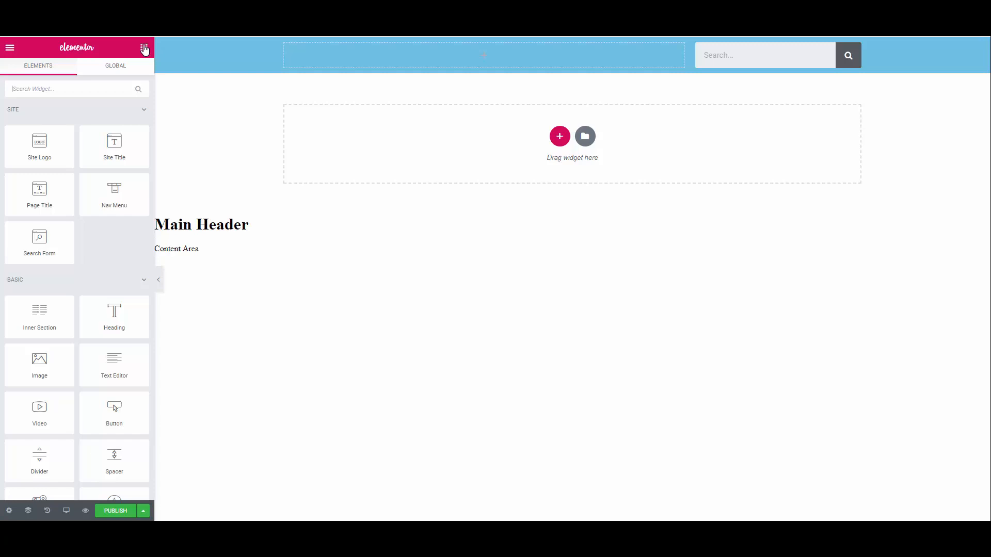
mouse_move(469, 276)
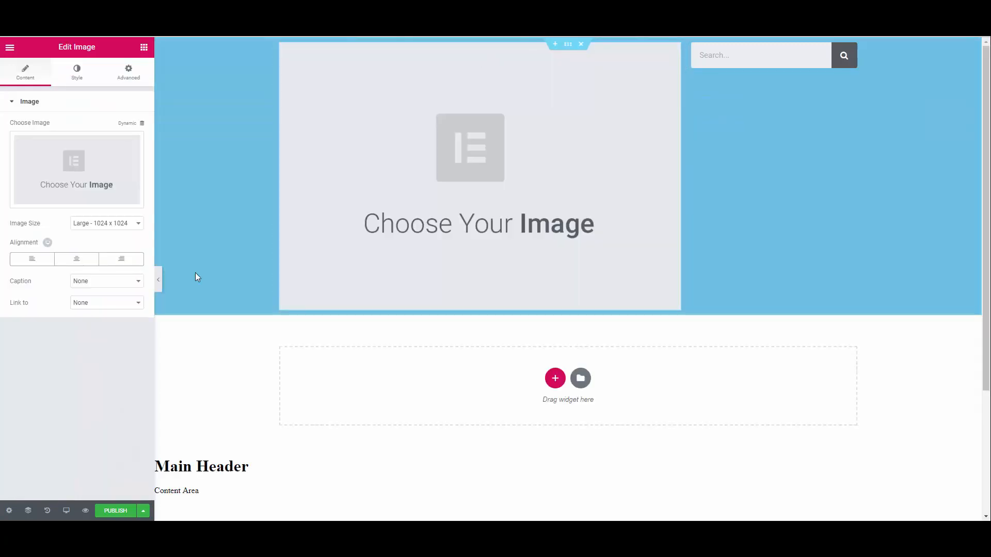
mouse_move(75, 170)
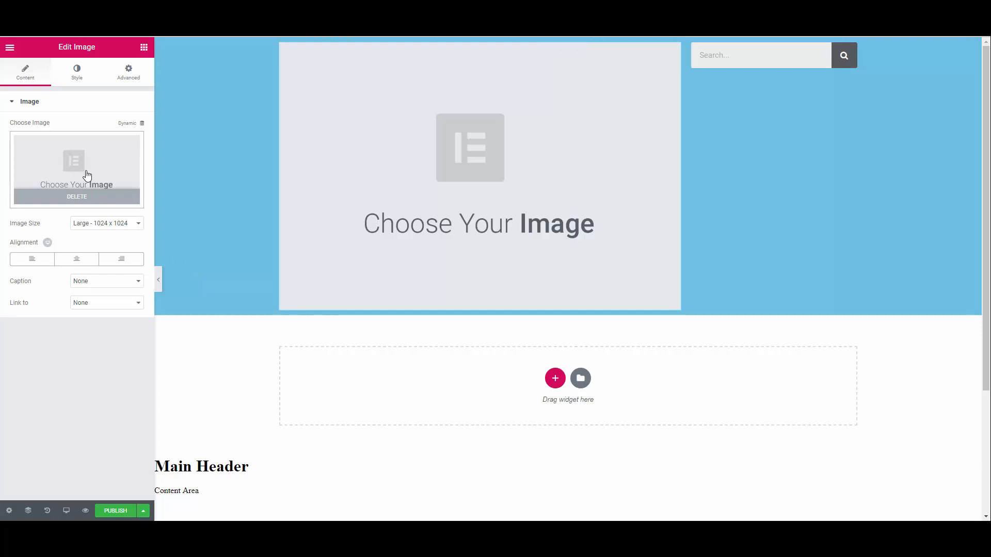
Upload the 'your logo' image and insert it into the left header column
click(76, 168)
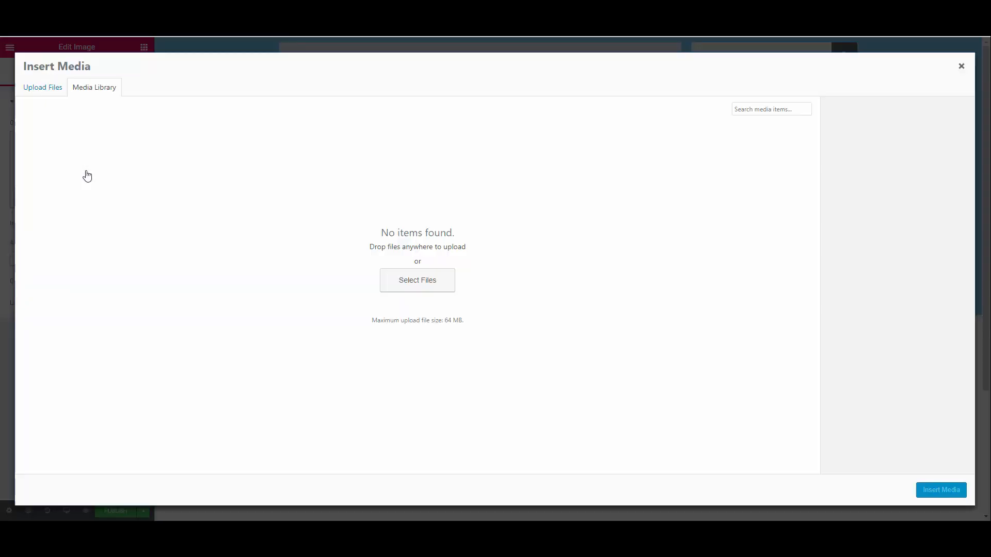
click(42, 86)
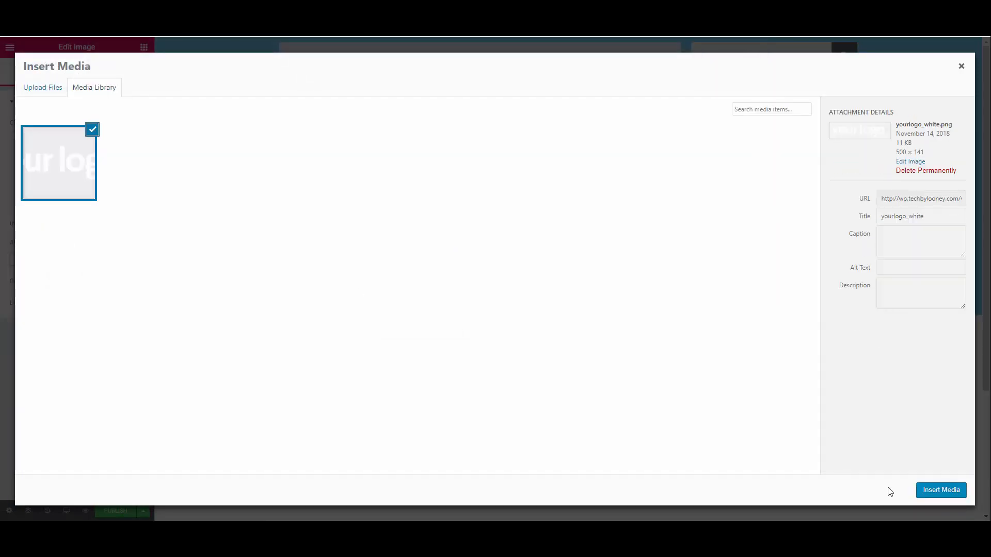
click(940, 490)
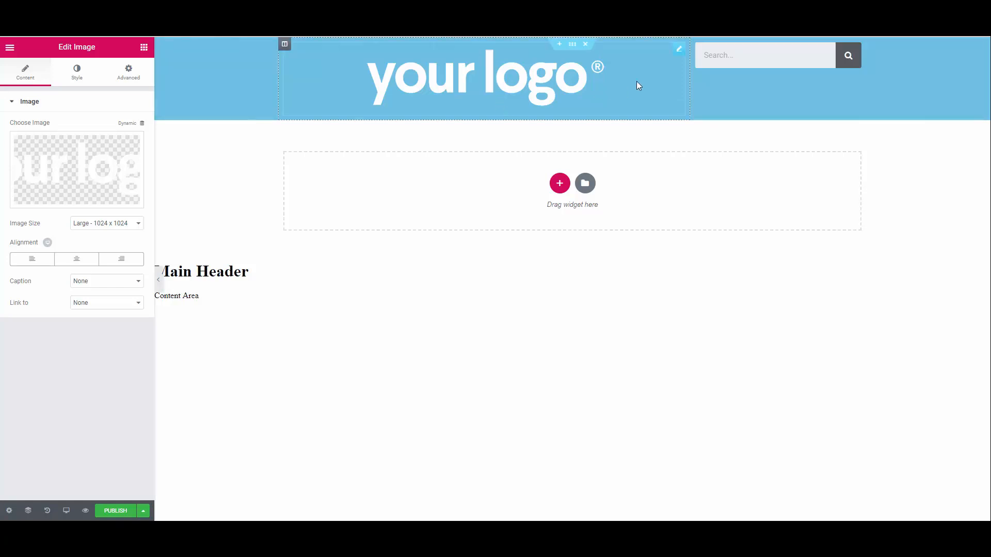
mouse_move(678, 50)
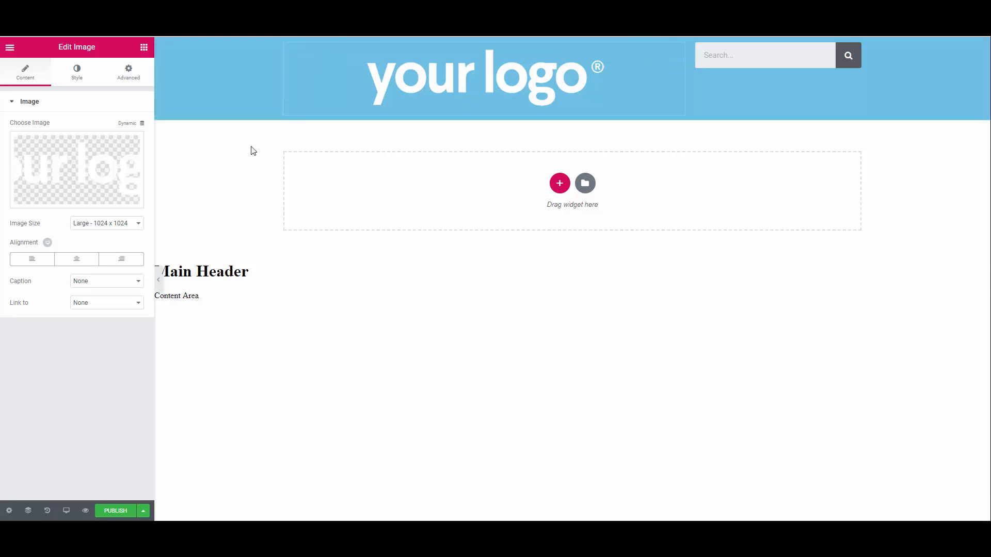
Shrink the logo to a custom 80-pixel height and align it left
click(106, 223)
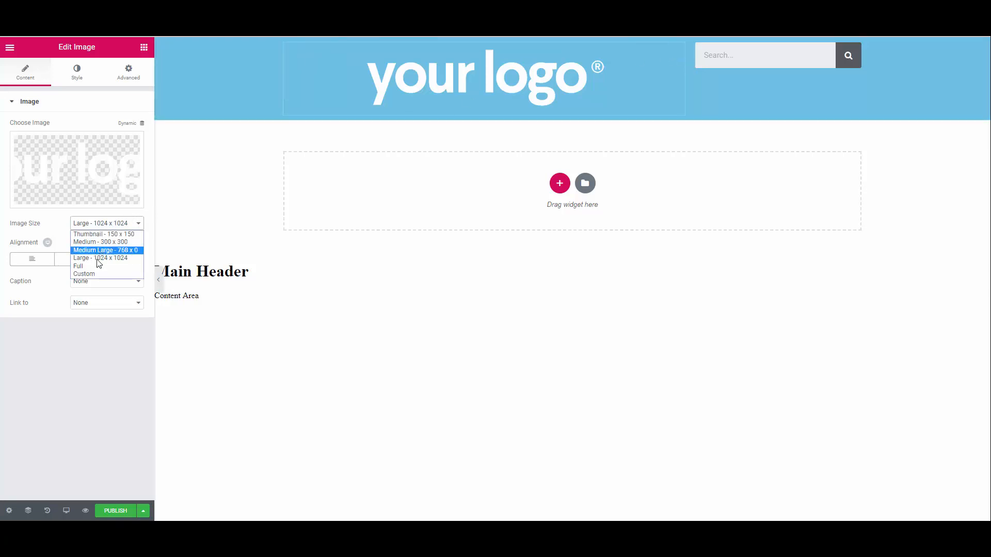
mouse_move(83, 274)
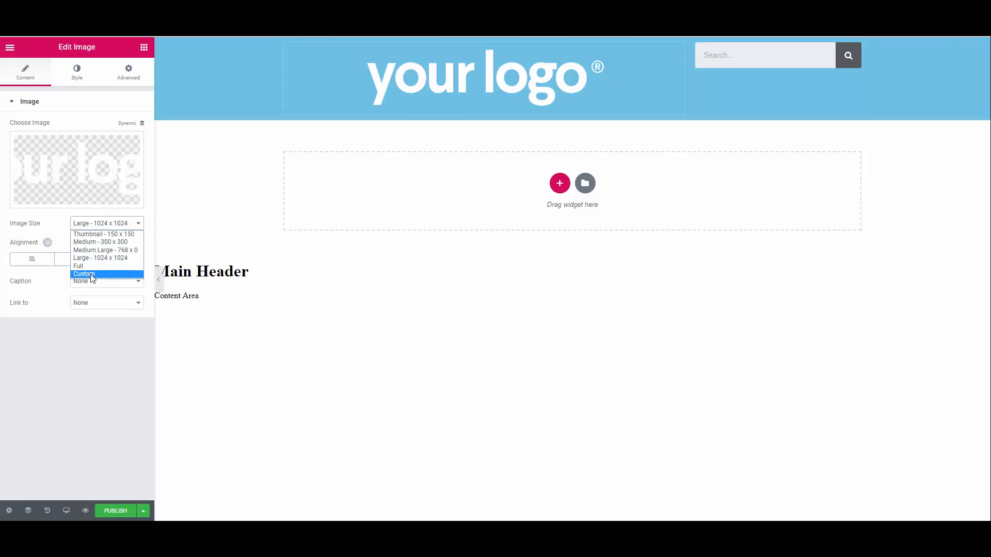
click(83, 275)
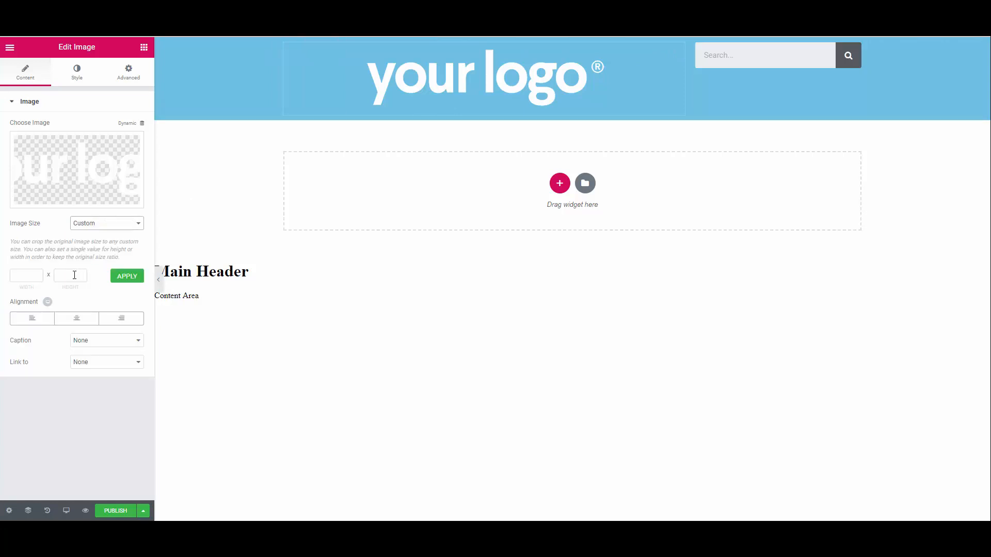
text(80)
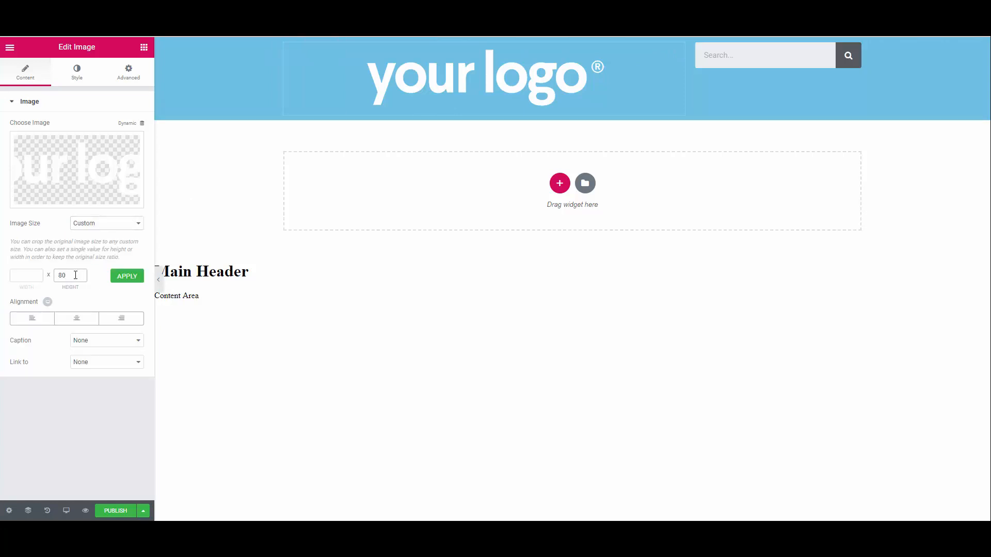
click(126, 276)
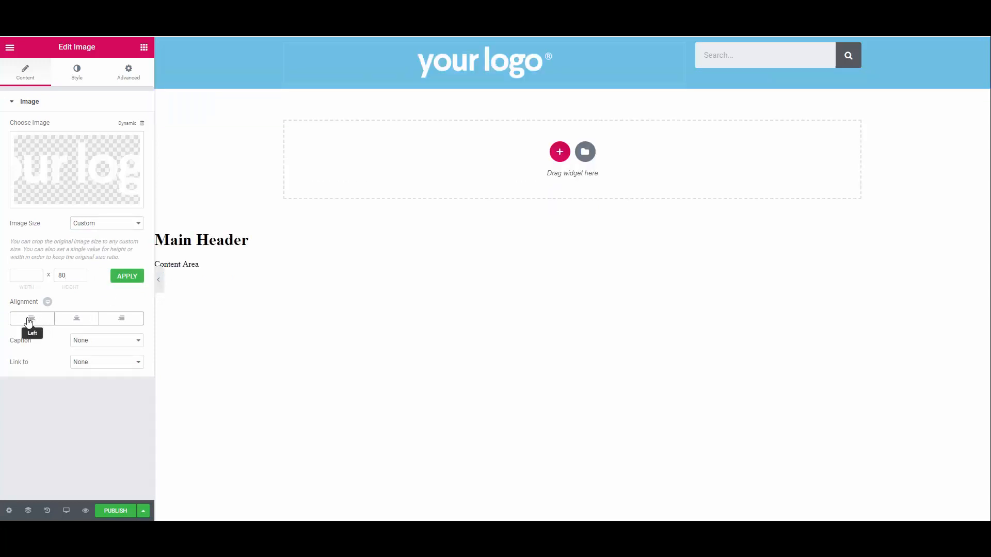
click(32, 318)
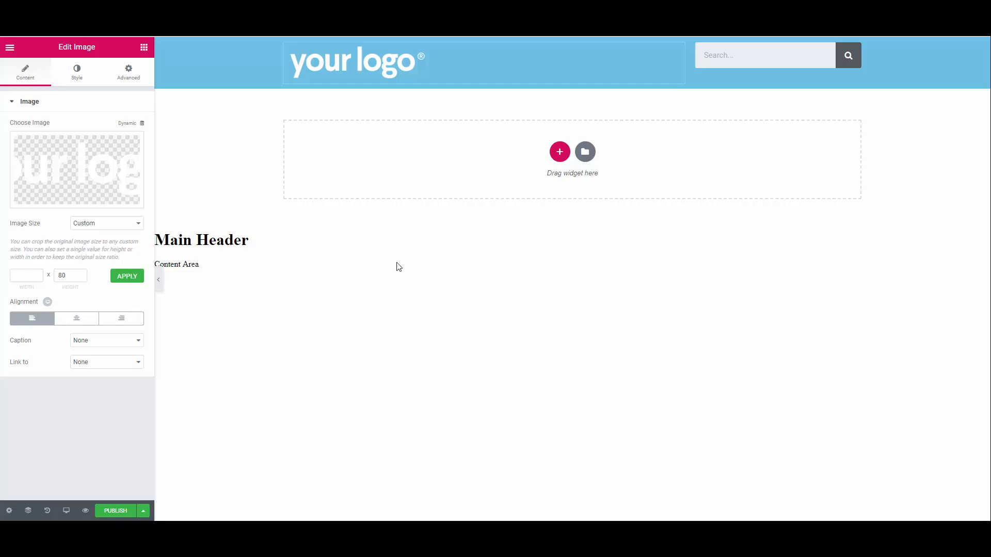
mouse_move(528, 289)
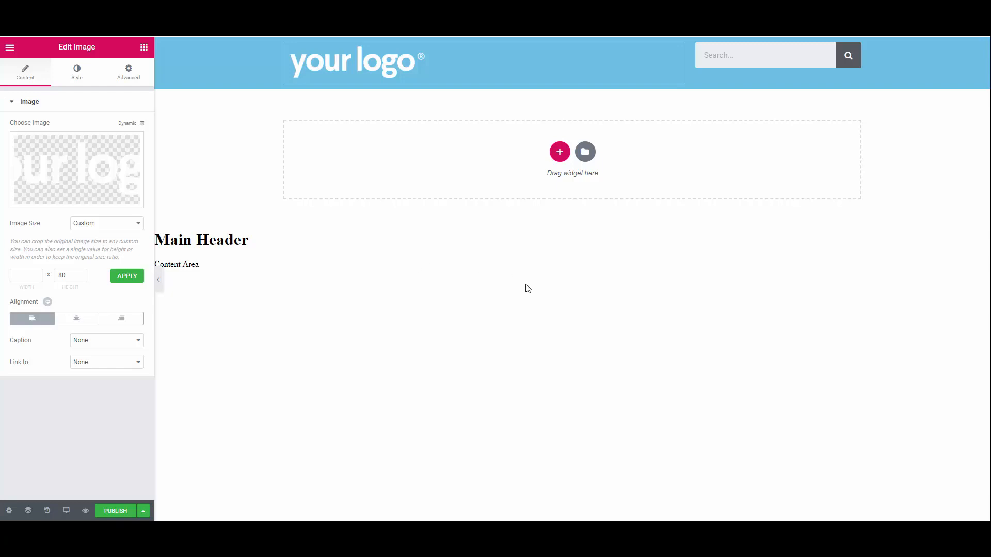
Set the header section's Content Position to Middle so the search box lines up with the logo
click(572, 44)
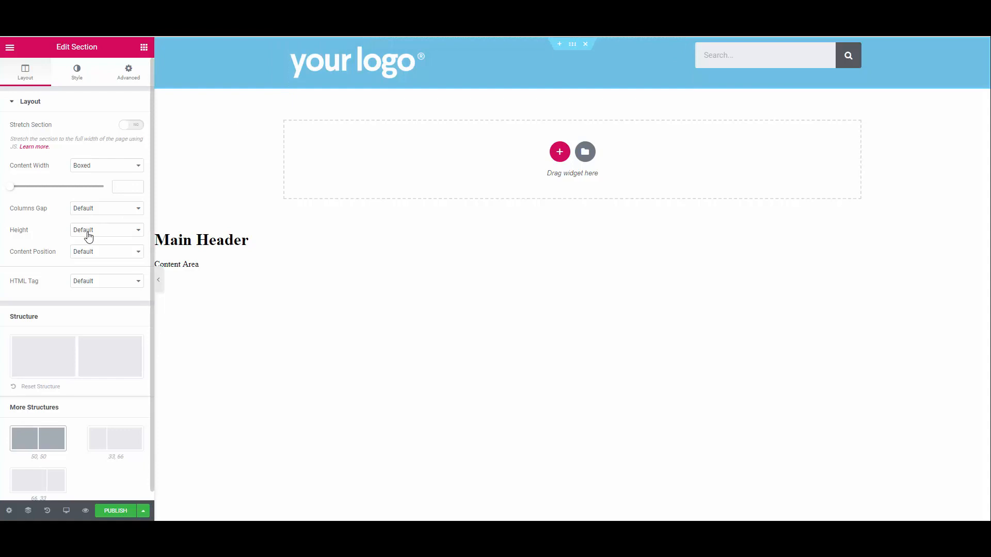
click(106, 252)
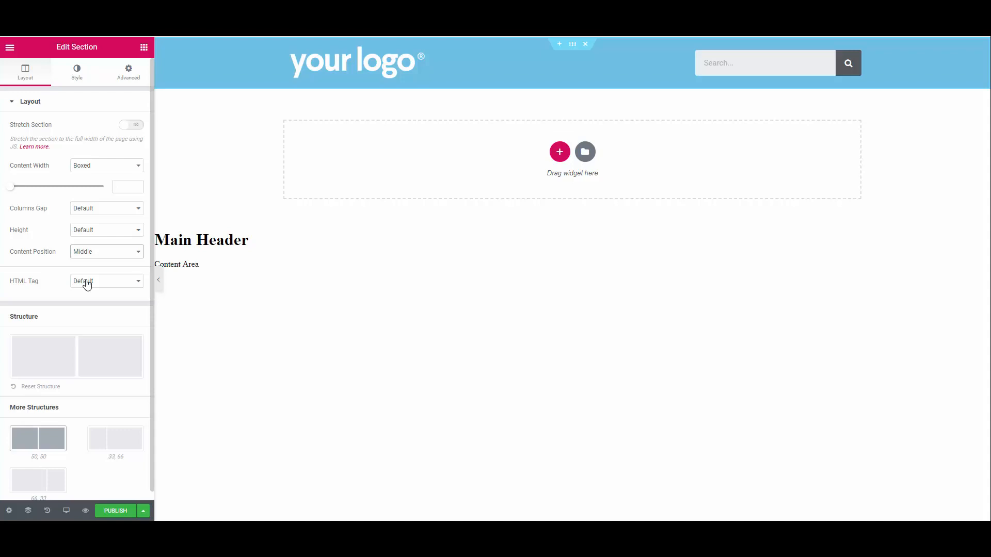
click(77, 71)
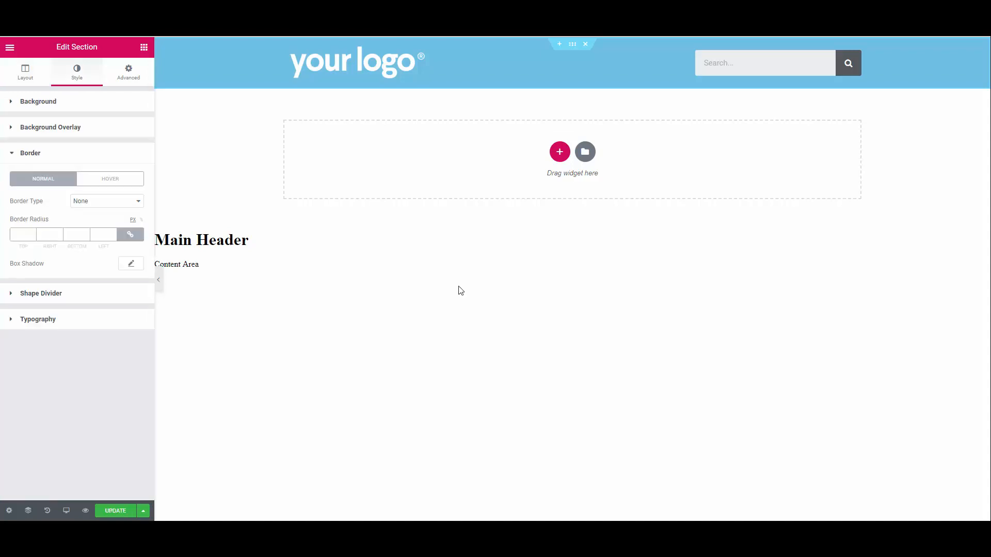
mouse_move(477, 347)
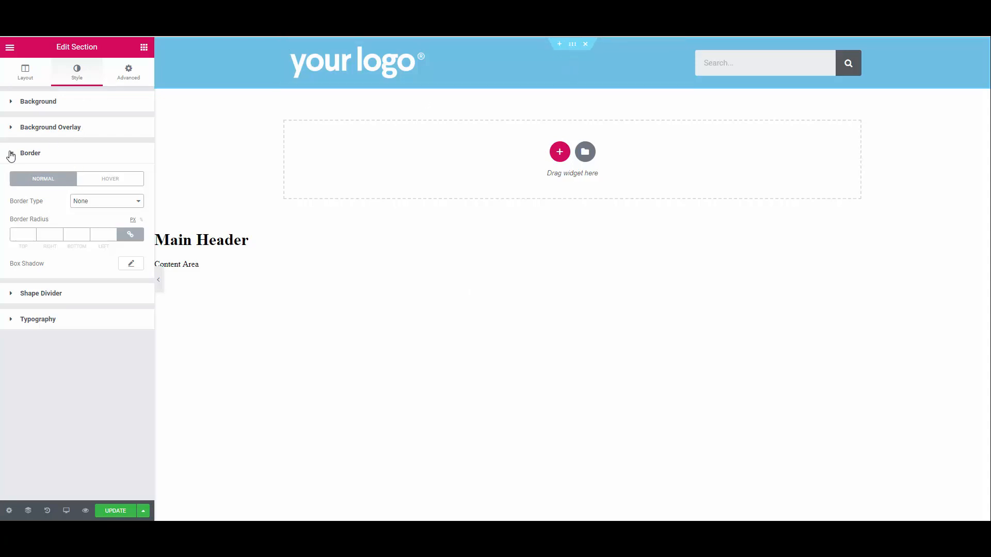
Give the header a solid 2-pixel dark-blue border on the bottom edge only
click(107, 202)
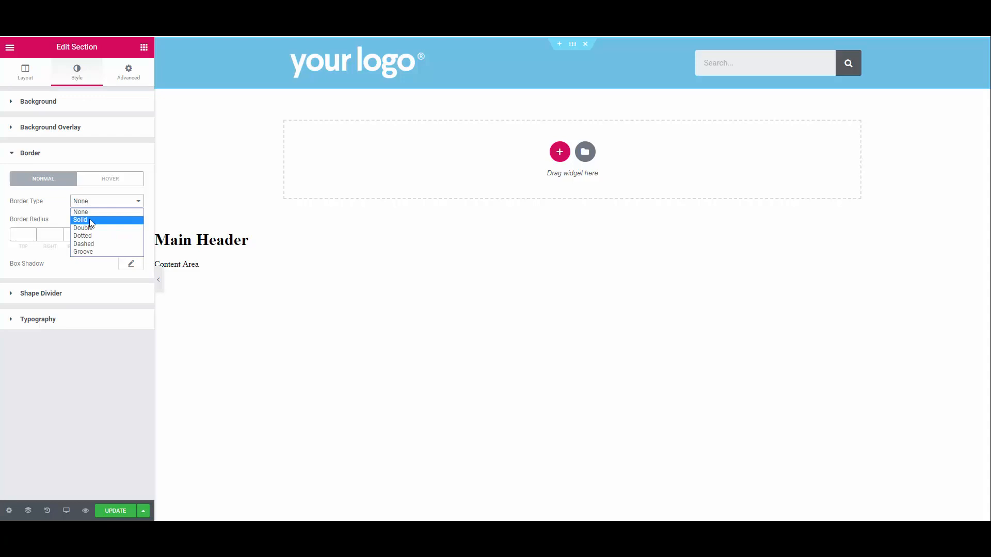
click(80, 219)
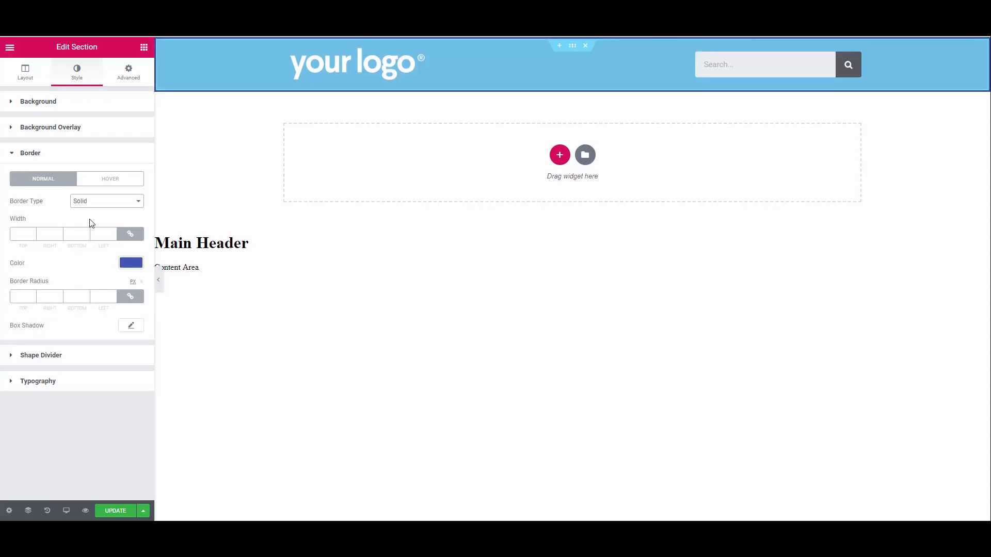
mouse_move(130, 234)
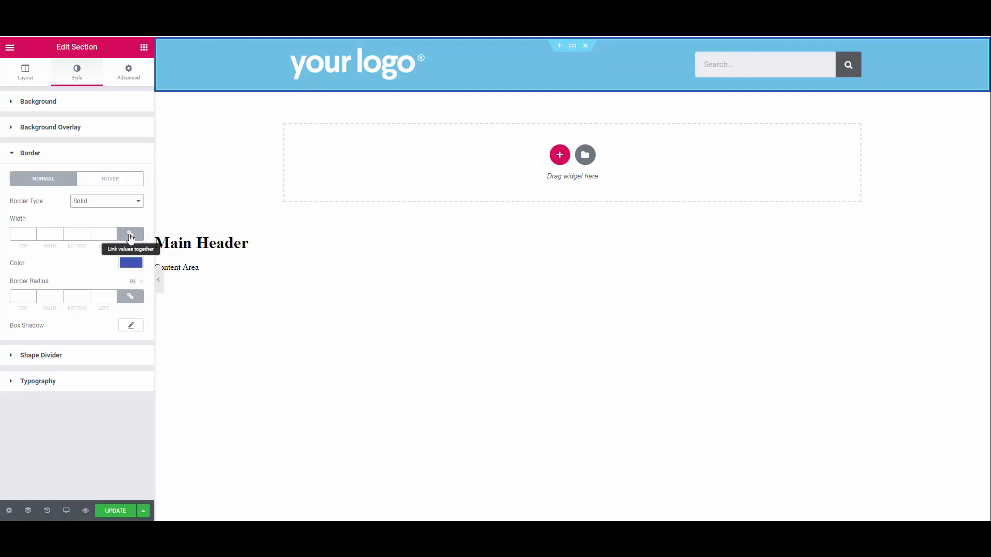
mouse_move(126, 238)
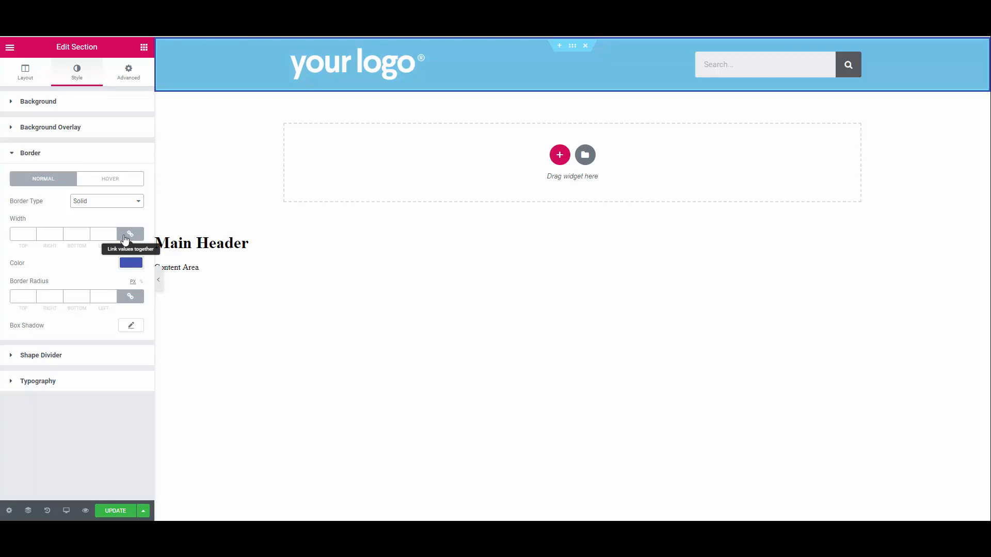
click(130, 234)
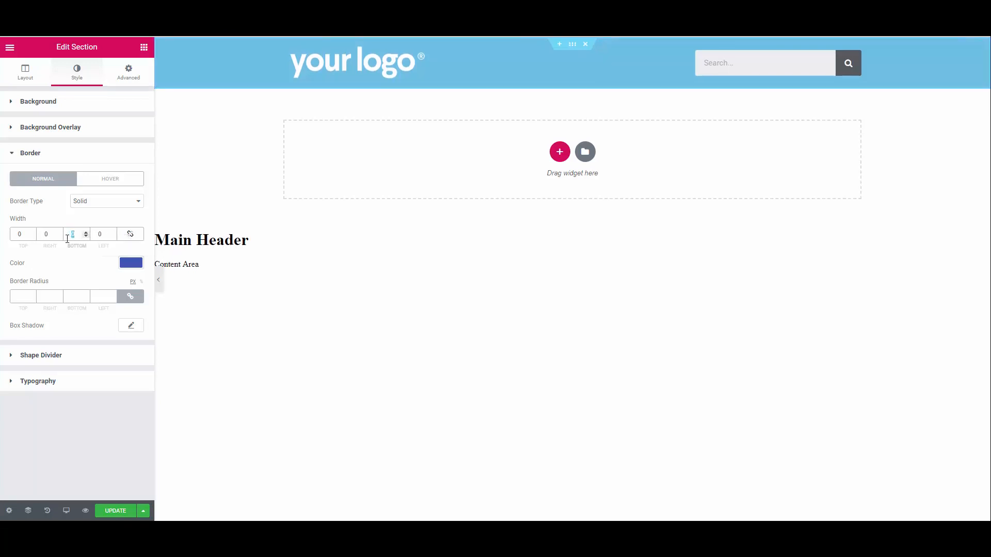
text(2)
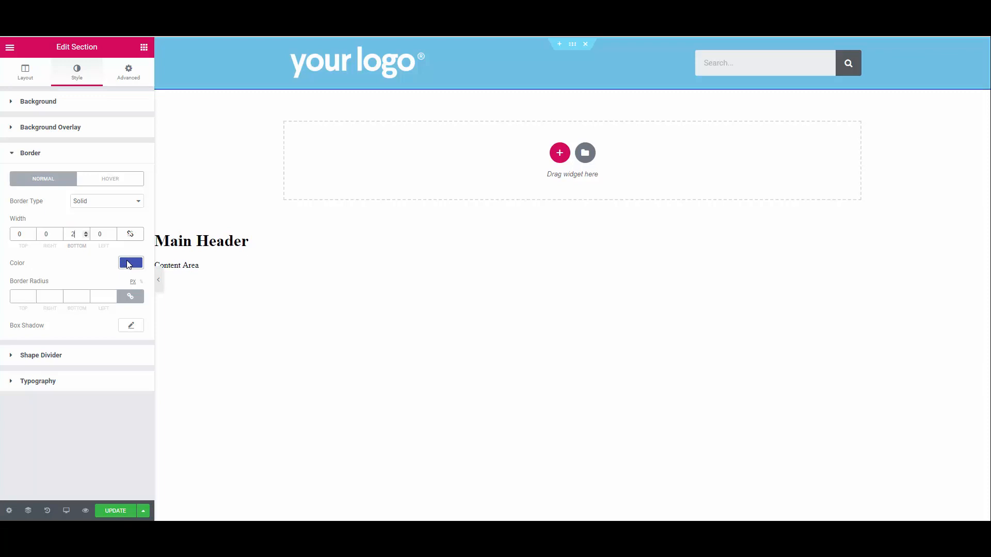
click(131, 263)
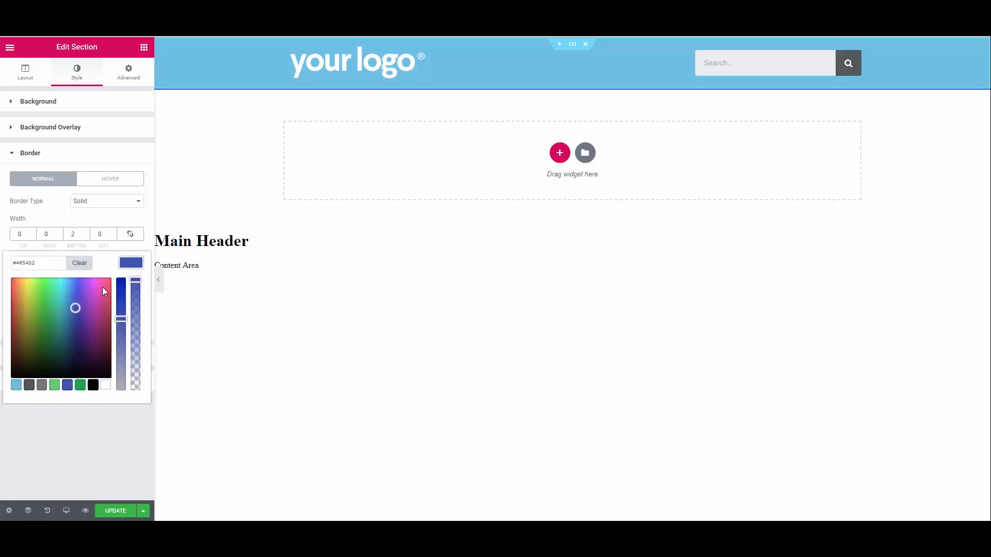
click(131, 263)
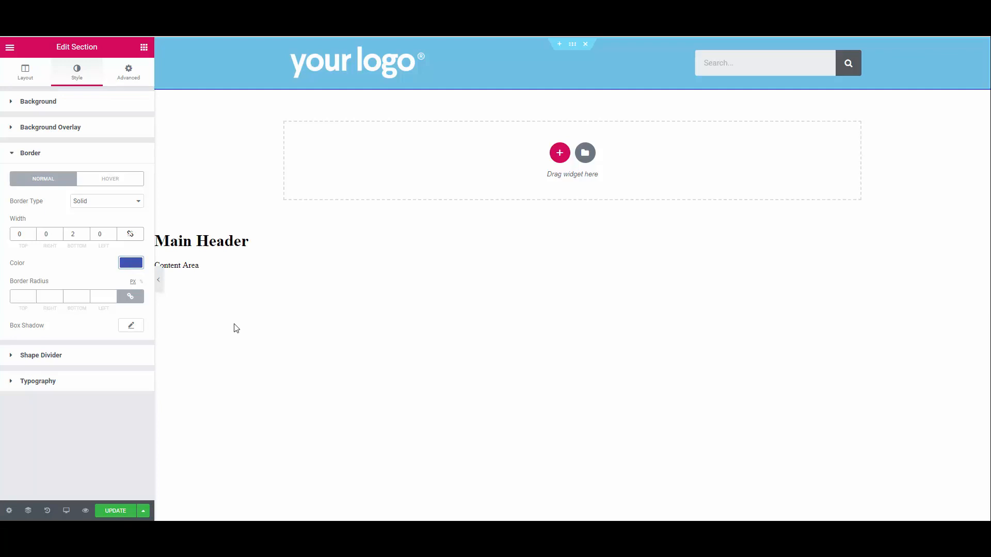
mouse_move(567, 238)
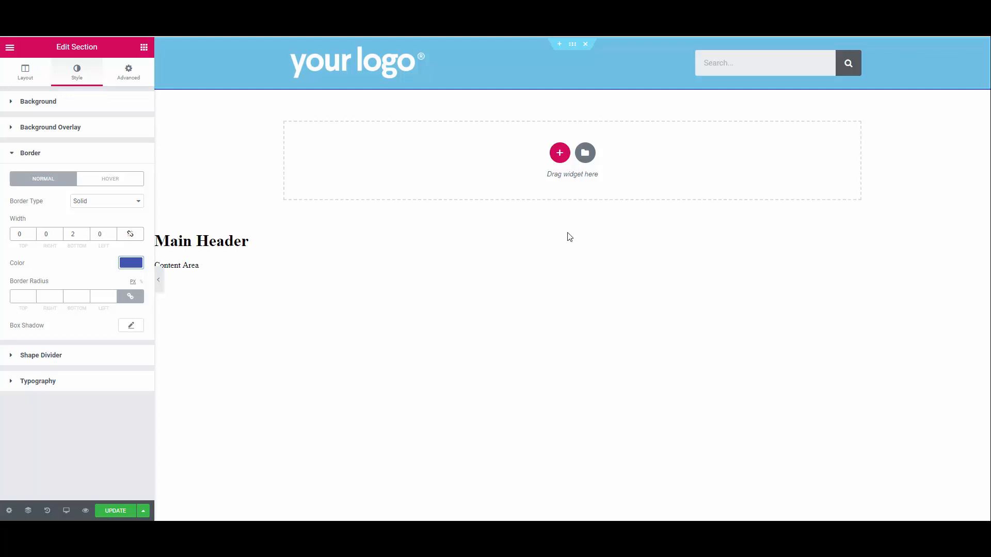
mouse_move(558, 152)
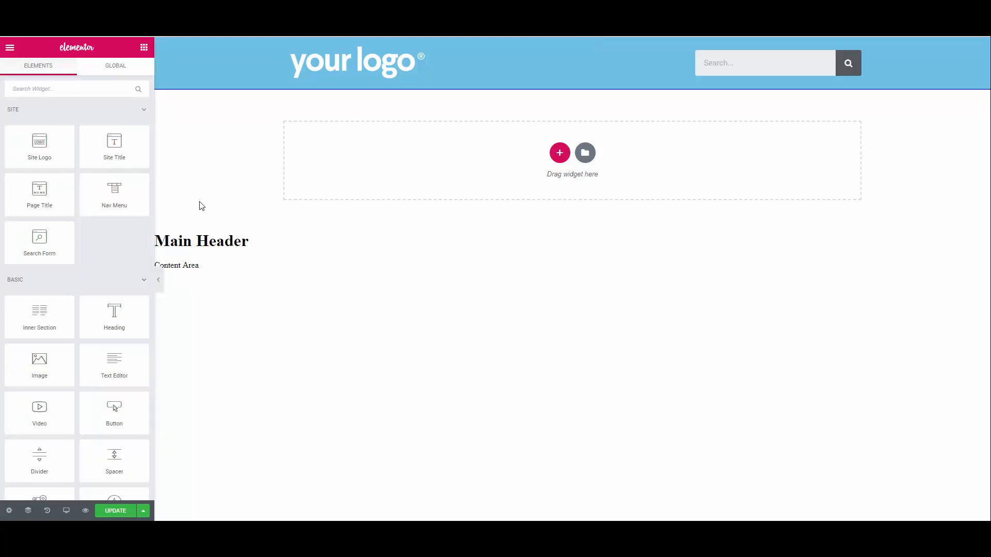
Place a Nav Menu widget (Home, About Us, Services, FAQ, Contact Us) in the row below the header bar
drag(113, 194, 319, 186)
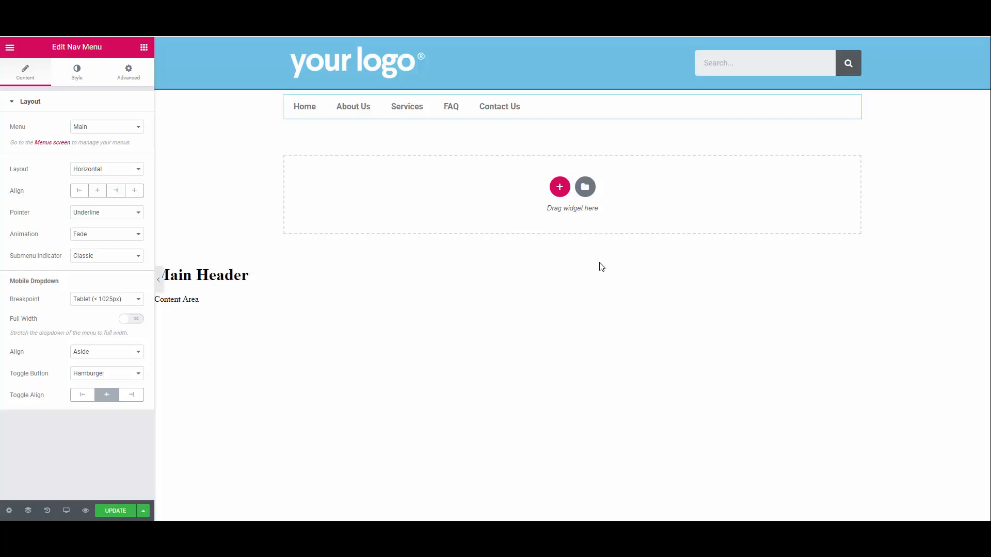
mouse_move(860, 154)
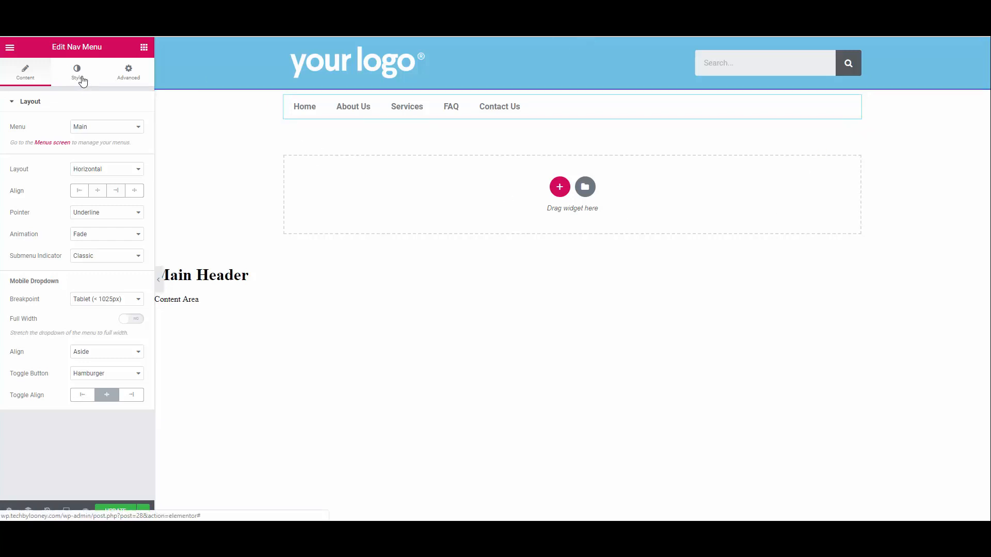
Centre the menu with Background pointer, Space Between 94, and recolour the menu text
click(76, 71)
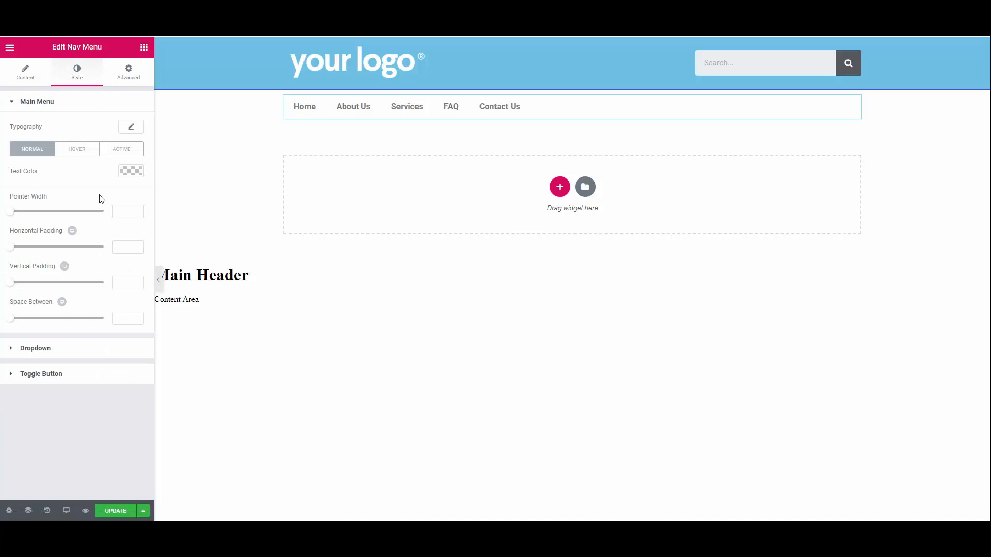
mouse_move(76, 277)
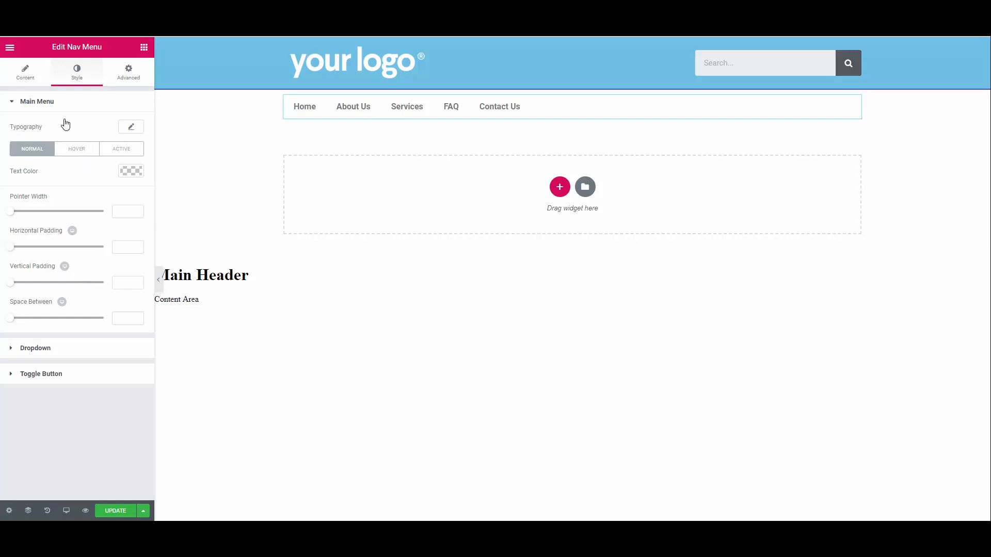
click(24, 73)
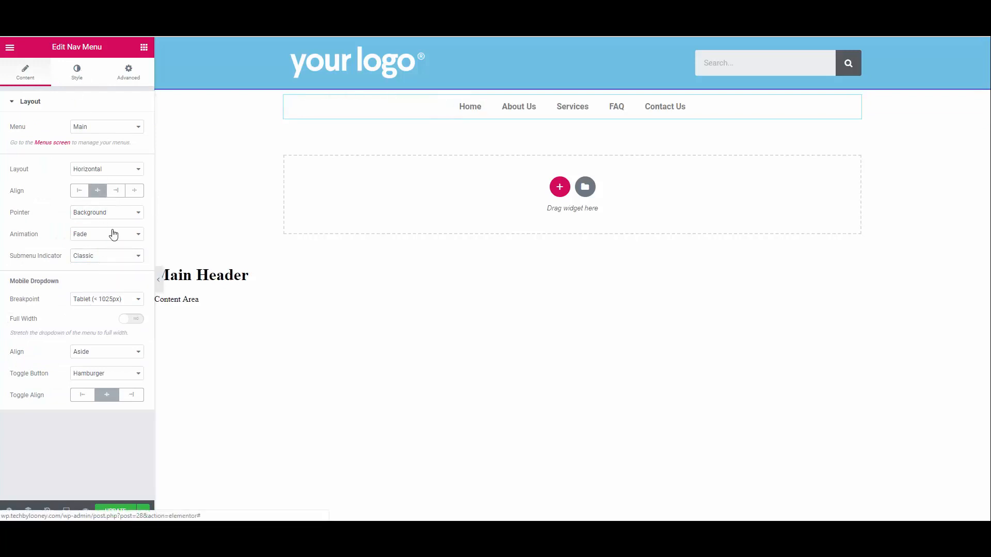
click(77, 71)
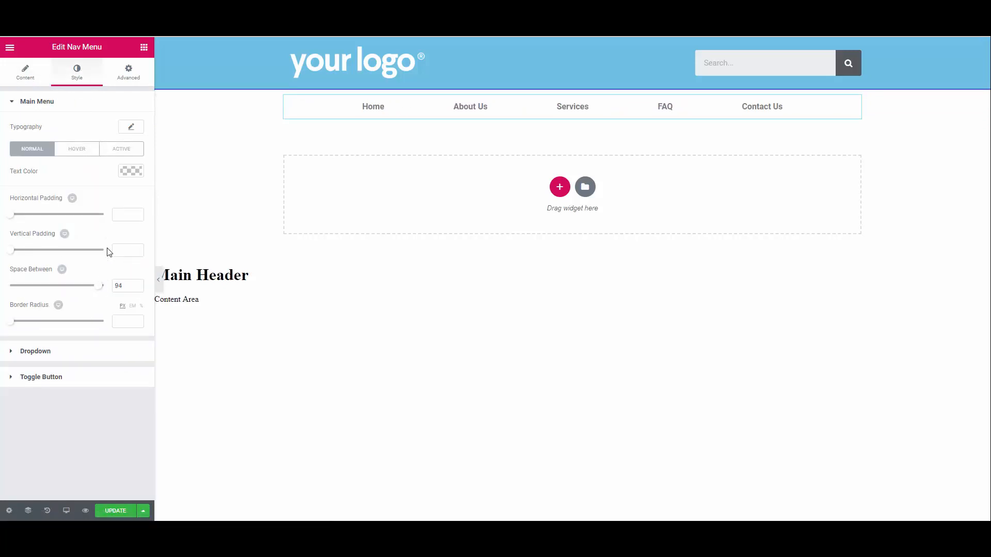
click(131, 170)
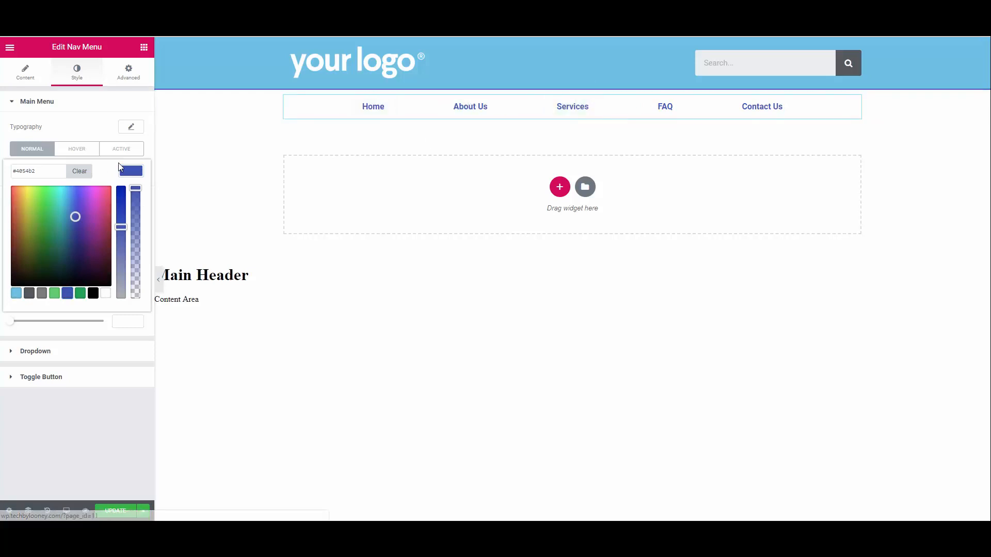
click(76, 148)
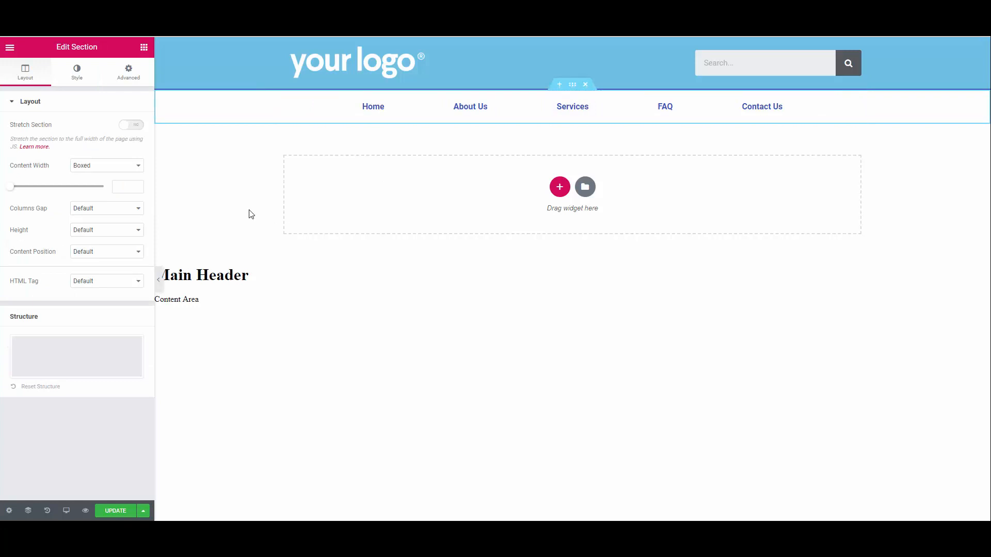
Give the menu section border type None and a box shadow with Vertical 5 and Blur 10
click(76, 69)
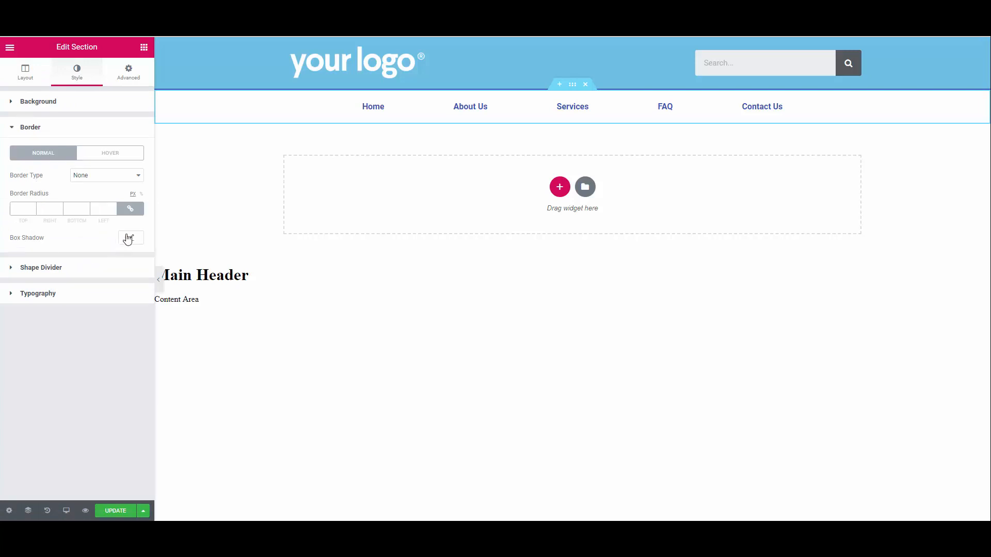
click(131, 238)
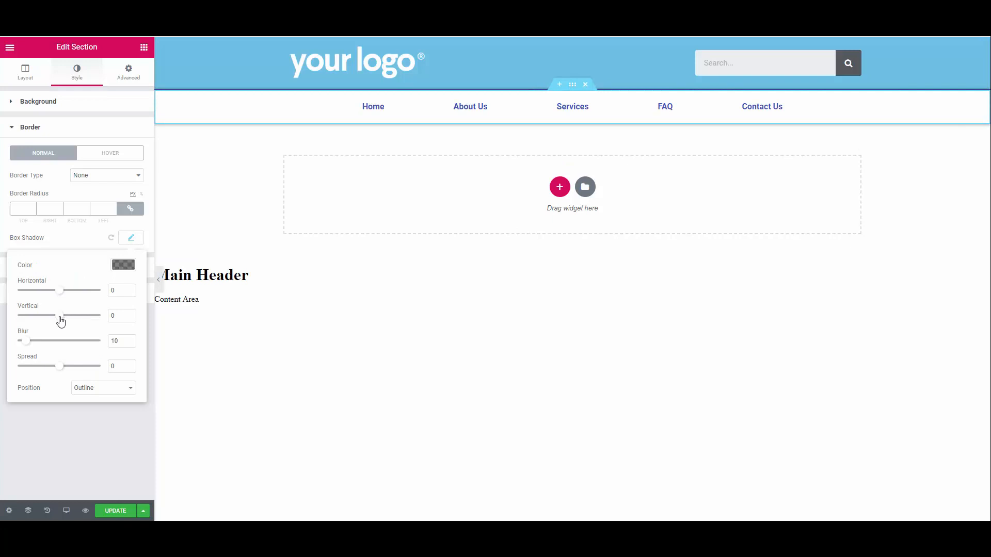
drag(48, 315, 62, 316)
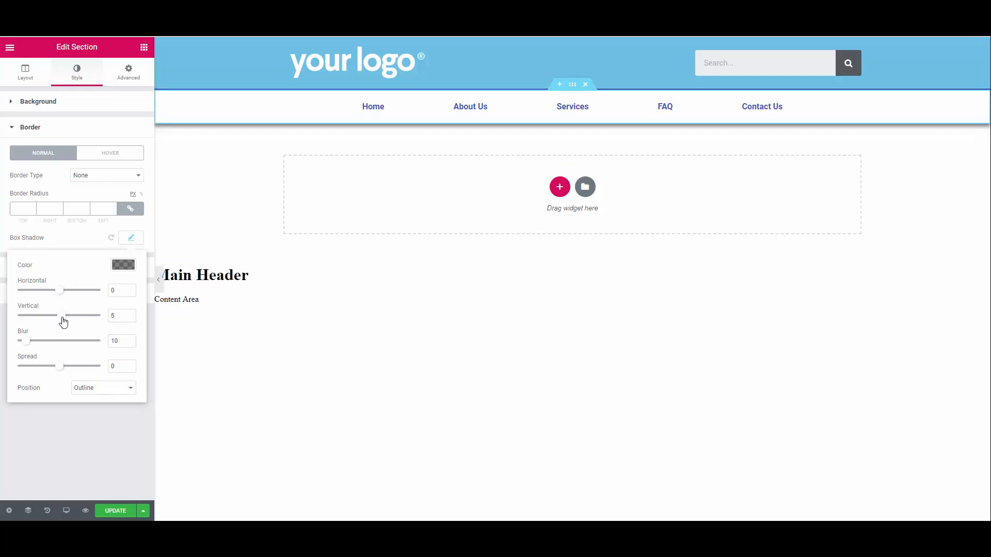
click(122, 265)
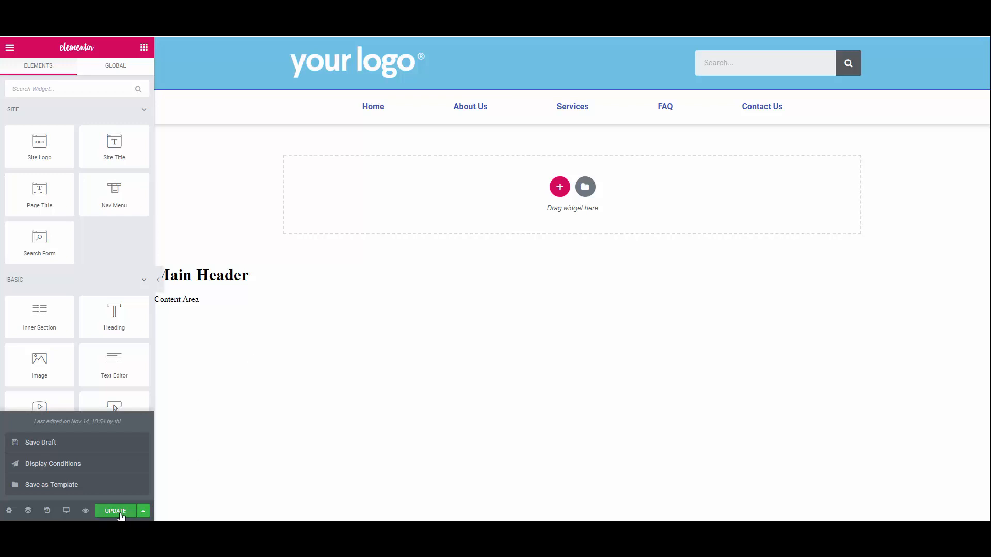
Publish the header template with an Include / Entire Site display condition
click(53, 463)
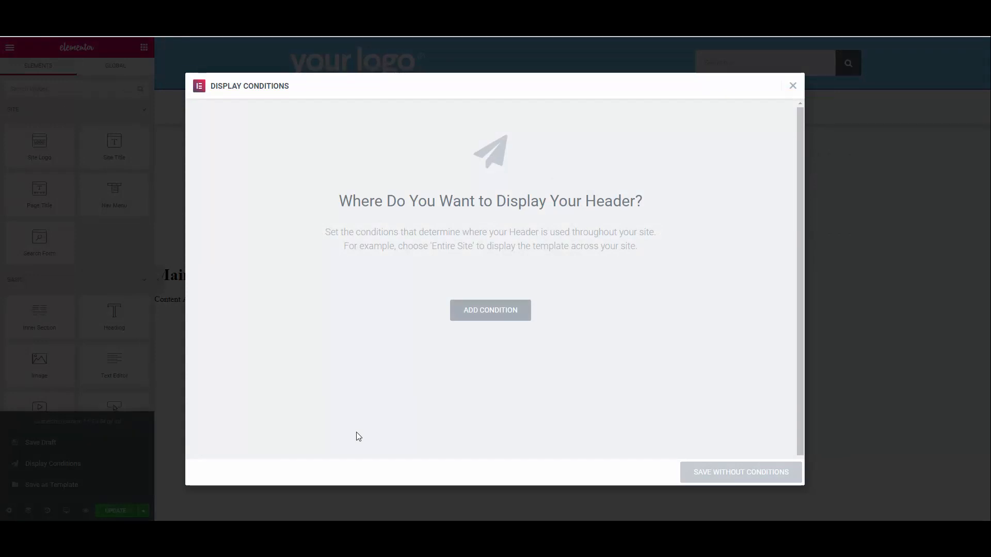
mouse_move(364, 435)
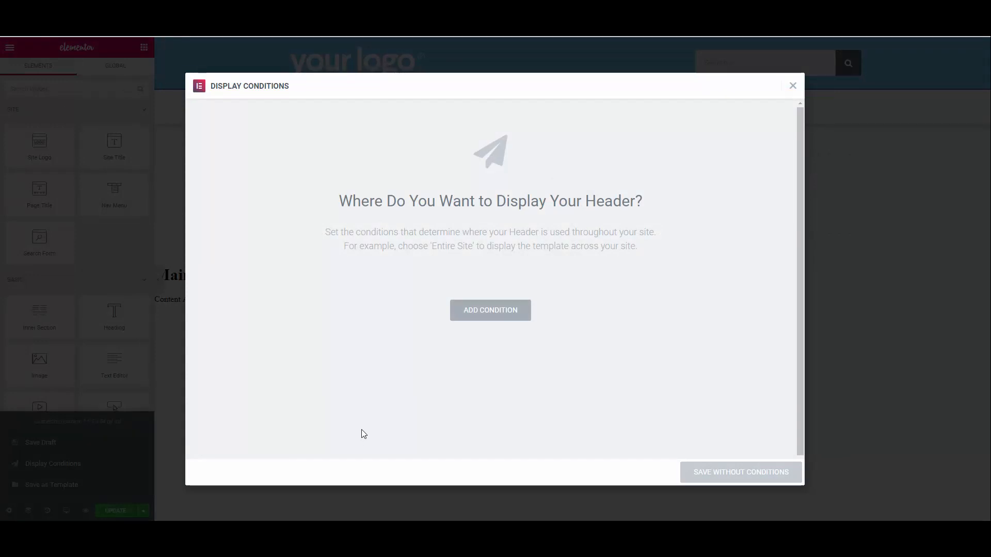
click(489, 310)
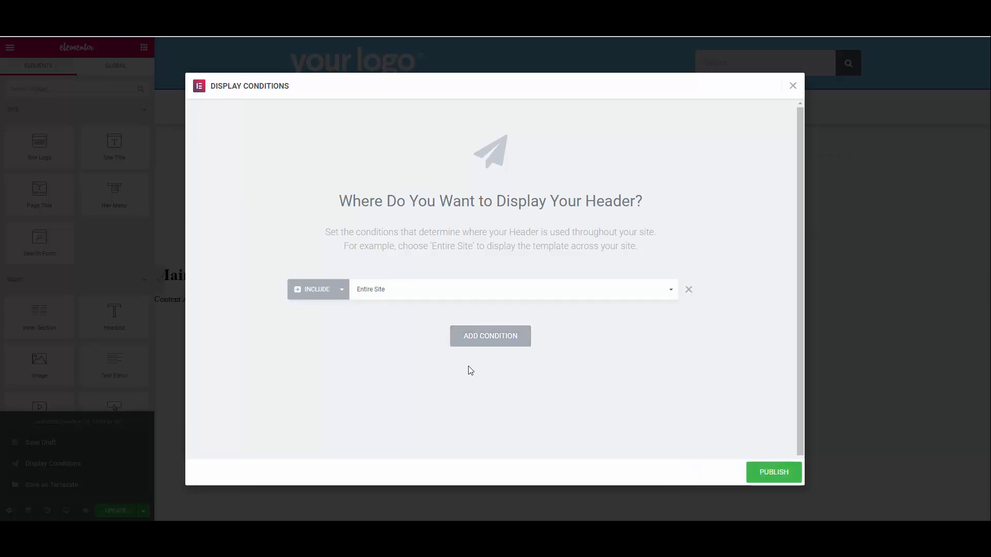
mouse_move(538, 361)
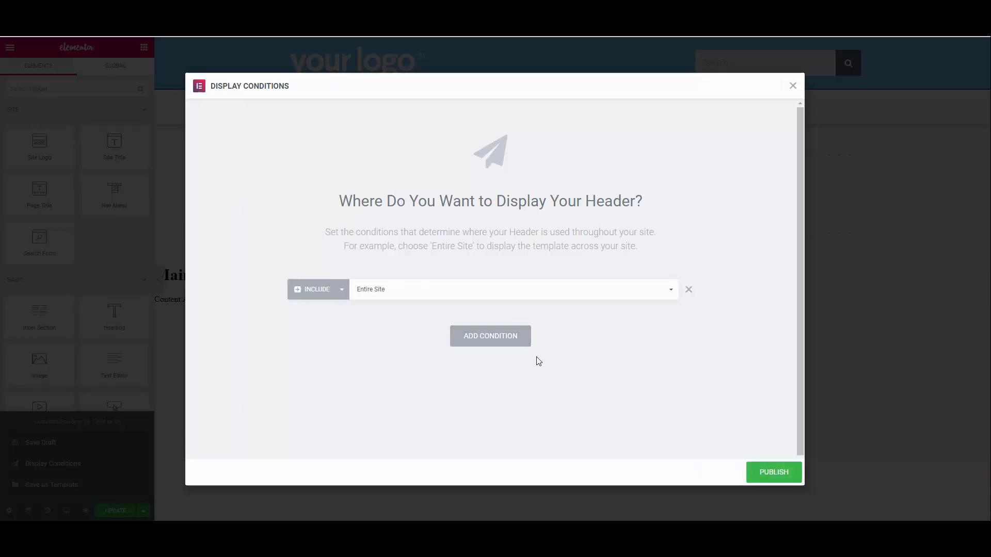
click(773, 472)
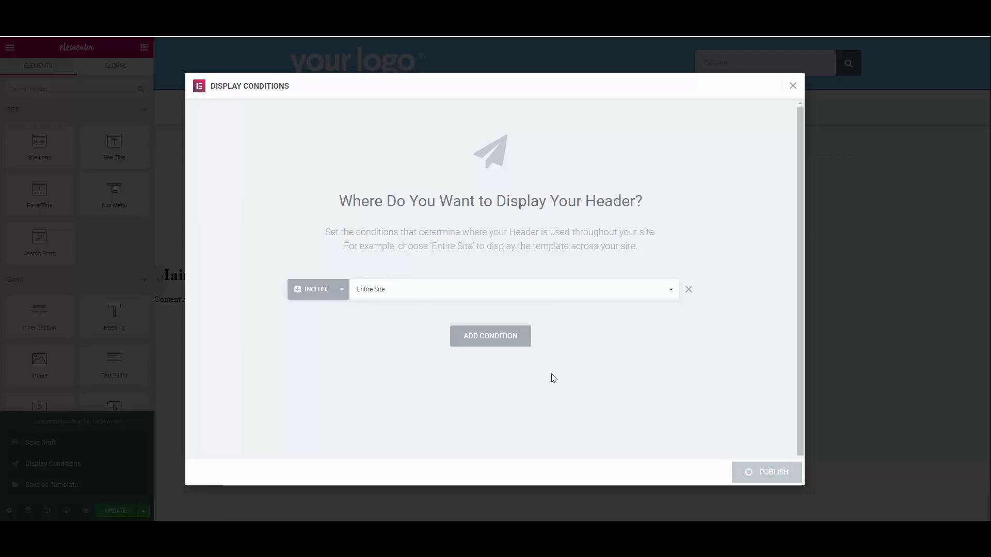
click(792, 85)
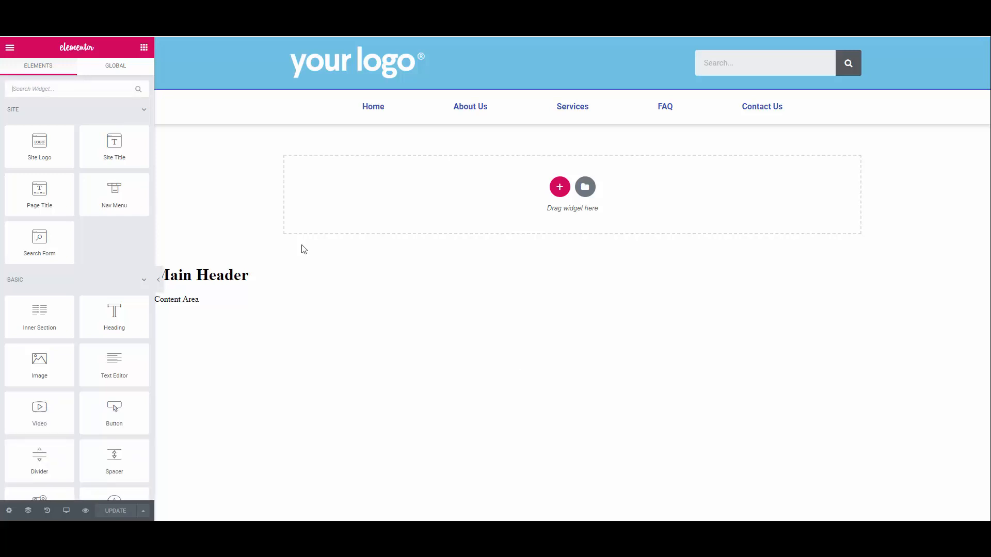
mouse_move(246, 226)
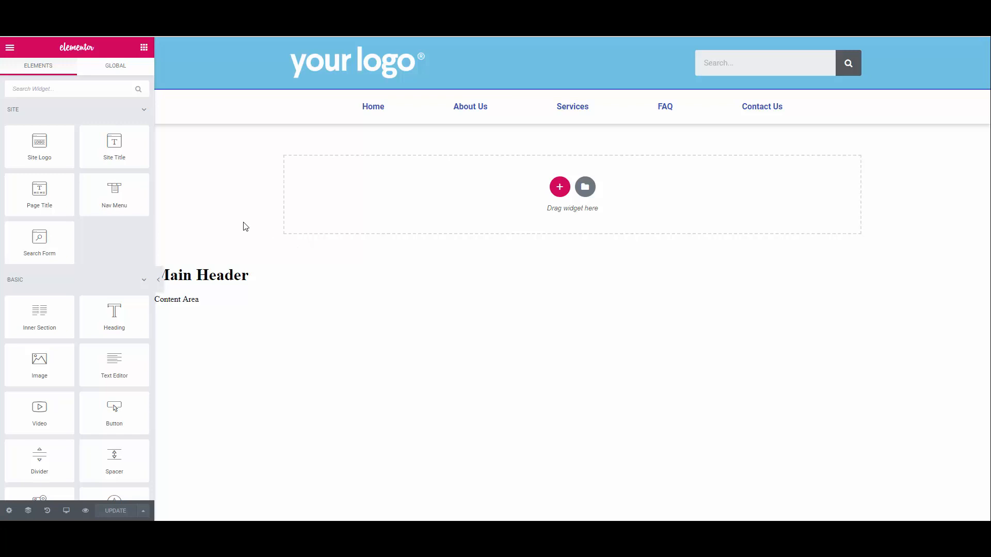
mouse_move(9, 48)
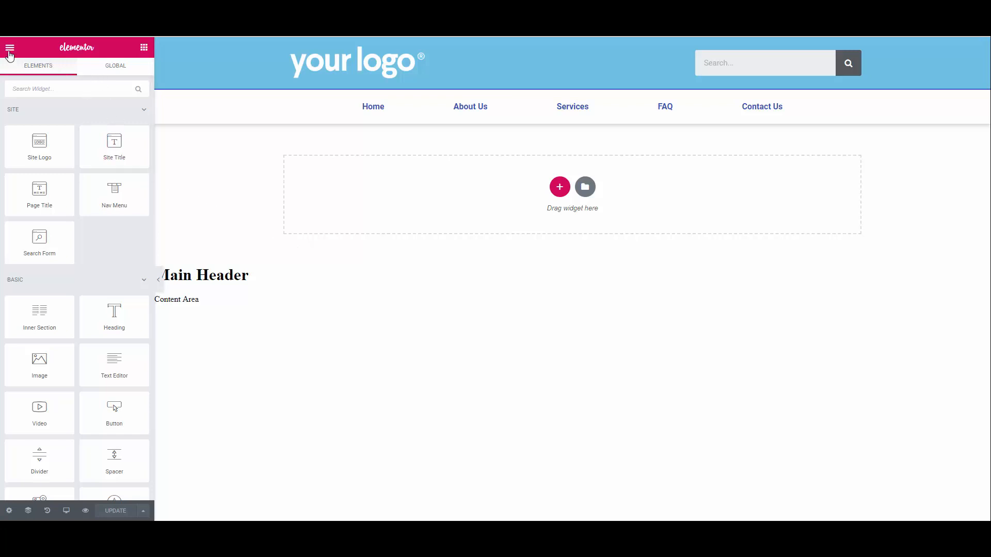
Leave the editor and start a new template from Elementor > My Templates
click(9, 48)
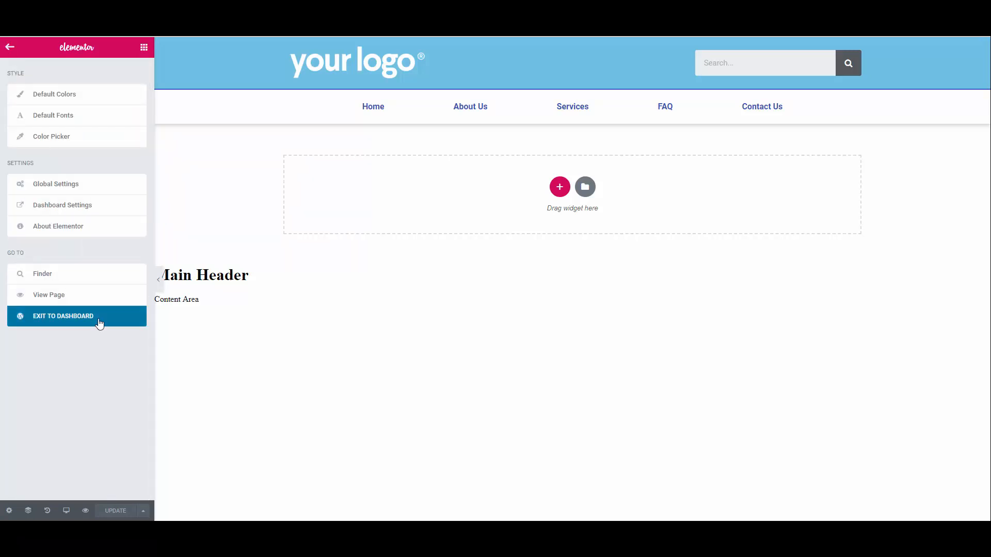
click(63, 315)
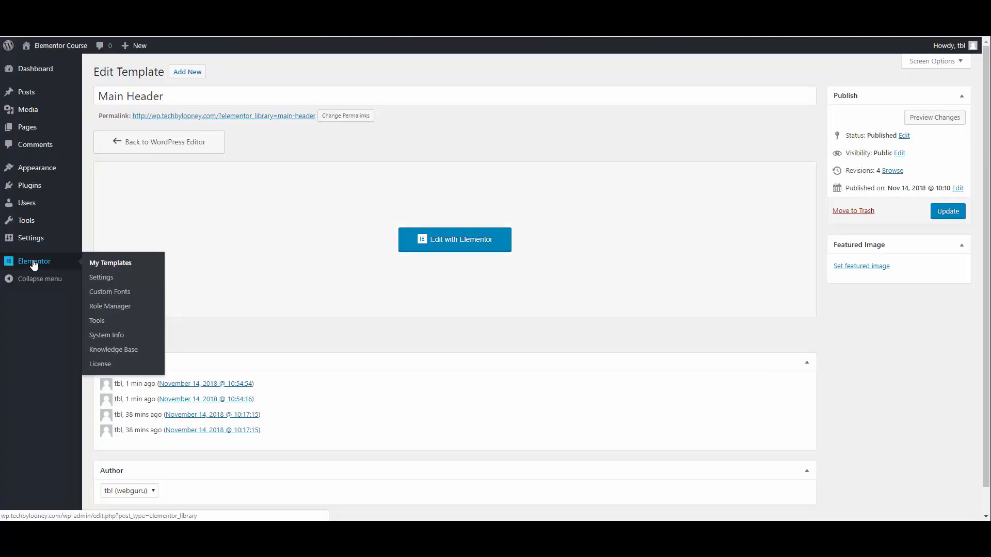
click(110, 263)
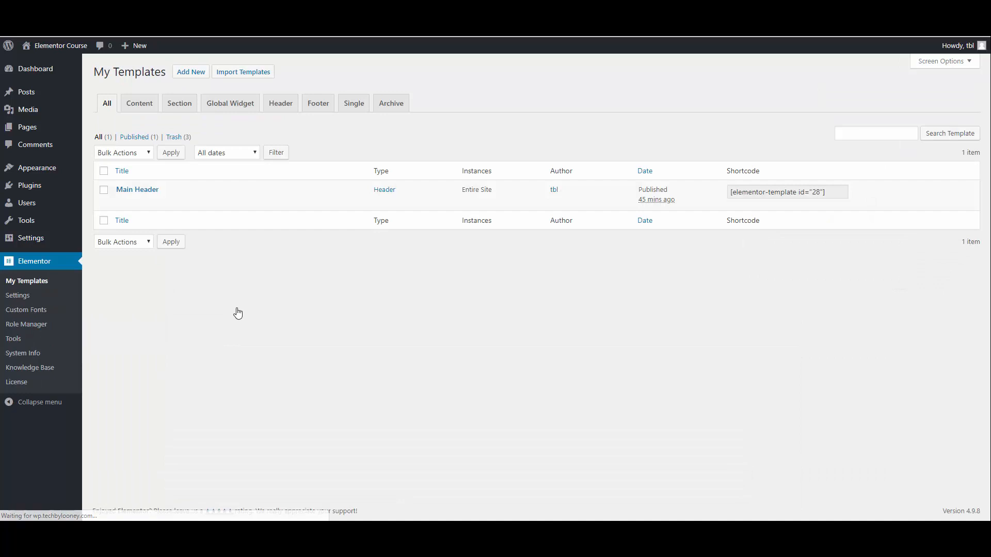
click(190, 72)
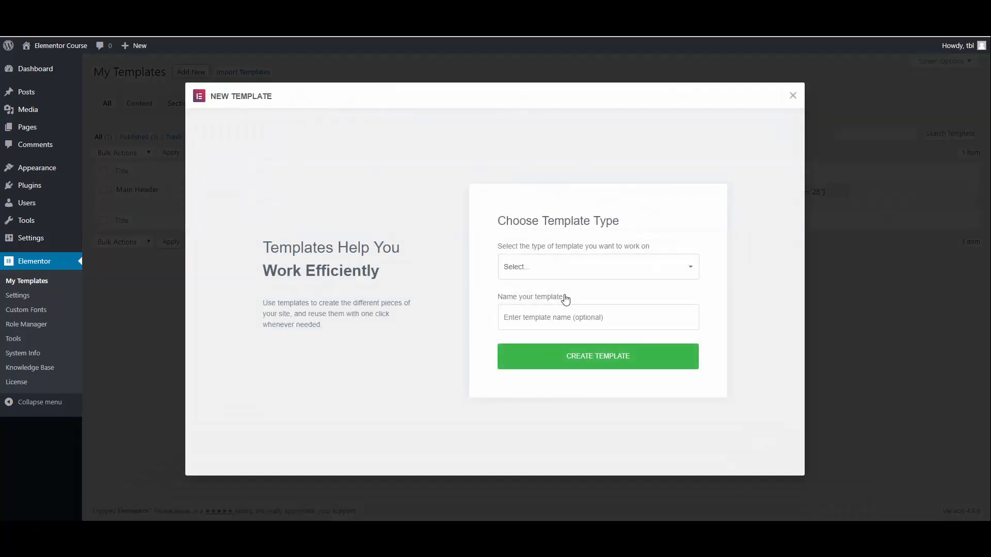
Create a Footer-type template named Main Footer and dismiss the block library
click(596, 267)
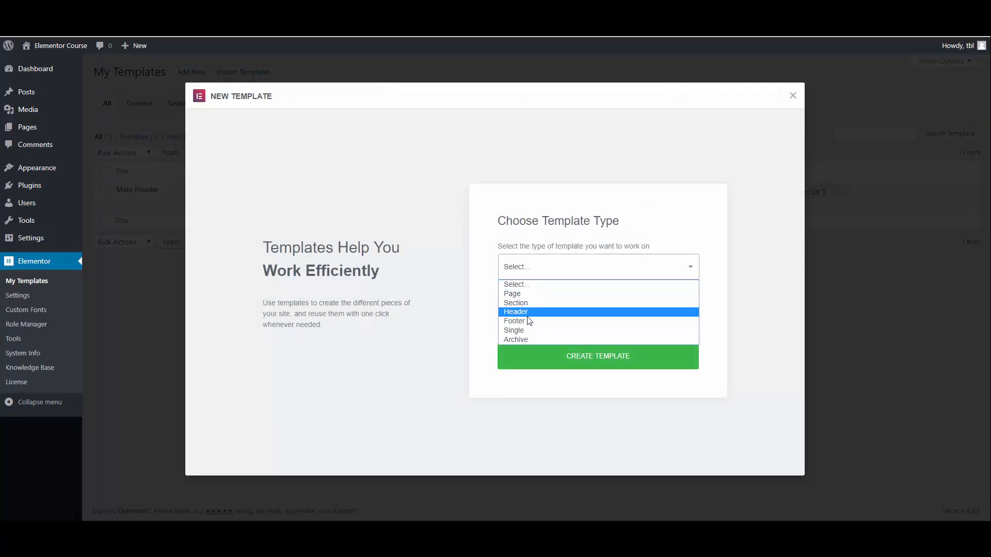
click(514, 320)
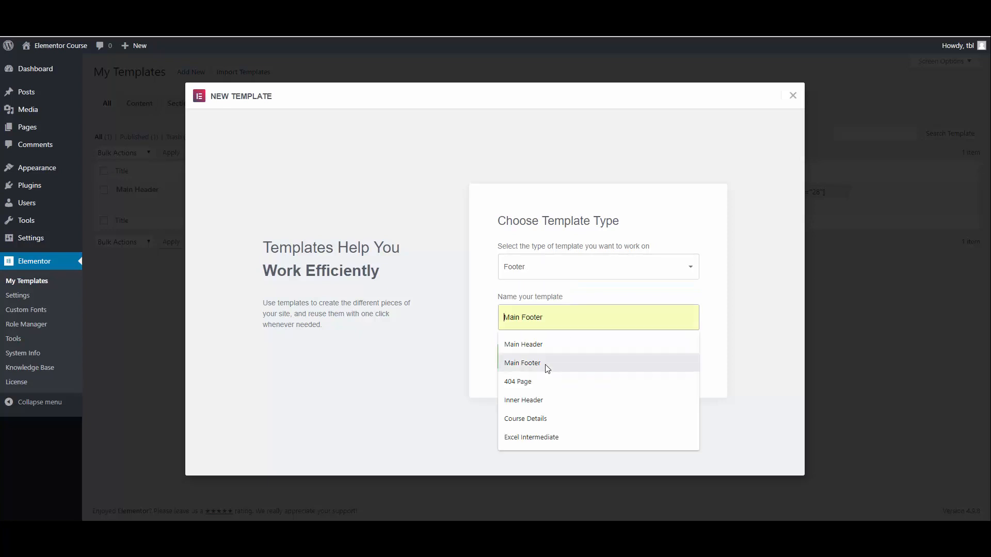
click(522, 362)
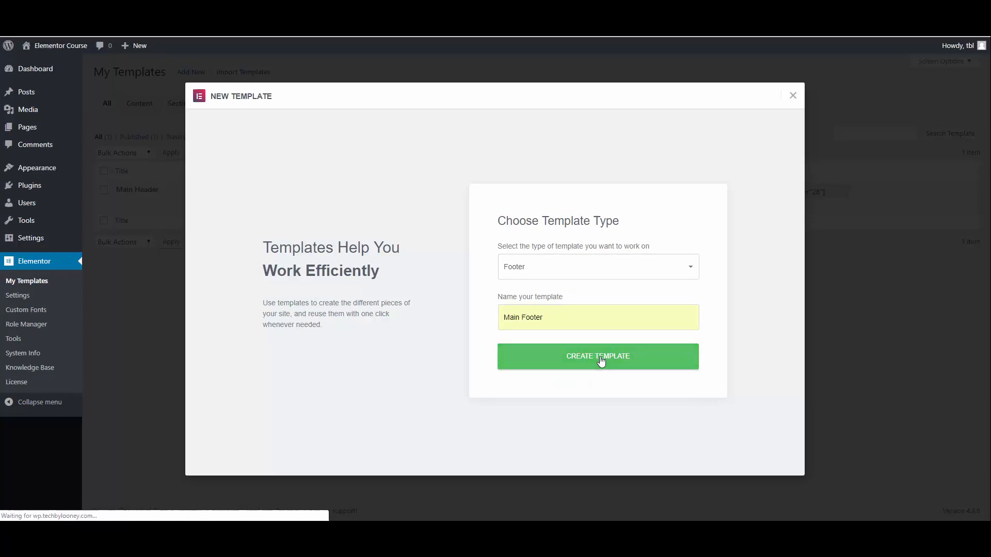
click(596, 356)
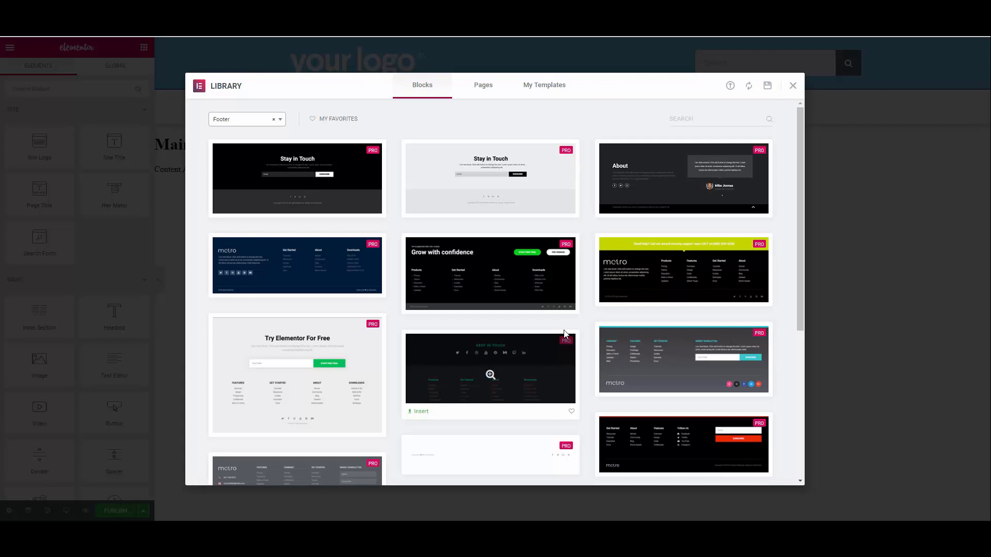
mouse_move(586, 304)
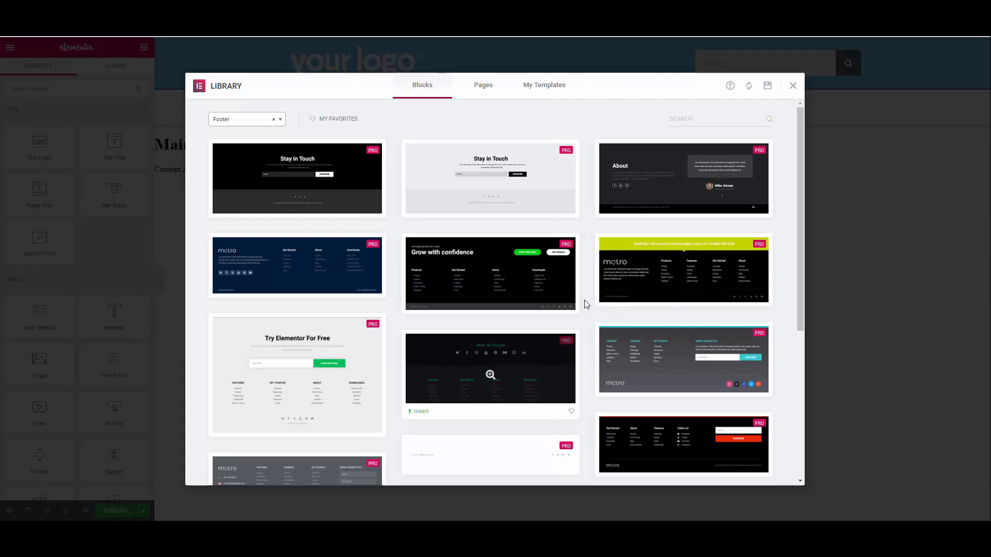
click(793, 85)
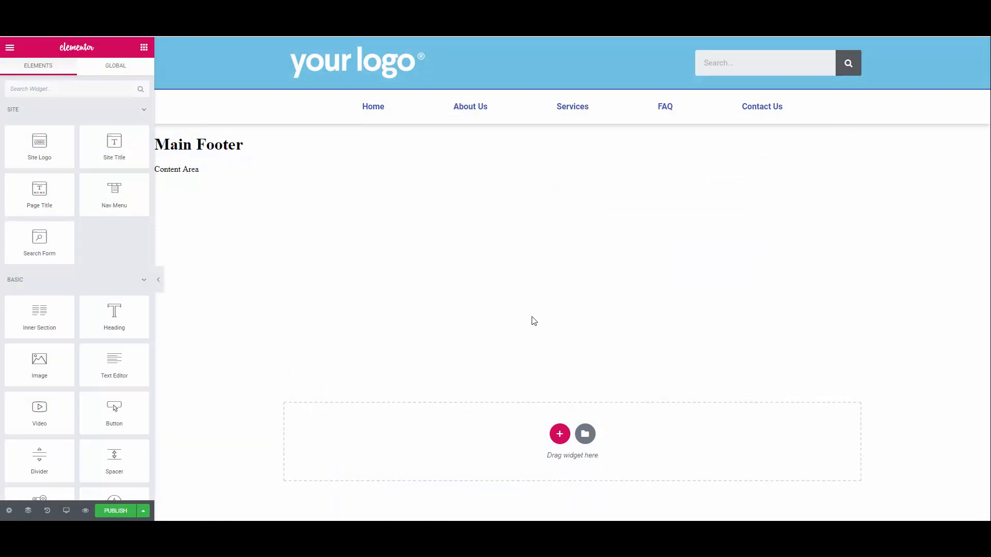
mouse_move(559, 328)
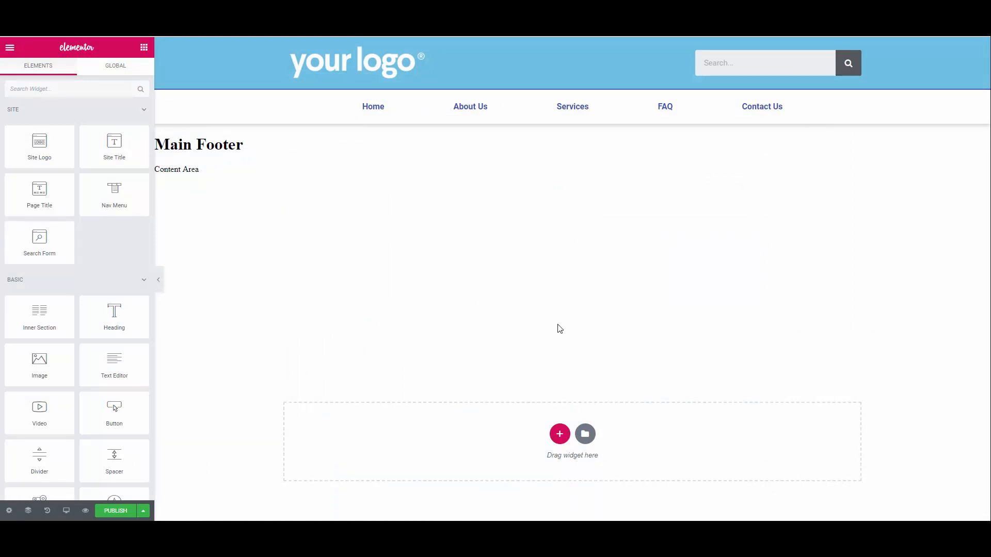
mouse_move(559, 435)
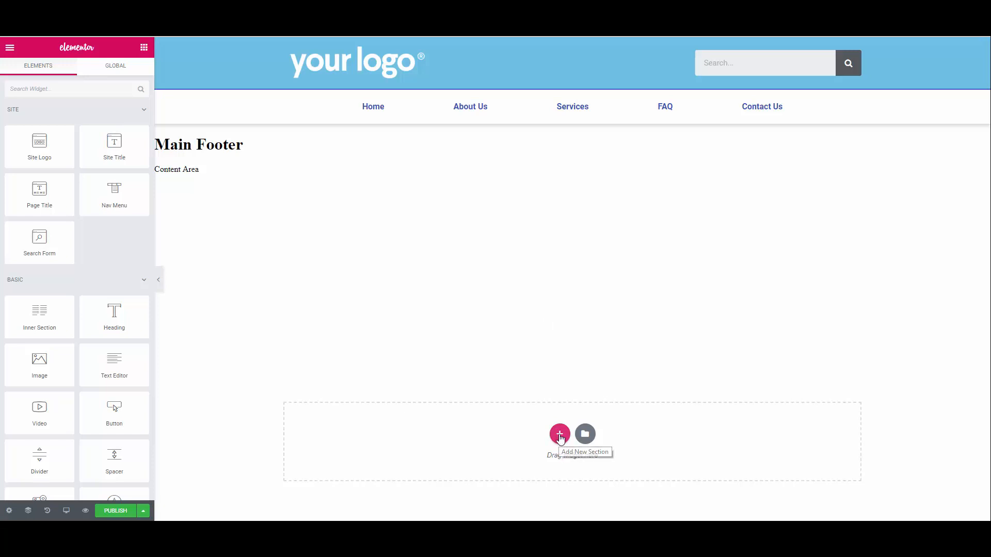
Add a single-column section to the footer with a dark grey background
click(559, 435)
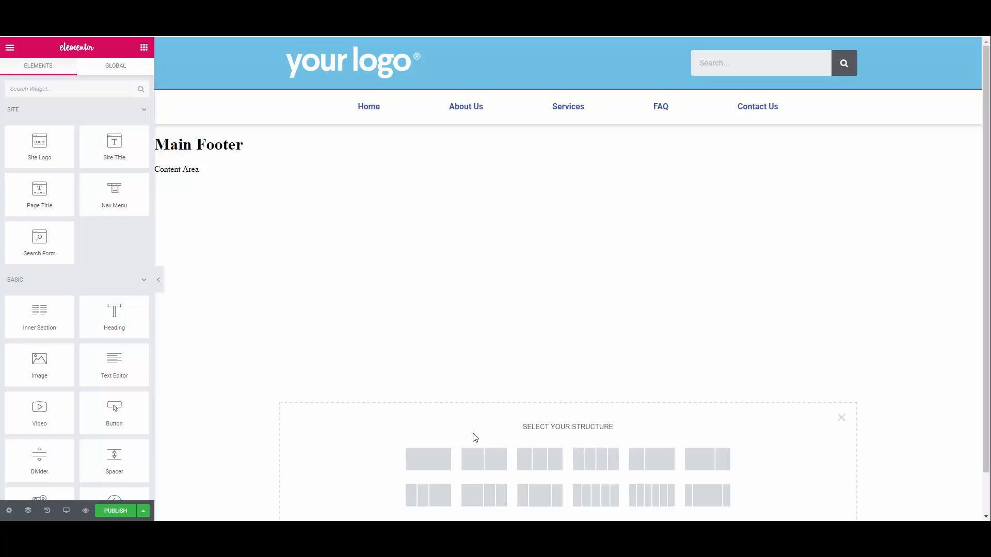
click(427, 458)
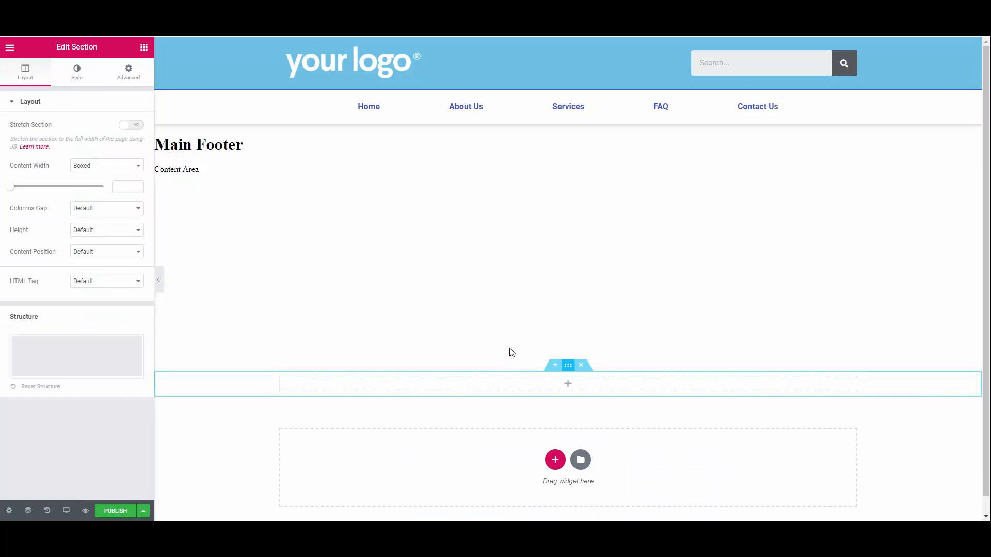
click(76, 72)
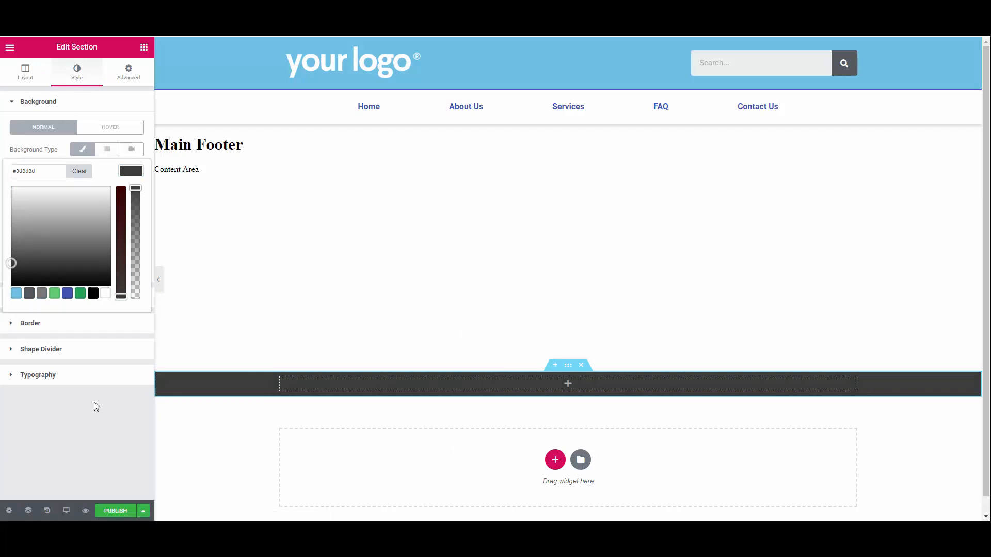
click(25, 71)
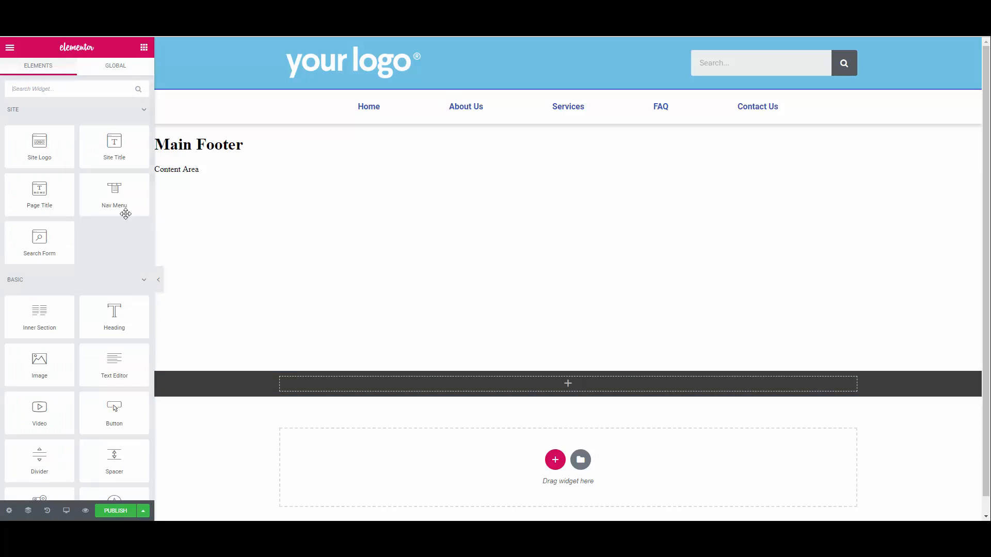
Add a Text Editor reading 'Copyright 2018 TechByLooney. All rights reserved' to the dark bar
drag(113, 365, 574, 384)
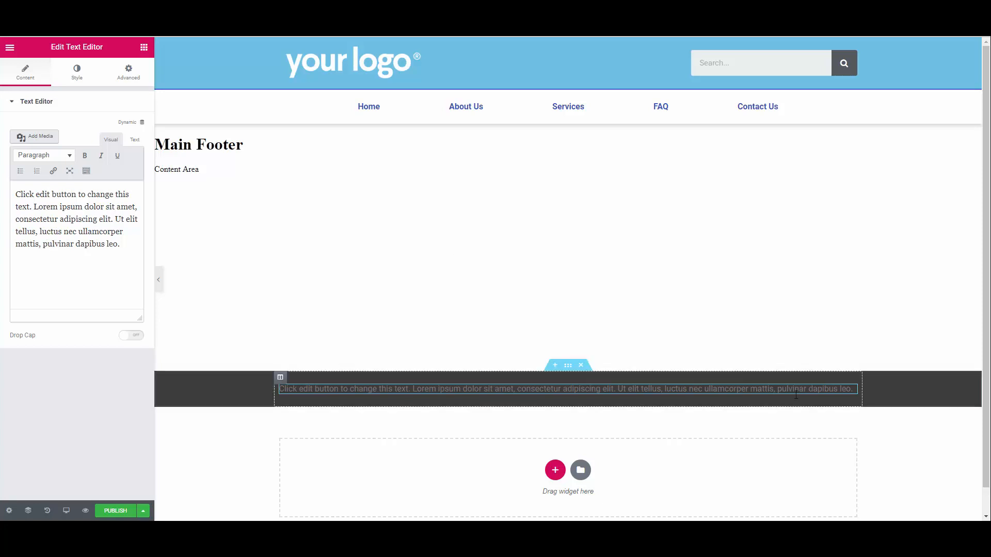
text(Co)
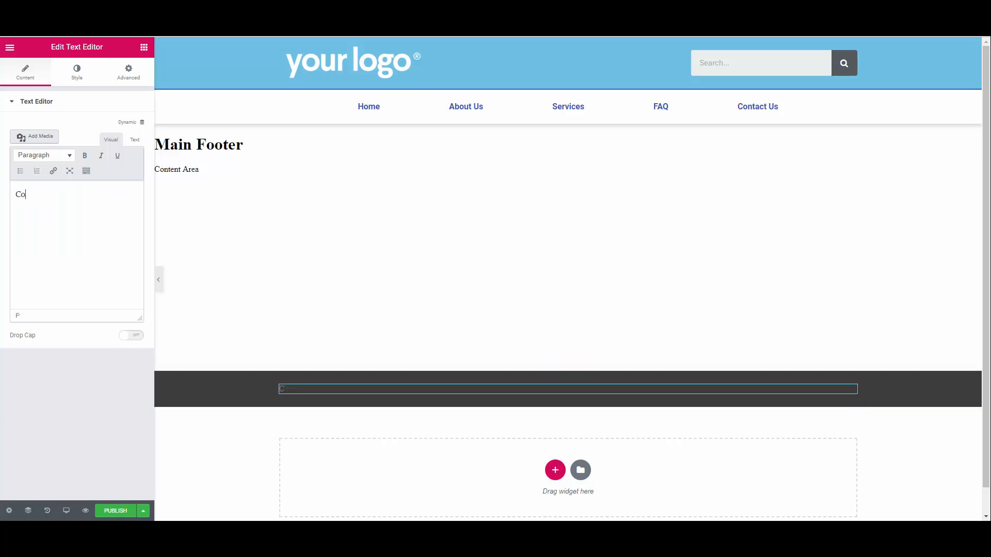
text(Copyright 2018)
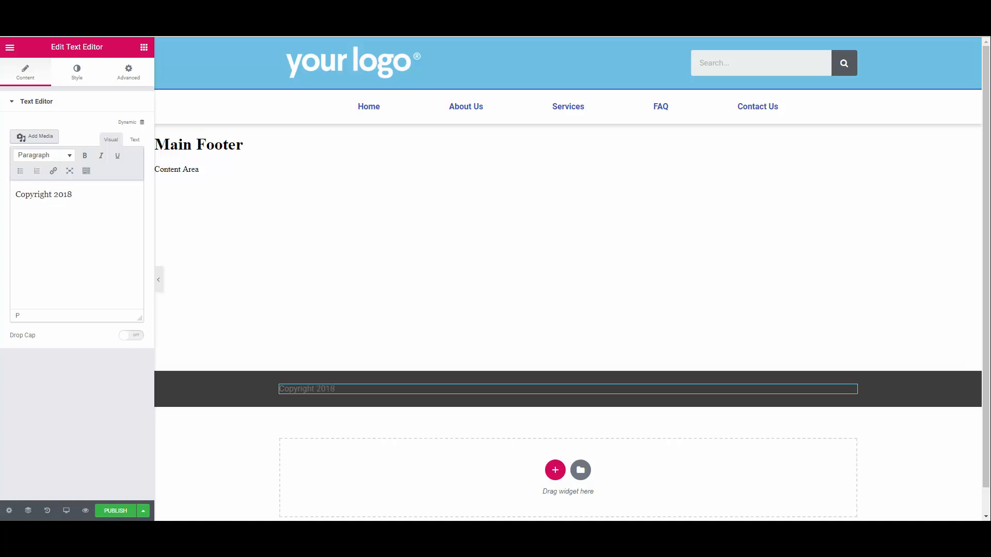
text(TechByLooney. A)
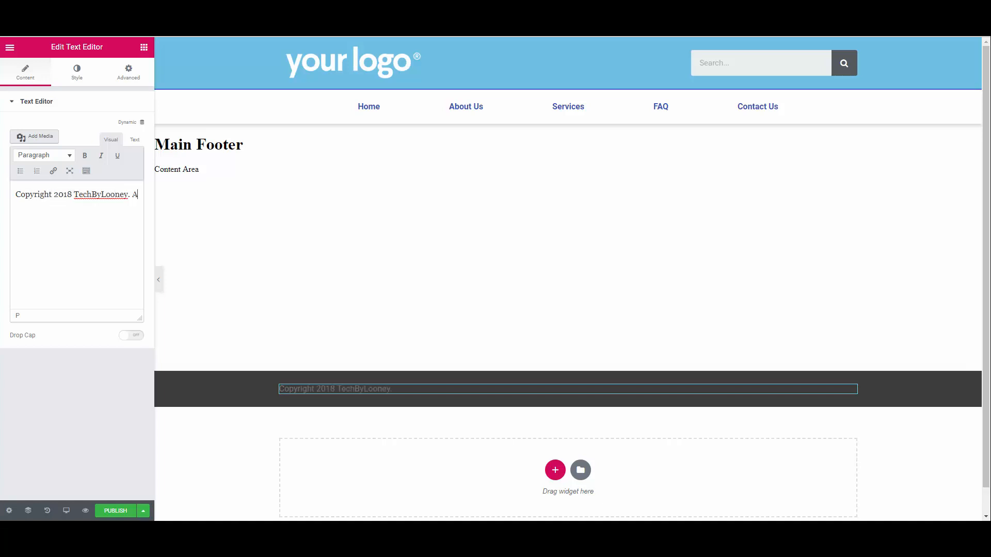
text(ll rights reserve)
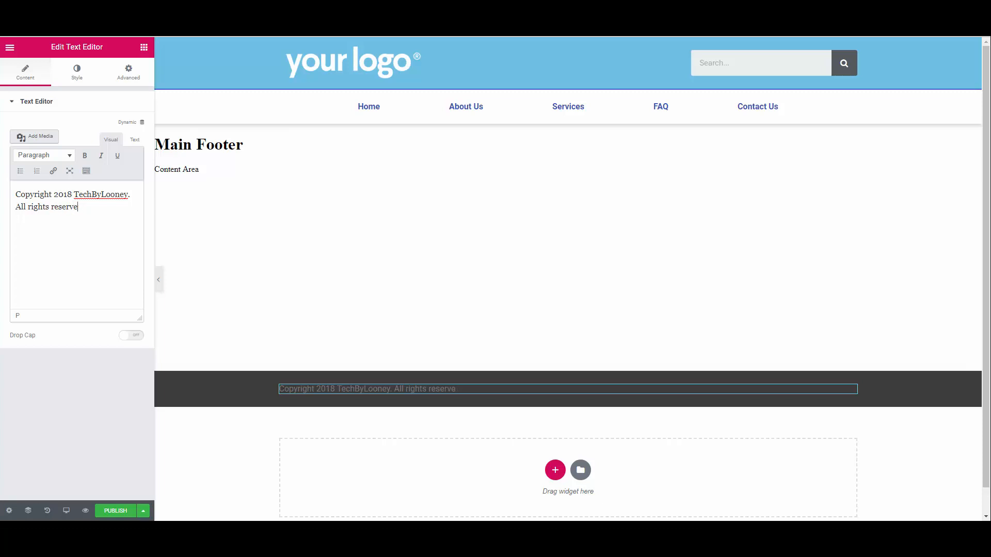
Style the copyright text centred, white, at font size 13
click(76, 69)
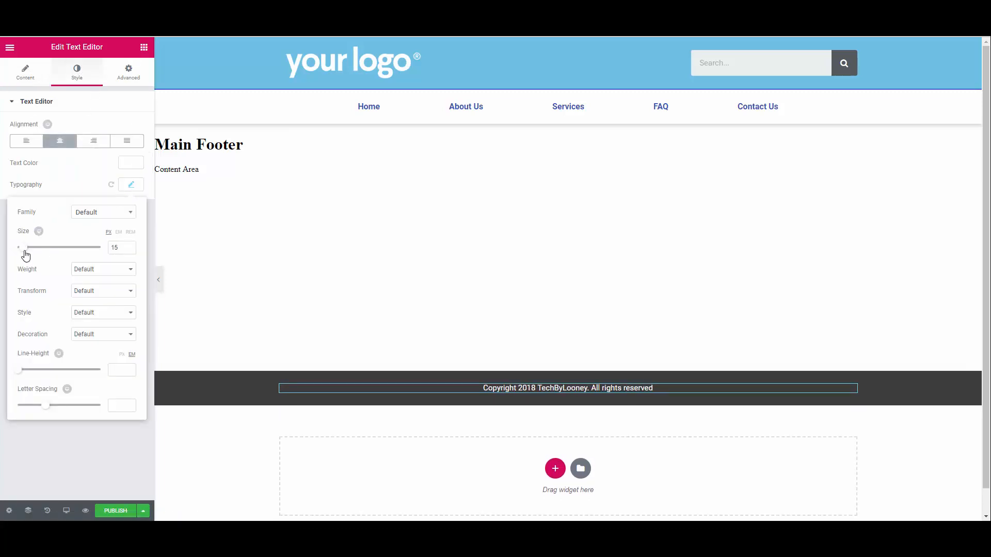
click(114, 247)
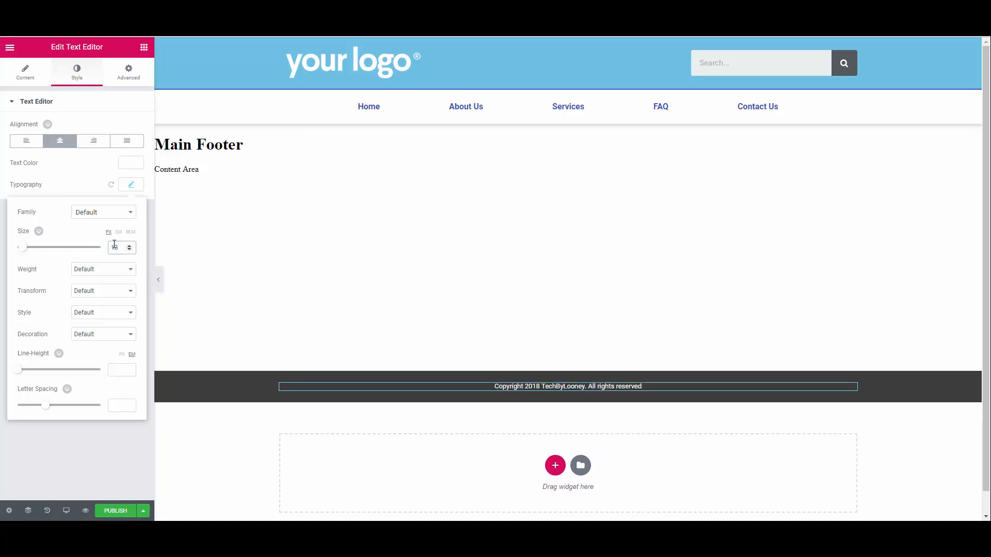
text(13)
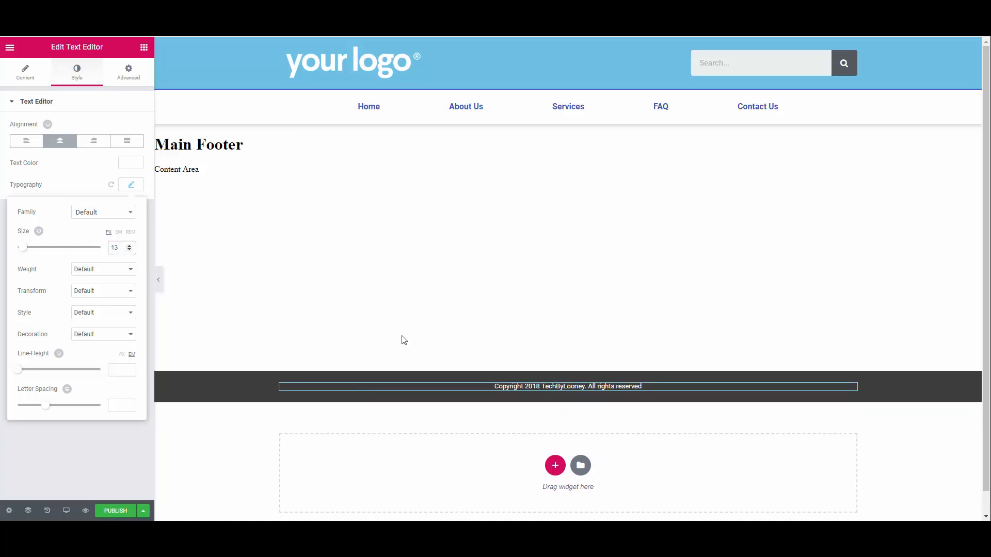
click(117, 246)
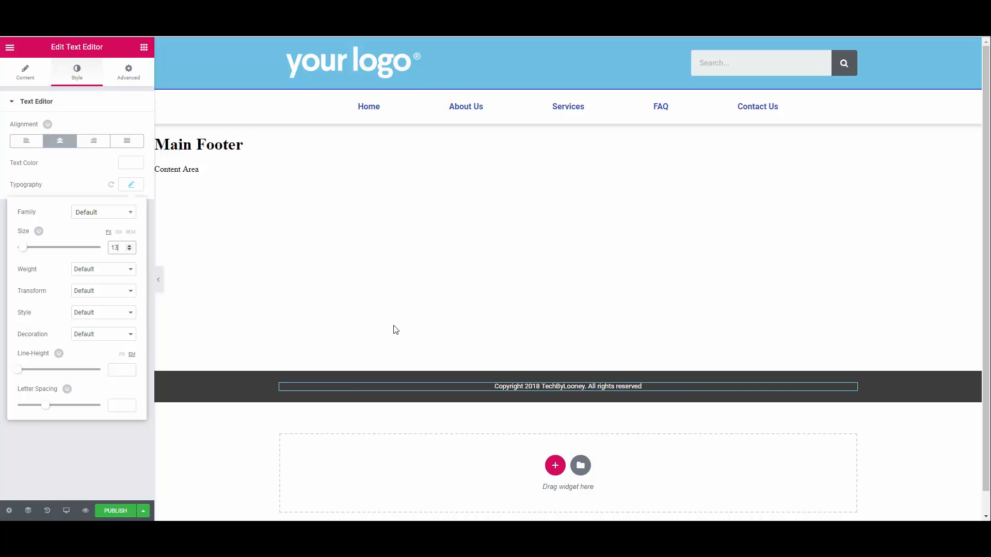
mouse_move(316, 411)
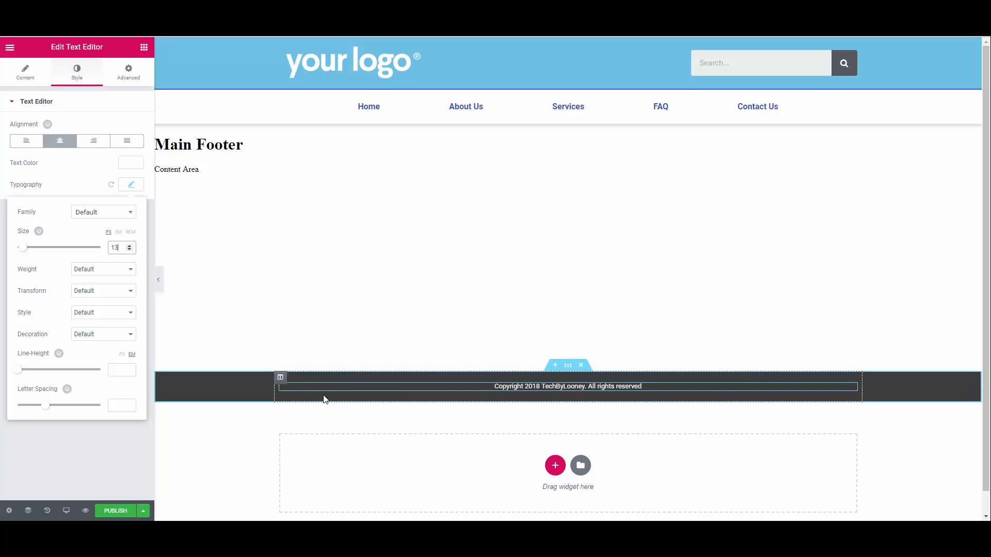
Add a new two-column section directly above the copyright bar
click(25, 72)
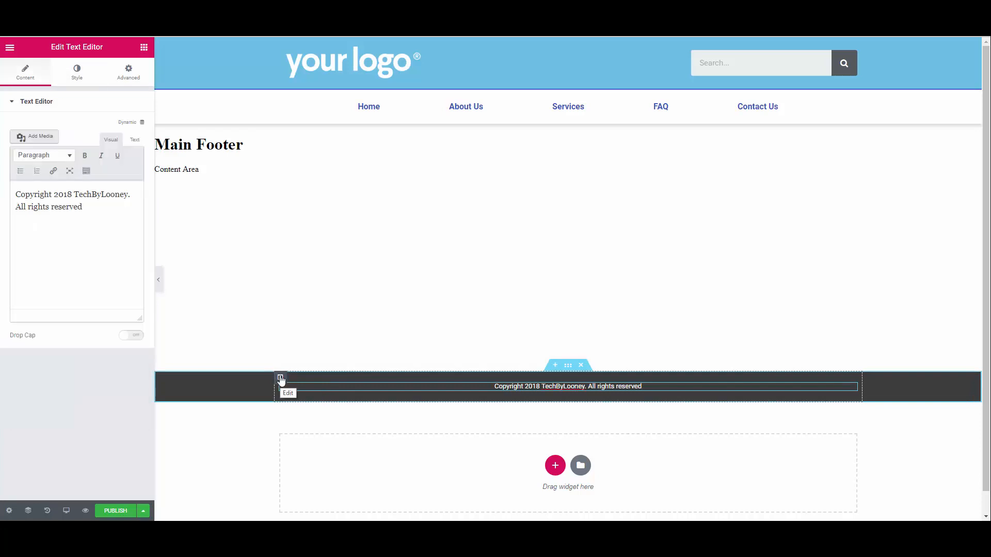
click(280, 378)
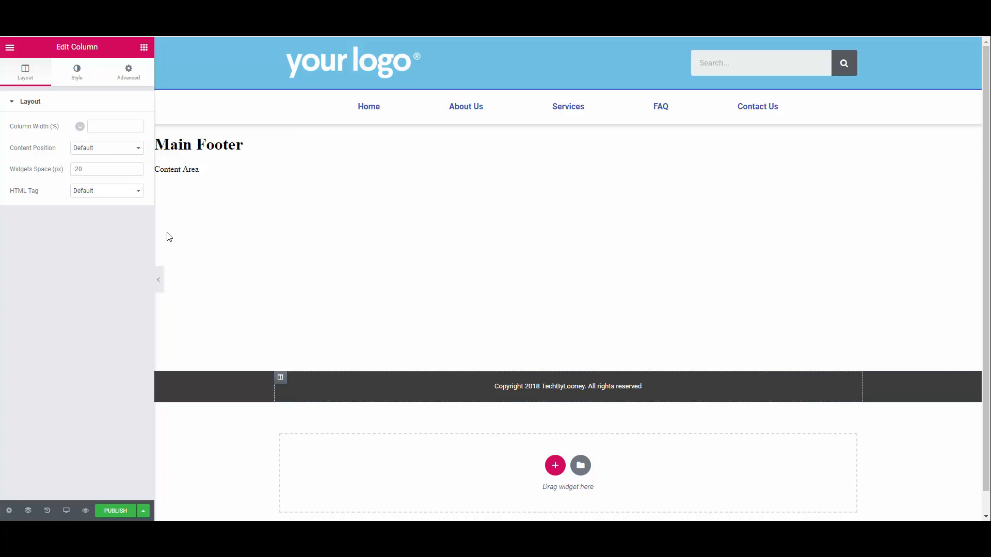
click(128, 71)
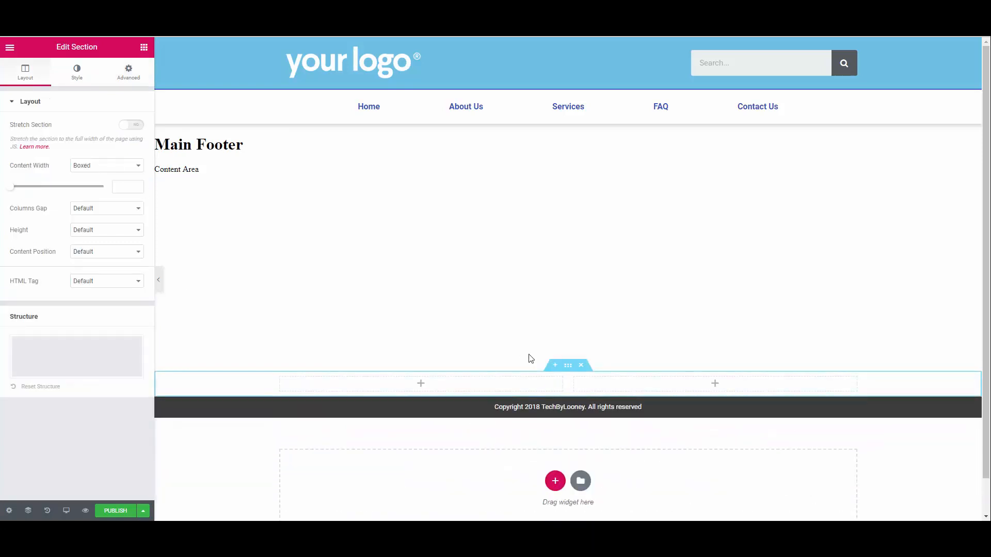
Give the new section a light blue background and a Min Height of 200
click(76, 71)
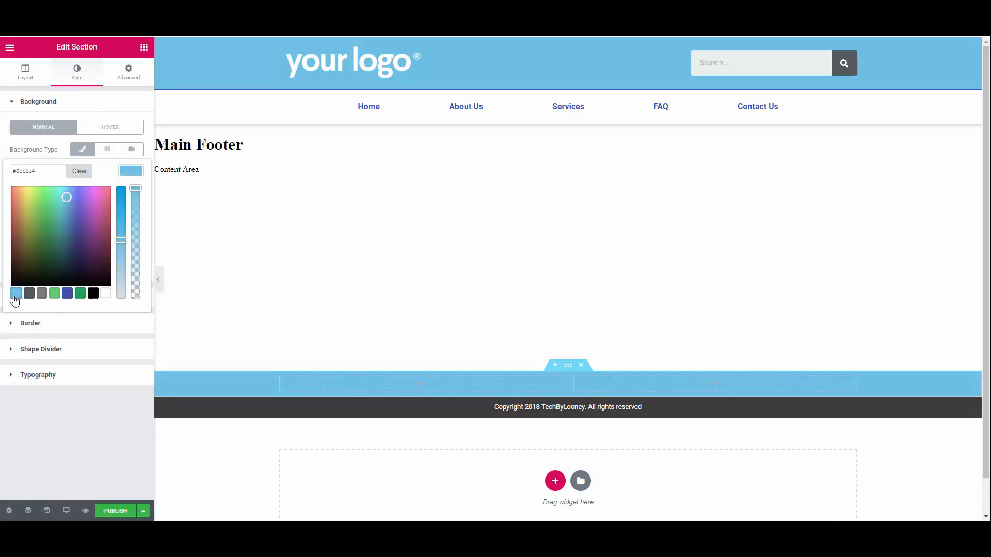
mouse_move(106, 310)
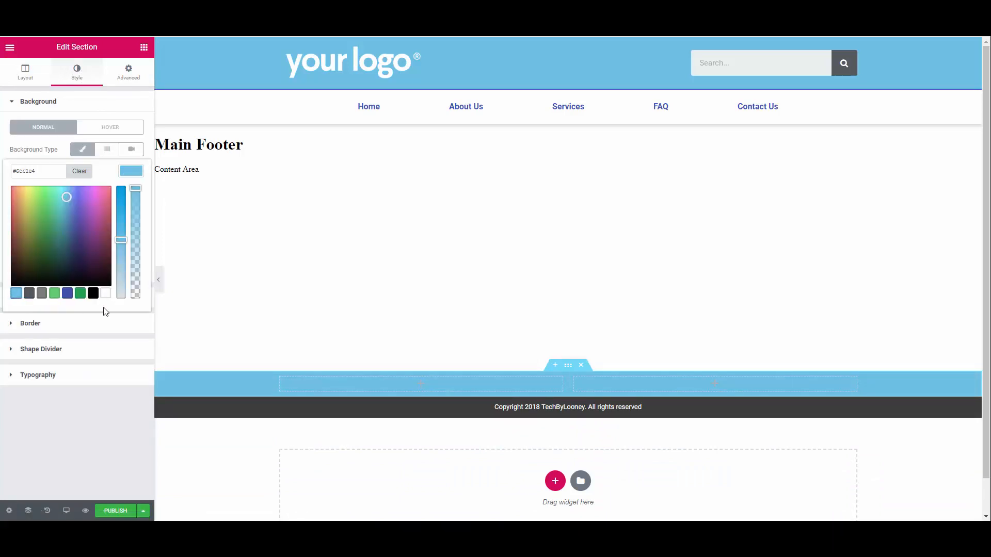
mouse_move(436, 324)
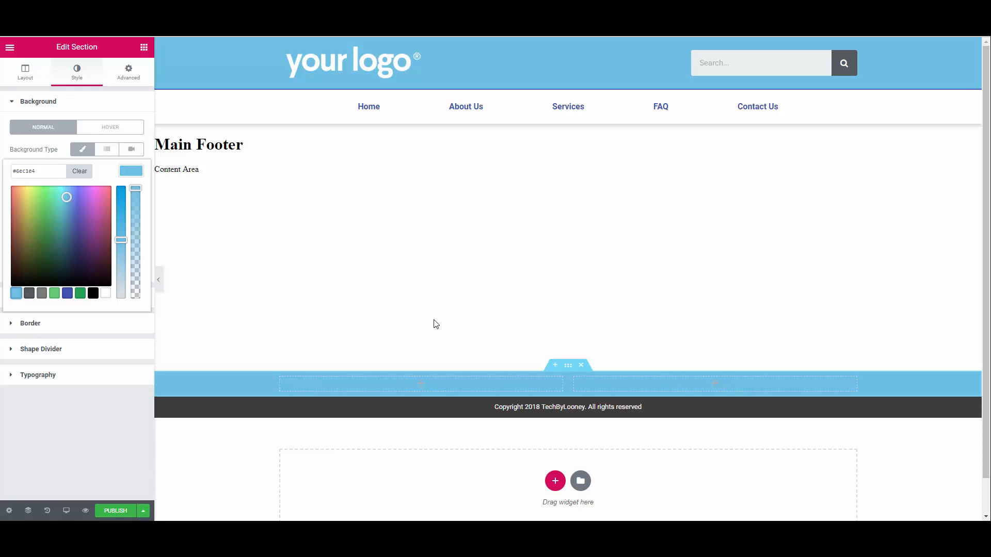
mouse_move(408, 317)
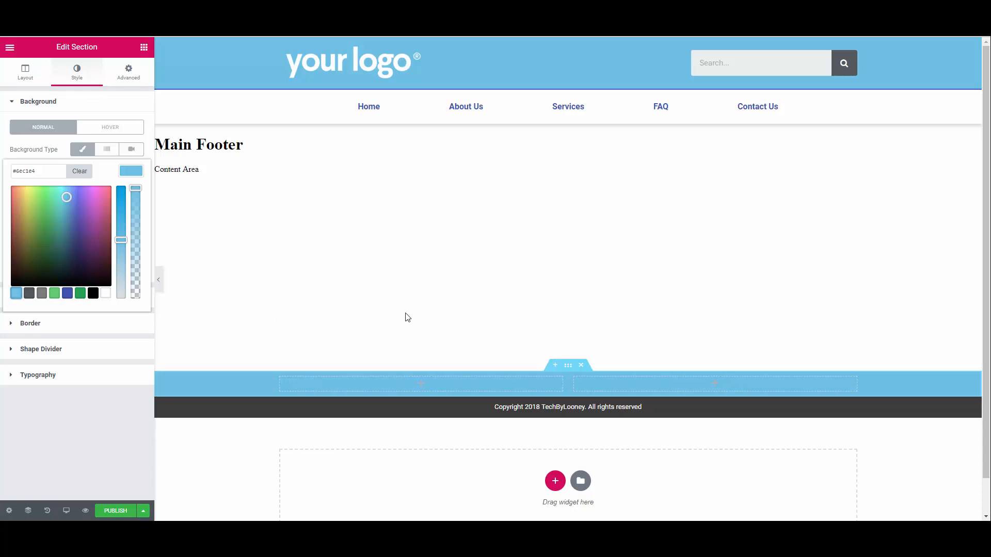
click(25, 69)
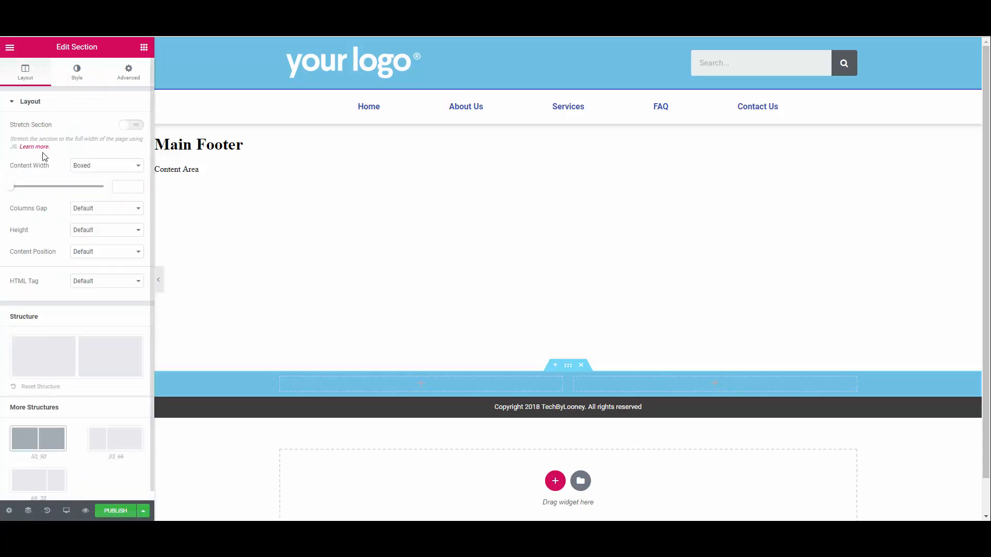
click(105, 229)
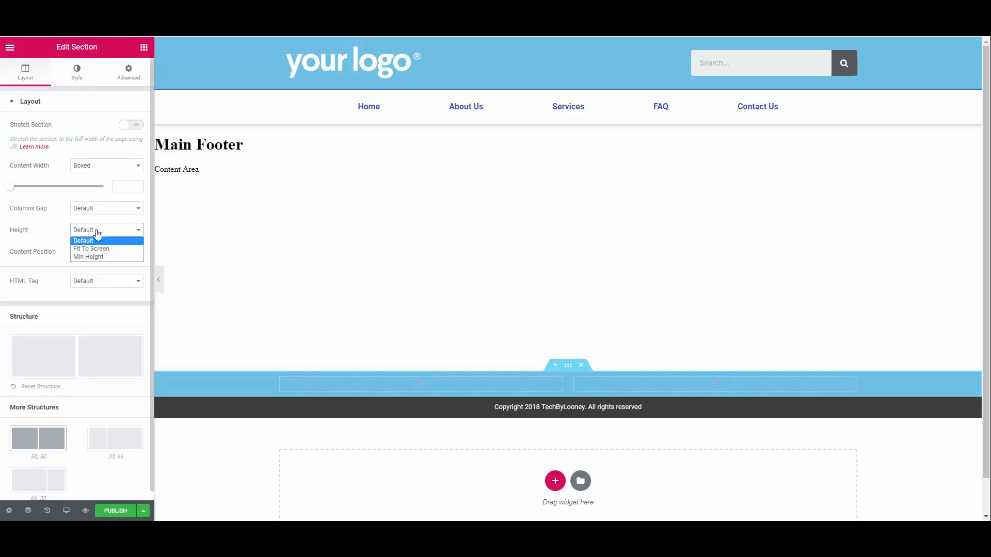
click(90, 257)
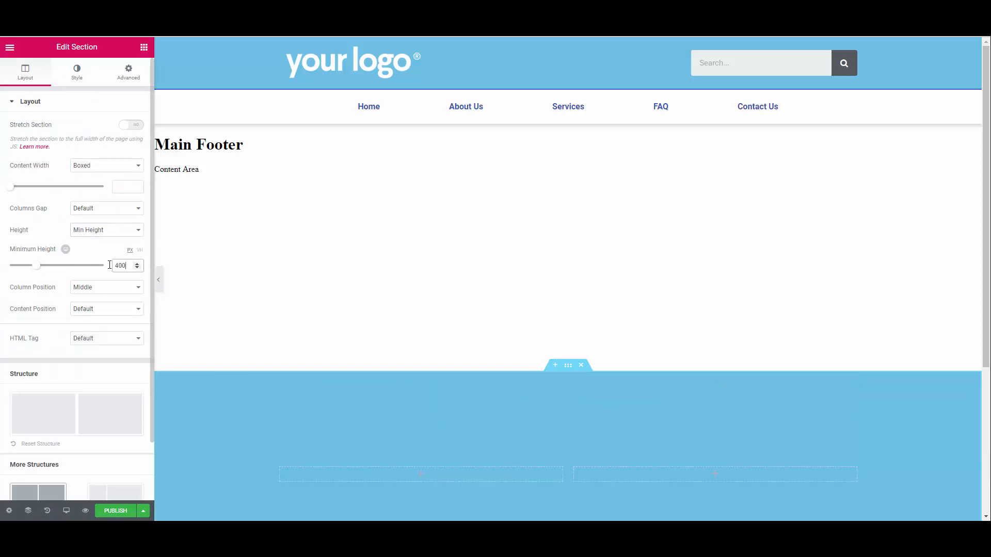
text(200)
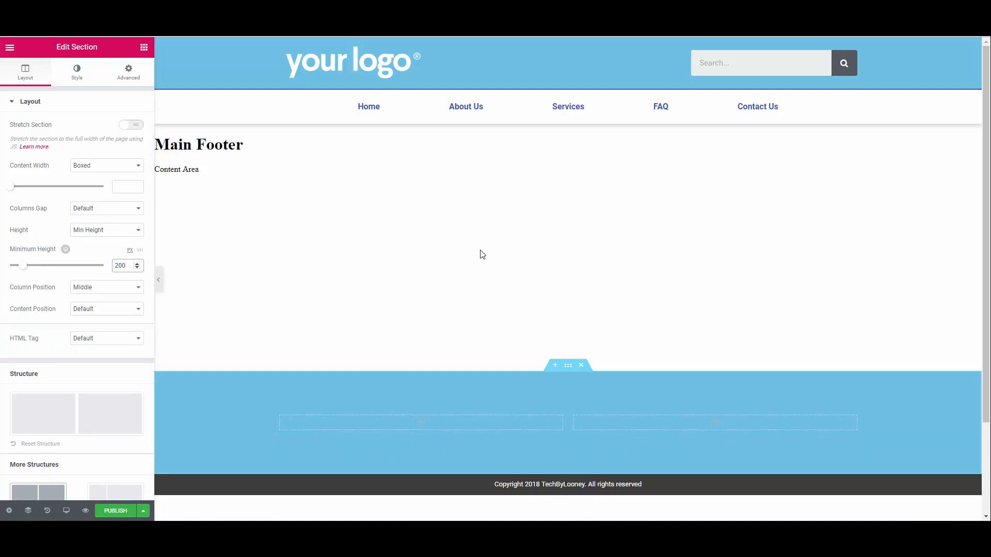
click(120, 265)
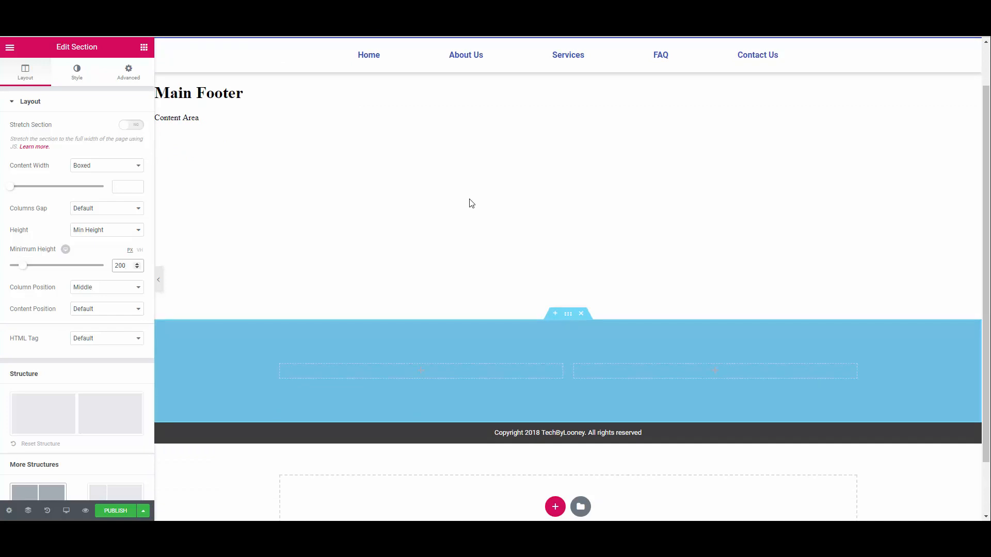
mouse_move(541, 379)
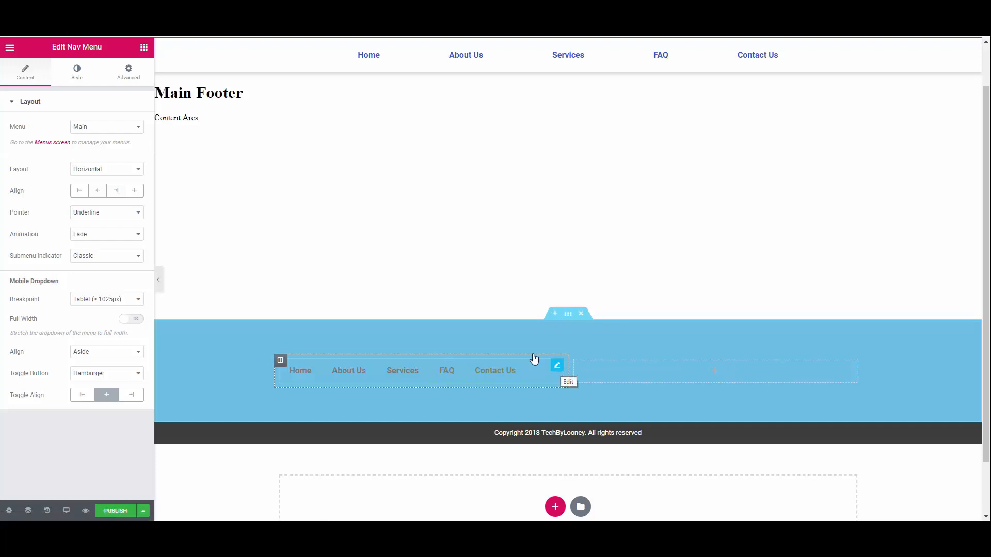
Add Social Icons beside the footer Nav Menu and give the menu text a blue hover colour
click(128, 71)
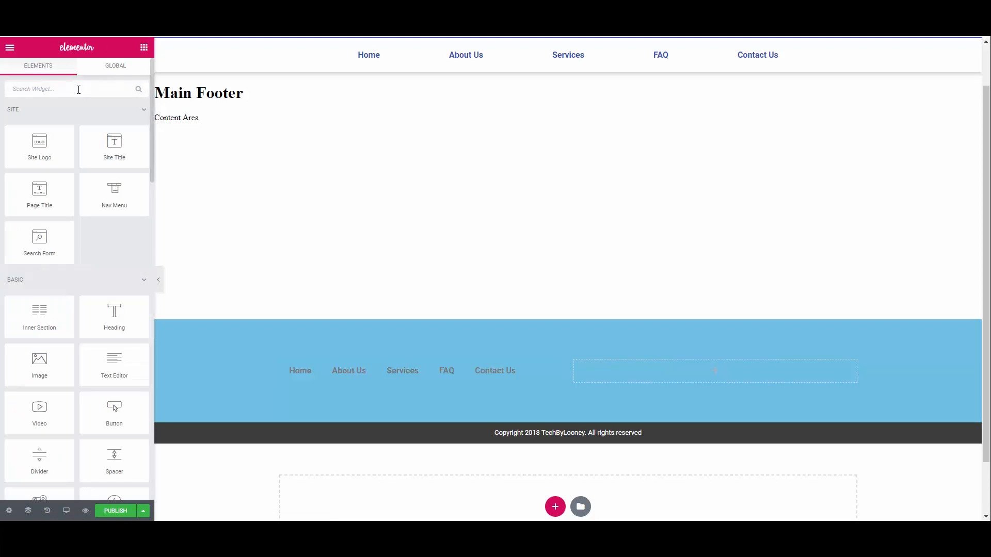
text(social)
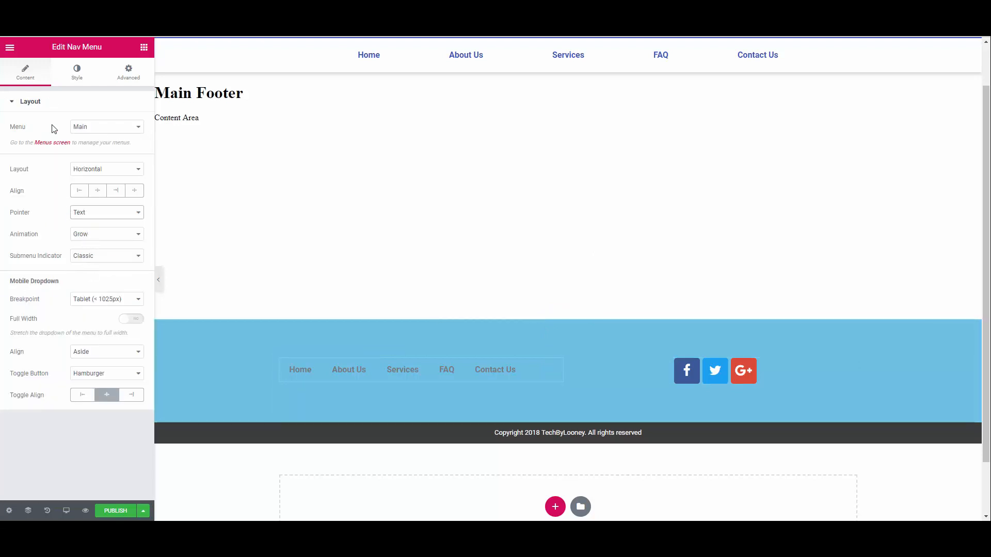
click(77, 71)
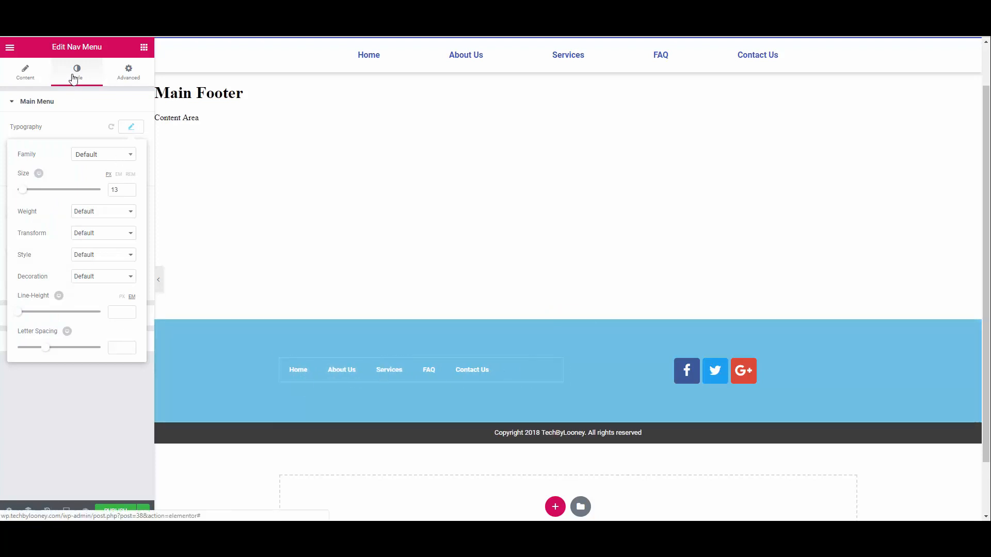
click(76, 149)
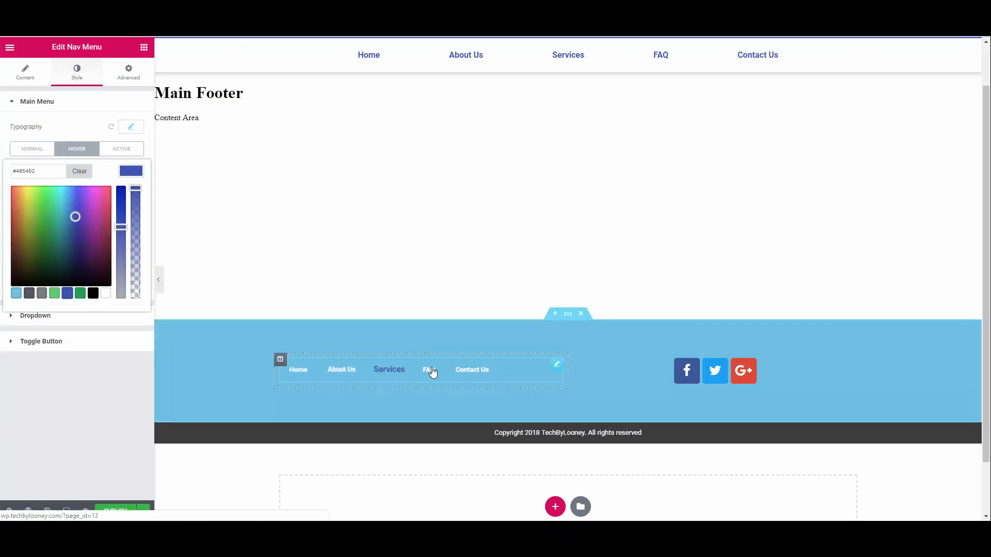
Swap Google Plus for Youtube and set the social icons to Circle shape with a custom colour
click(715, 371)
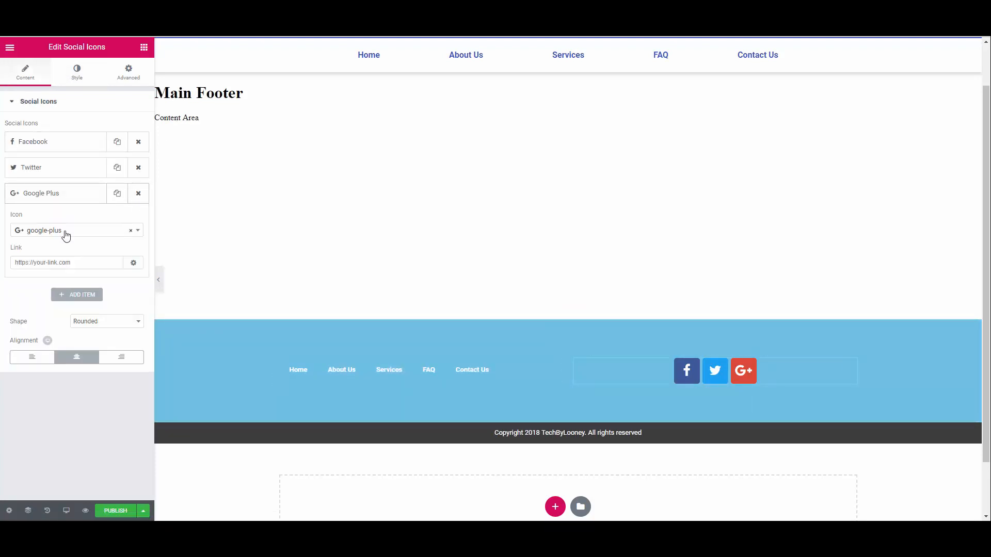
click(75, 230)
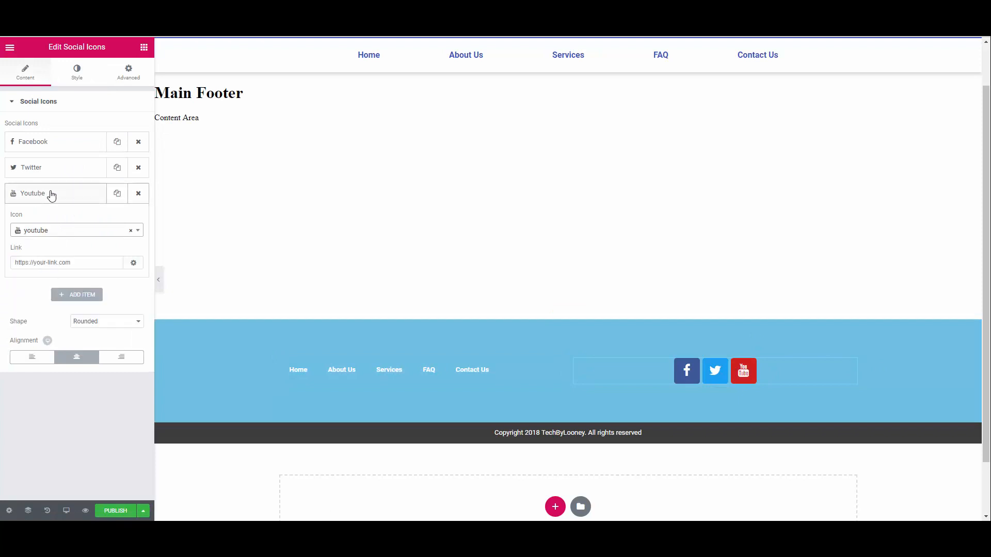
click(76, 69)
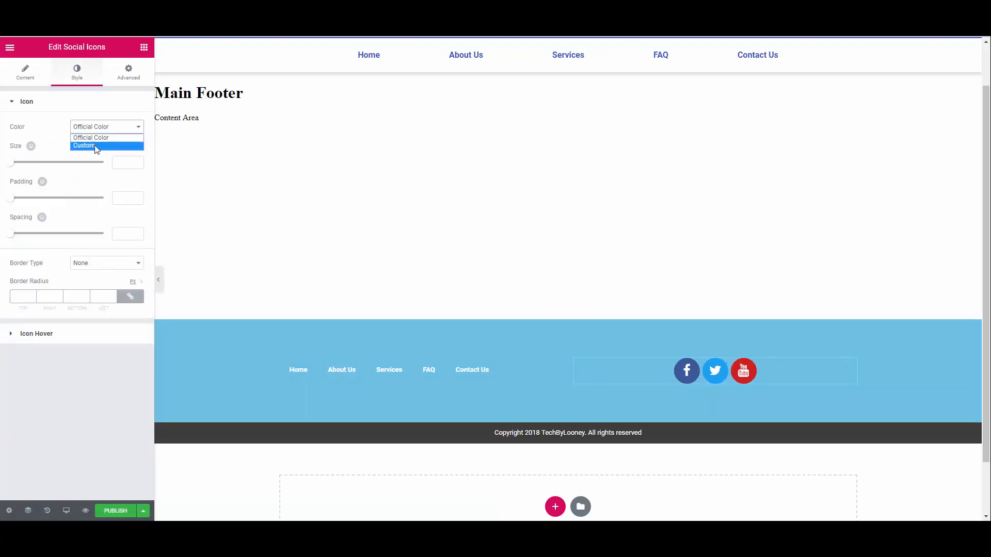
click(84, 145)
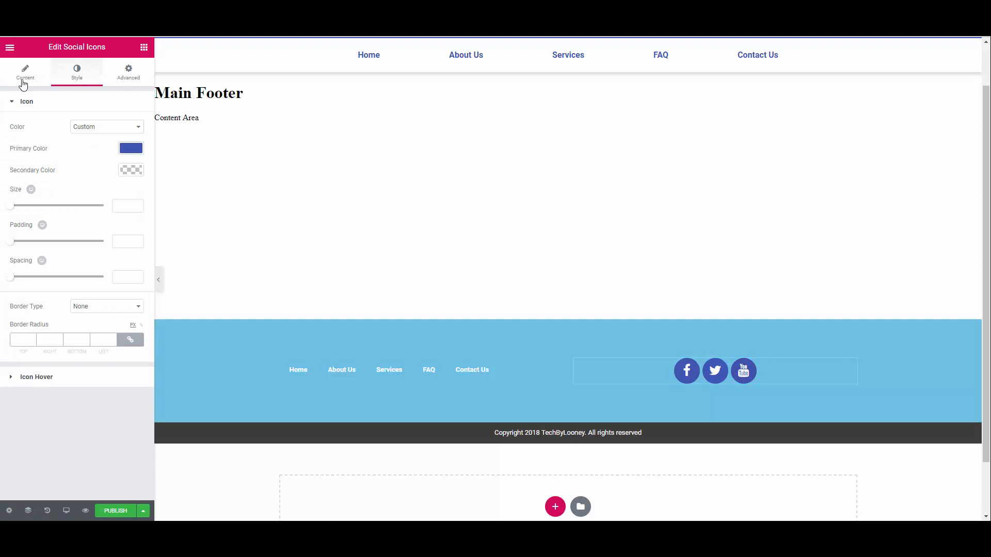
click(25, 71)
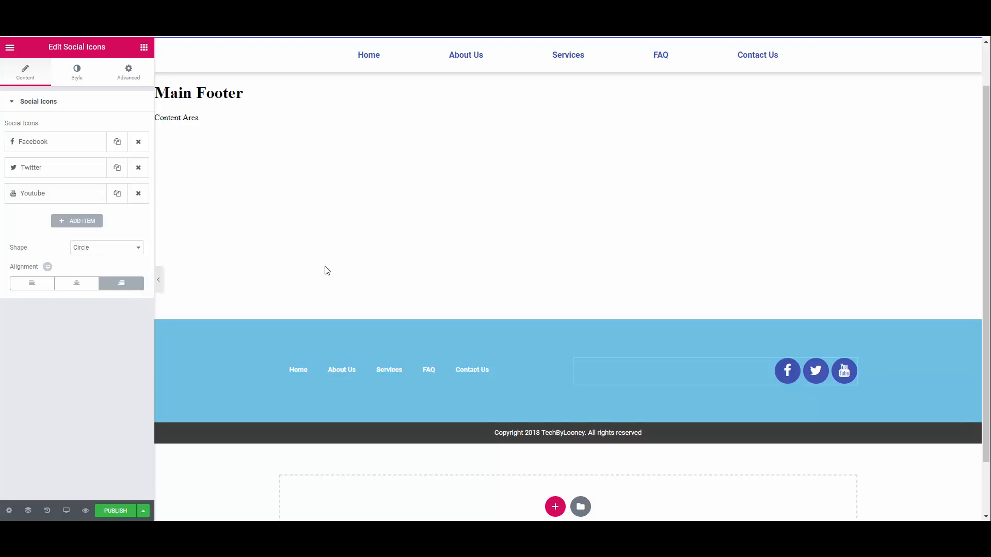
mouse_move(59, 294)
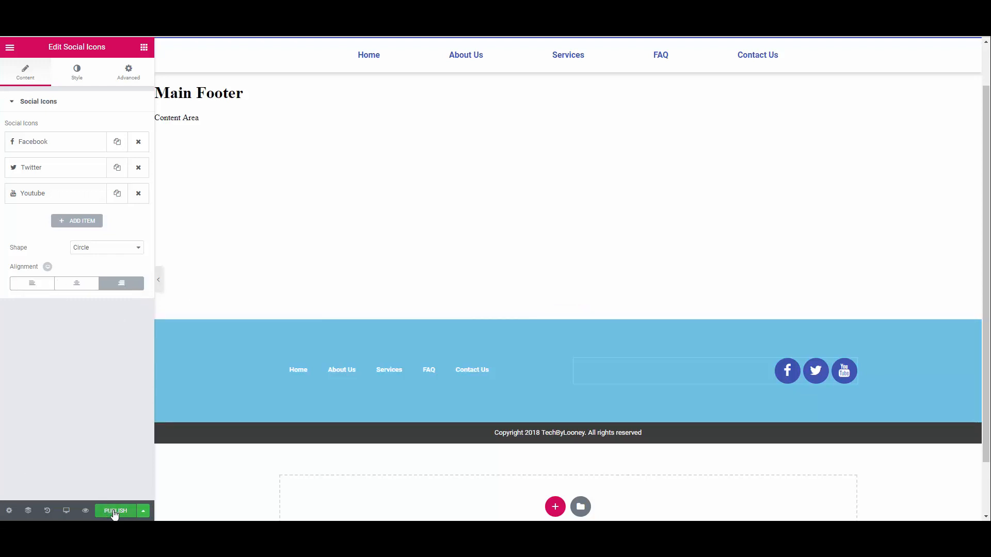
Publish the Main Footer template with the Include Entire Site display condition
click(114, 511)
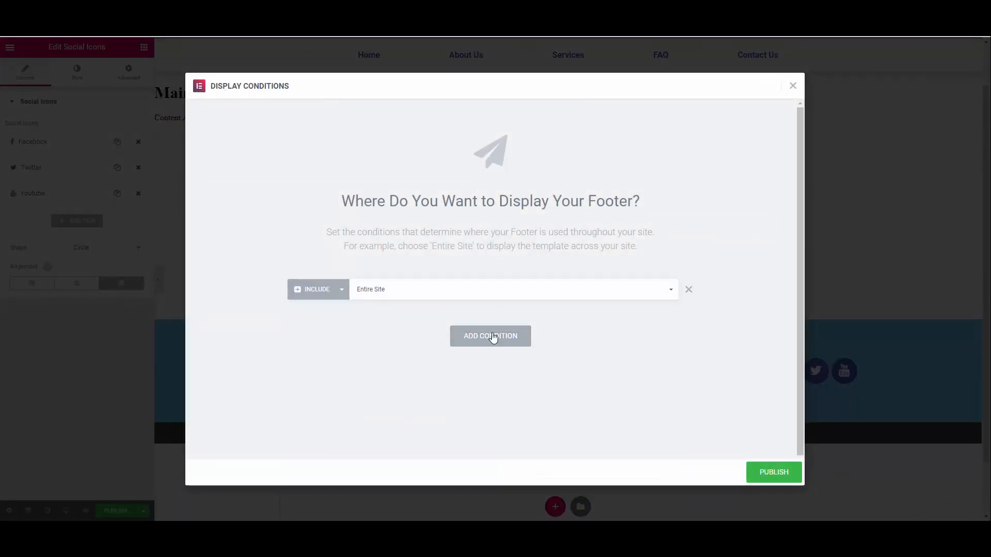
click(774, 472)
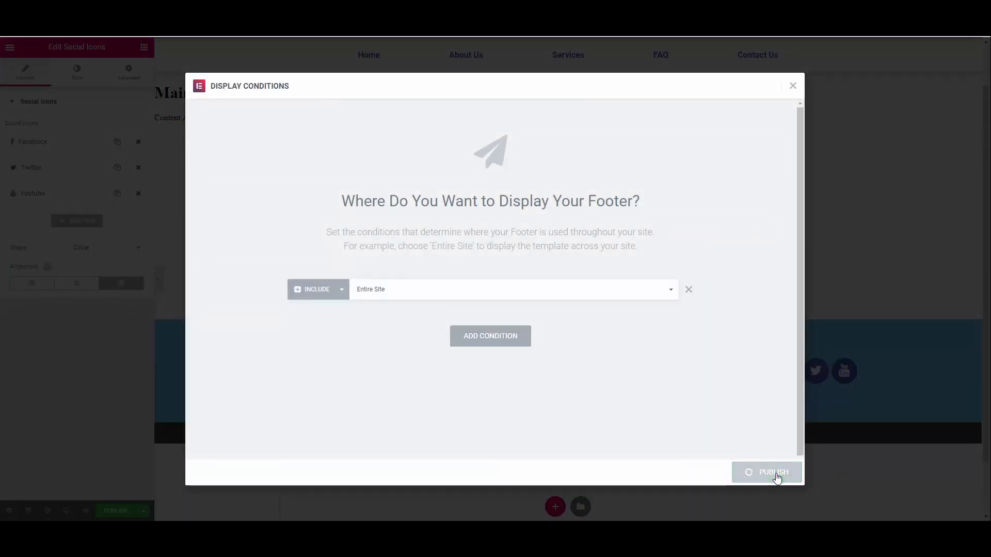
click(773, 472)
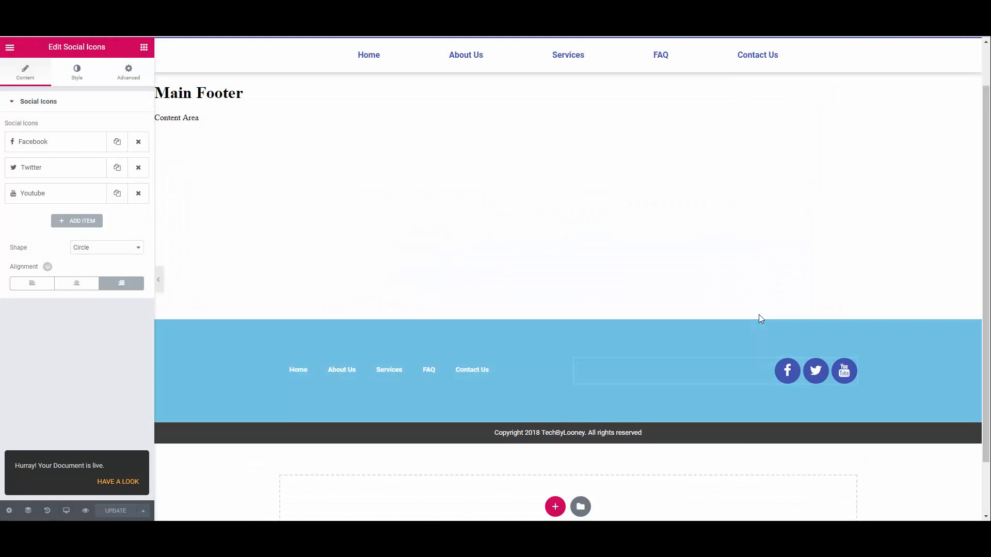